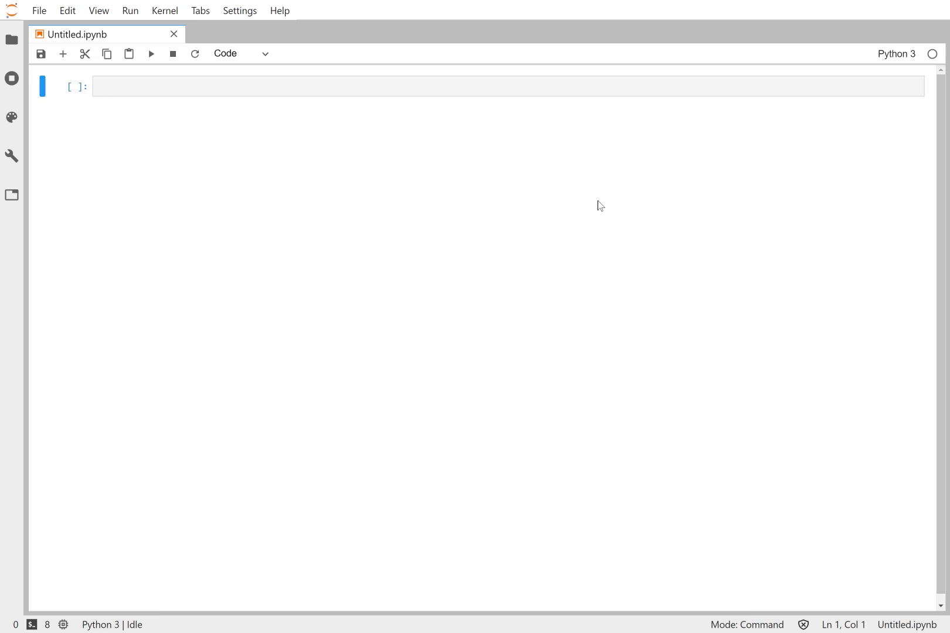
mouse_move(585, 189)
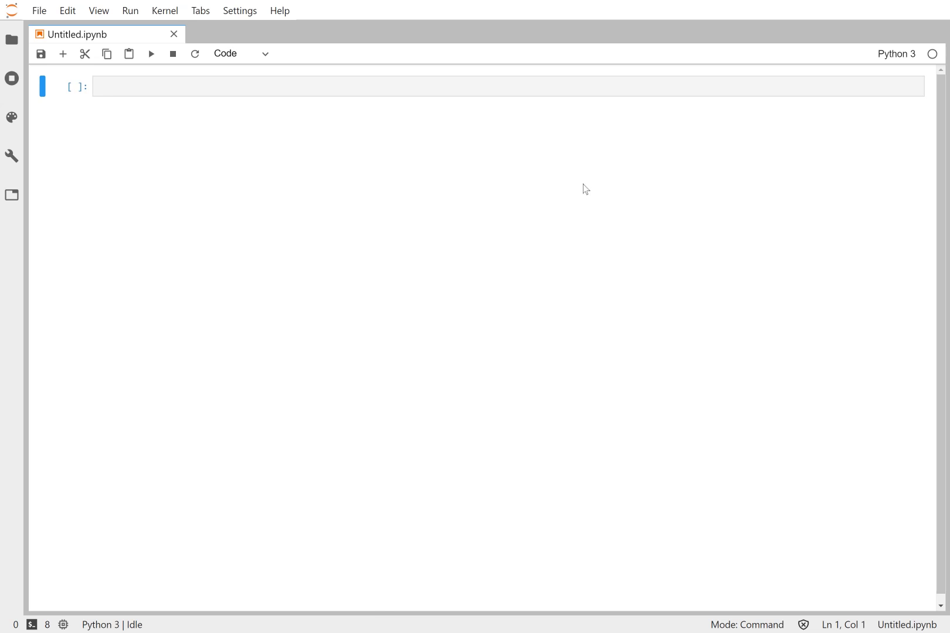
Define x = np.linspace(-3, 3, 200) and y = x**4 in the first cell, then run it.
left_click(509, 86)
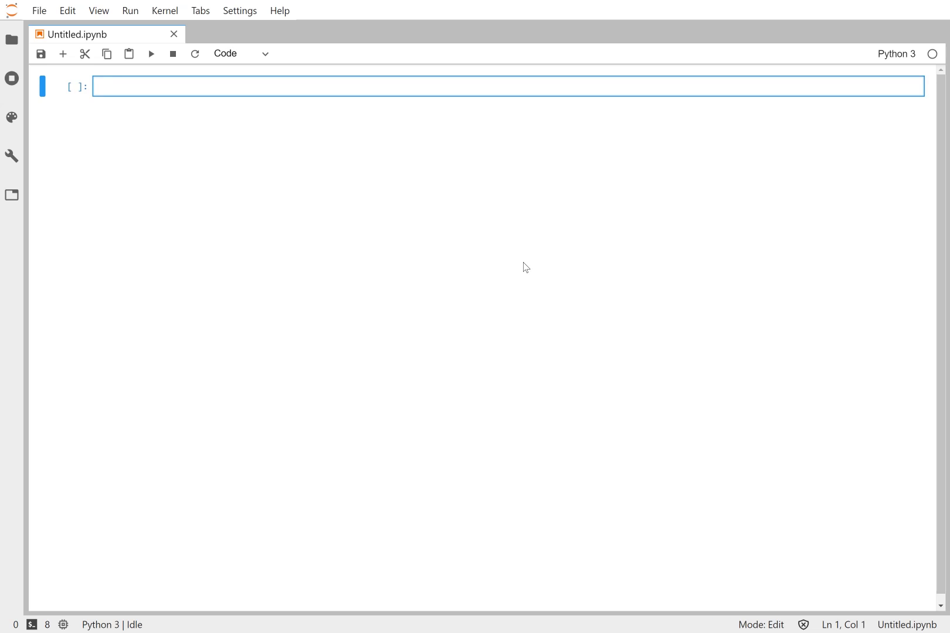
type("x =")
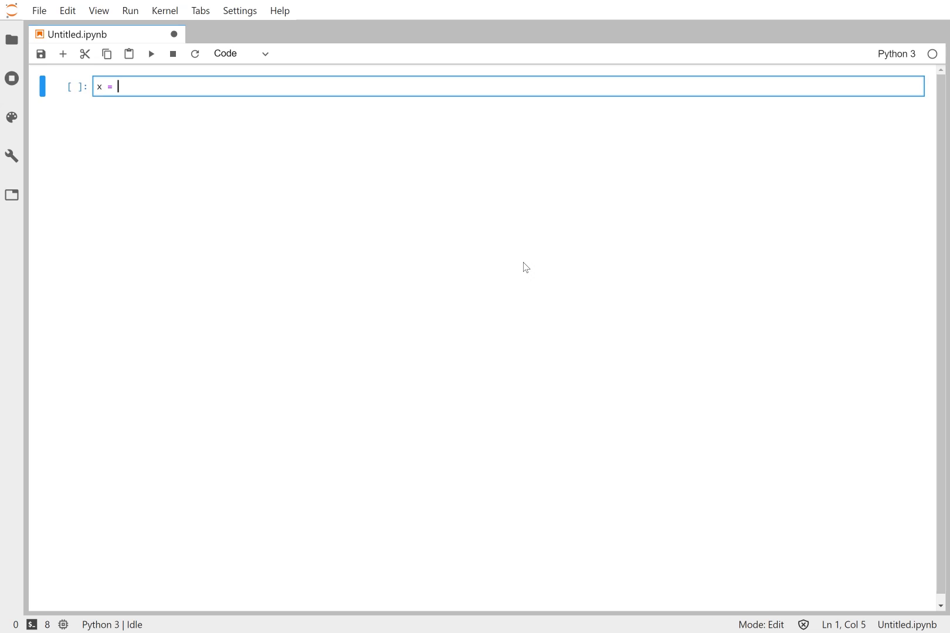
type("np")
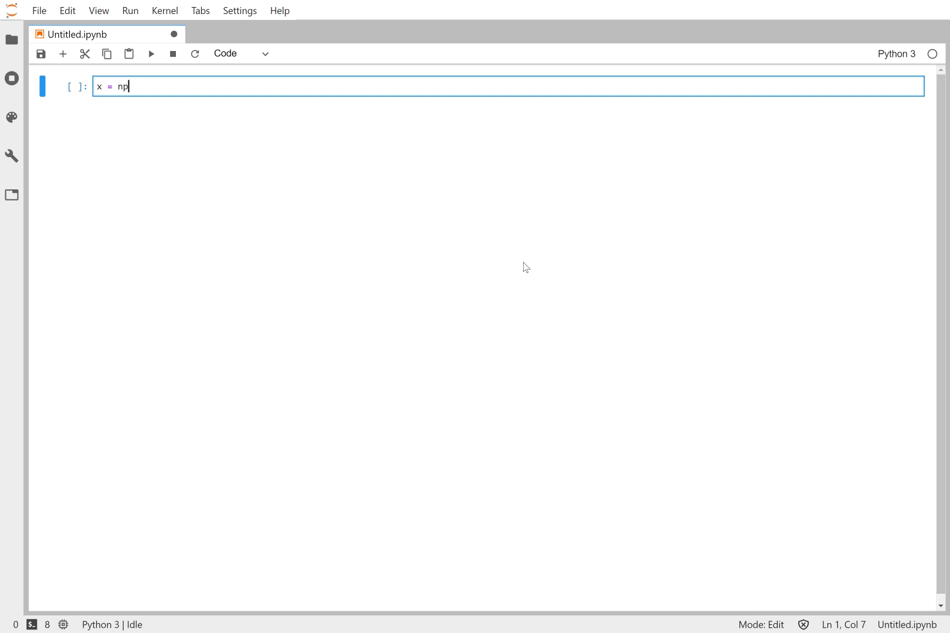
type(".linspace(-3, 3,")
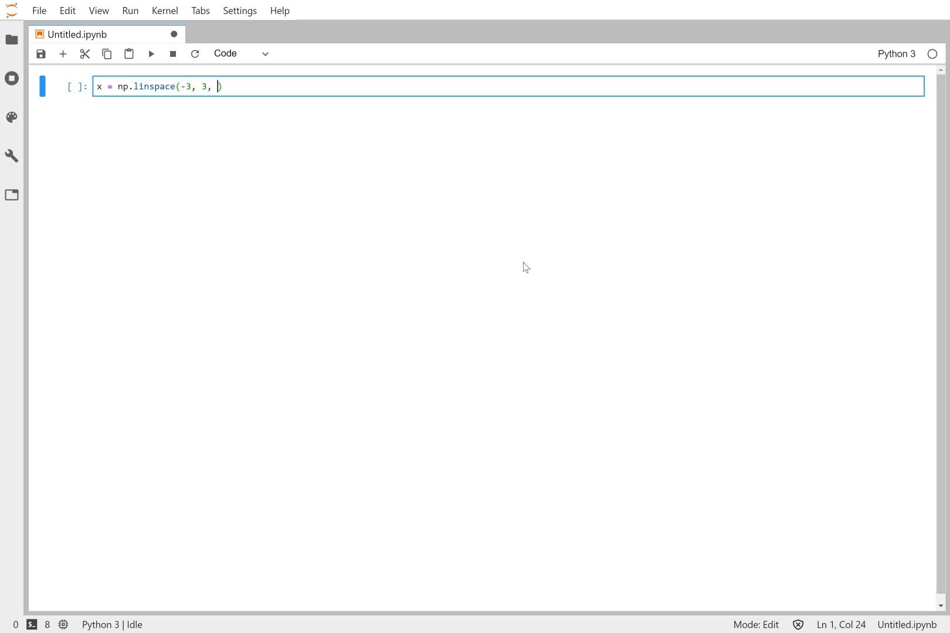
type("200")
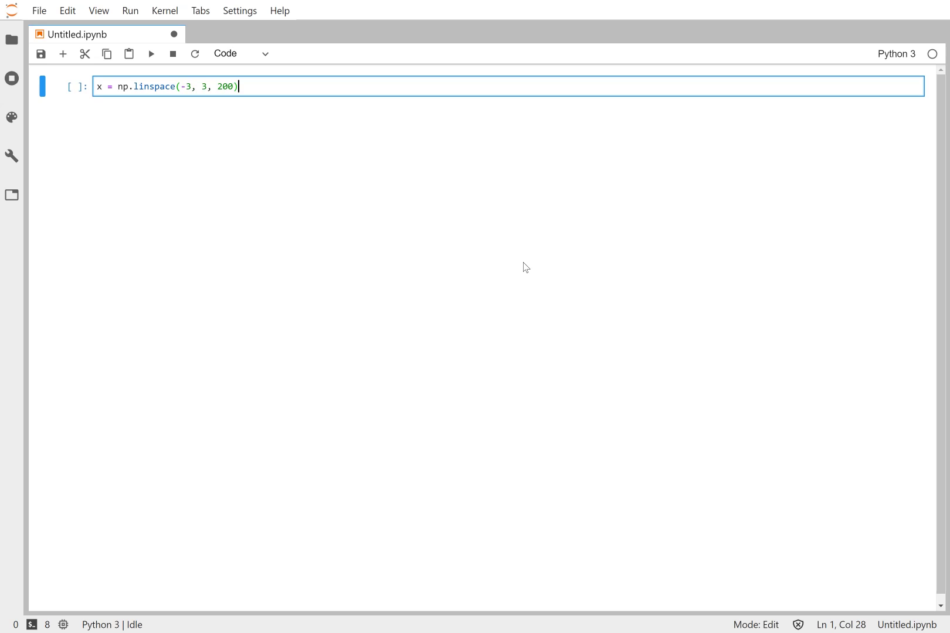
type("y")
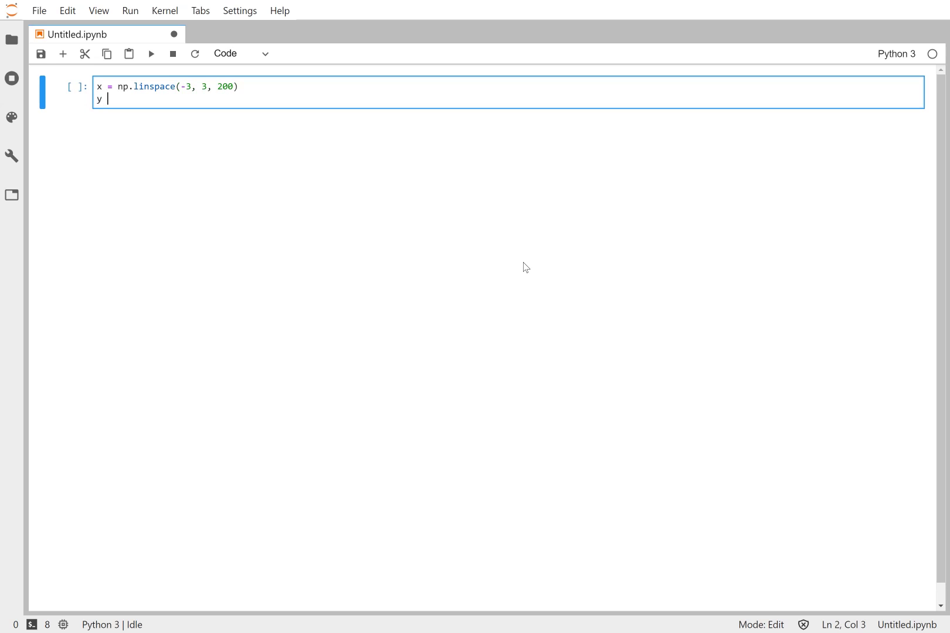
type("= x**4")
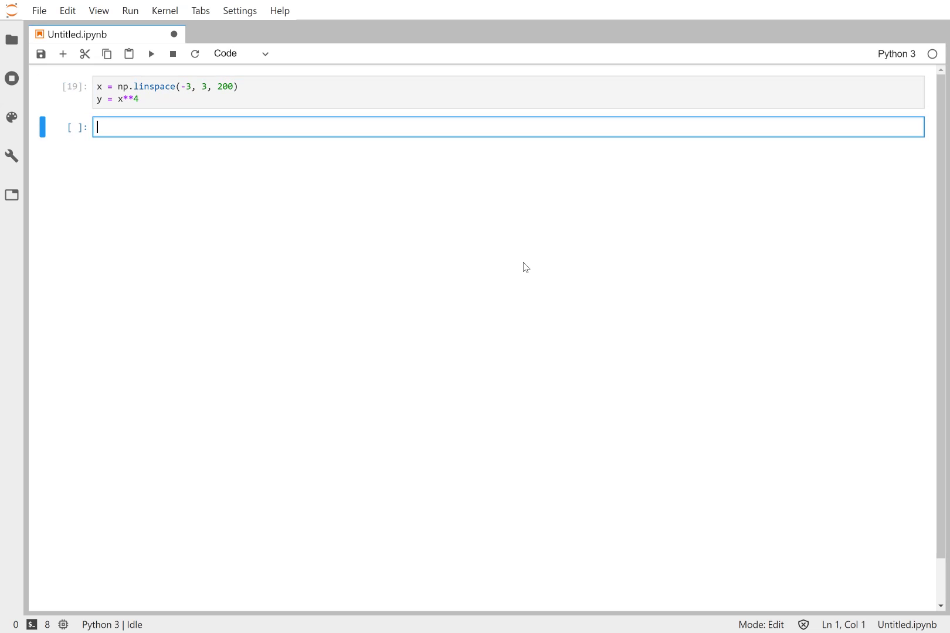
Enter plt.plot(x, y) and plt.show() in the new cell and run it.
type("plt.")
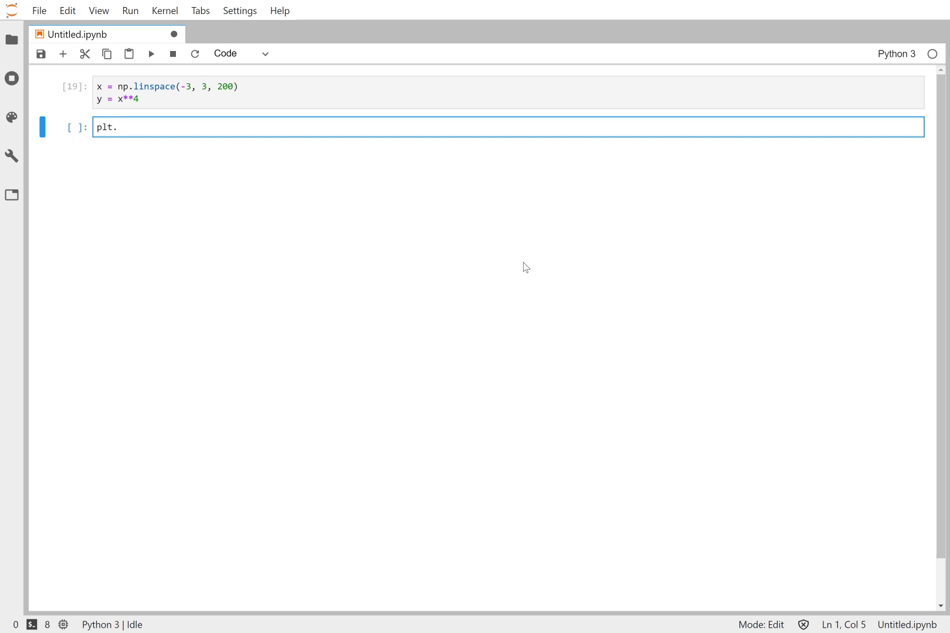
type("plot(x, y)")
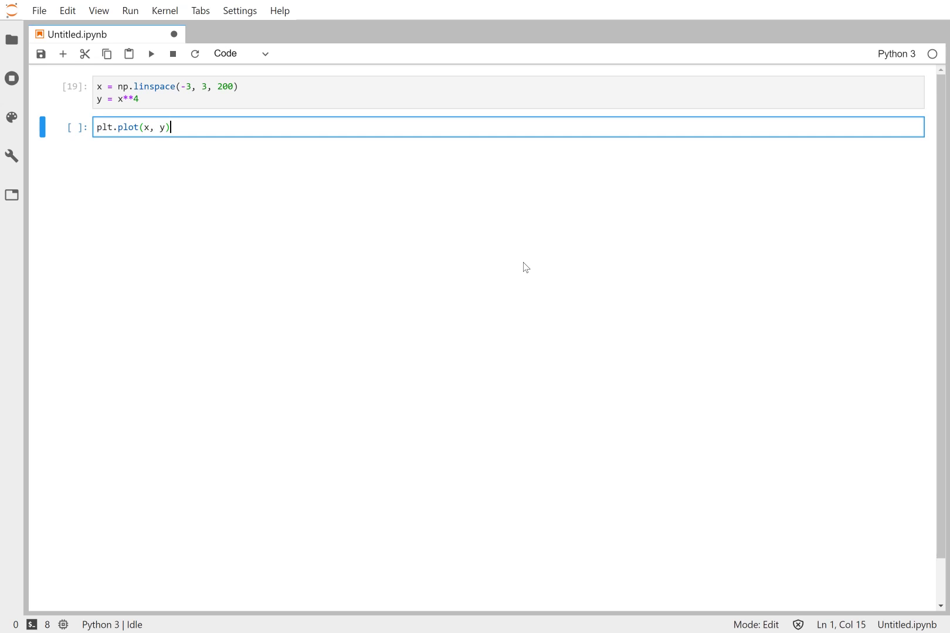
type("plt.show")
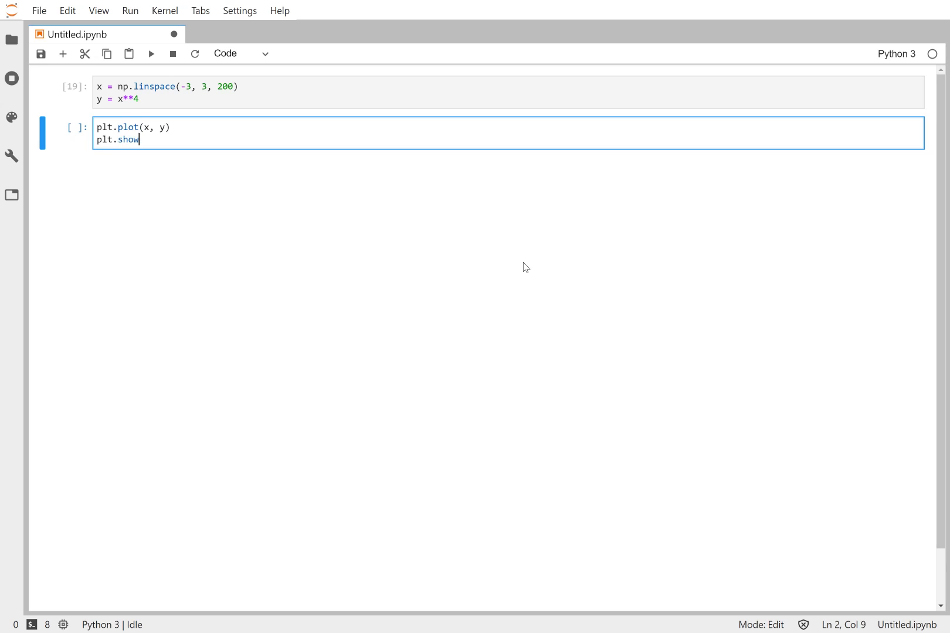
type("()")
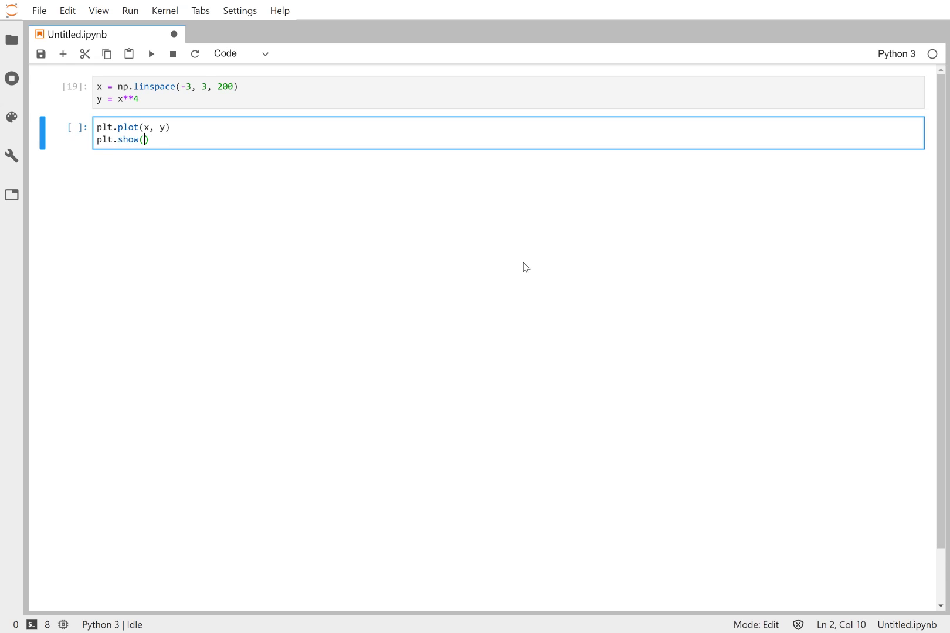
key("Shift+Enter")
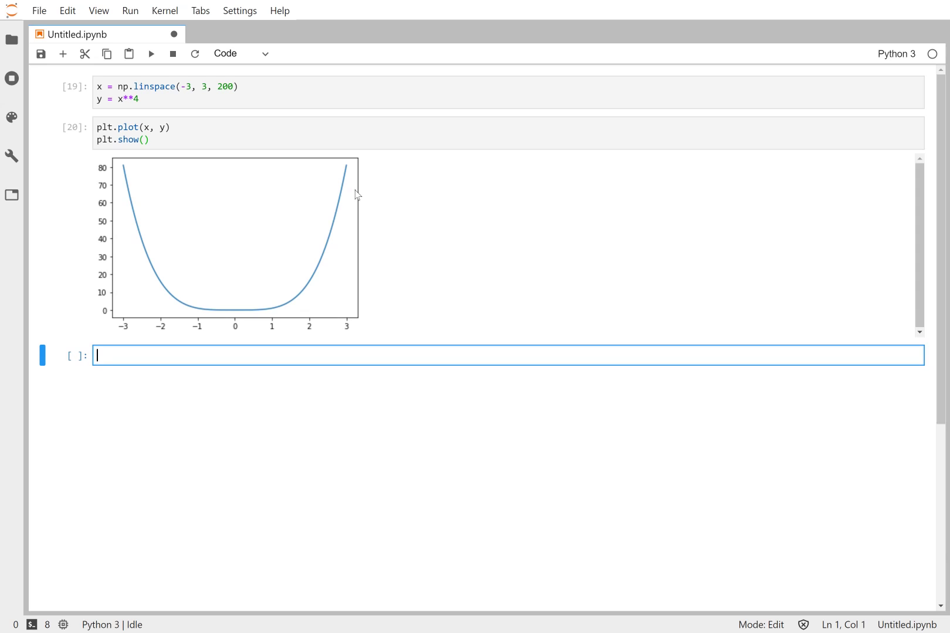
mouse_move(245, 314)
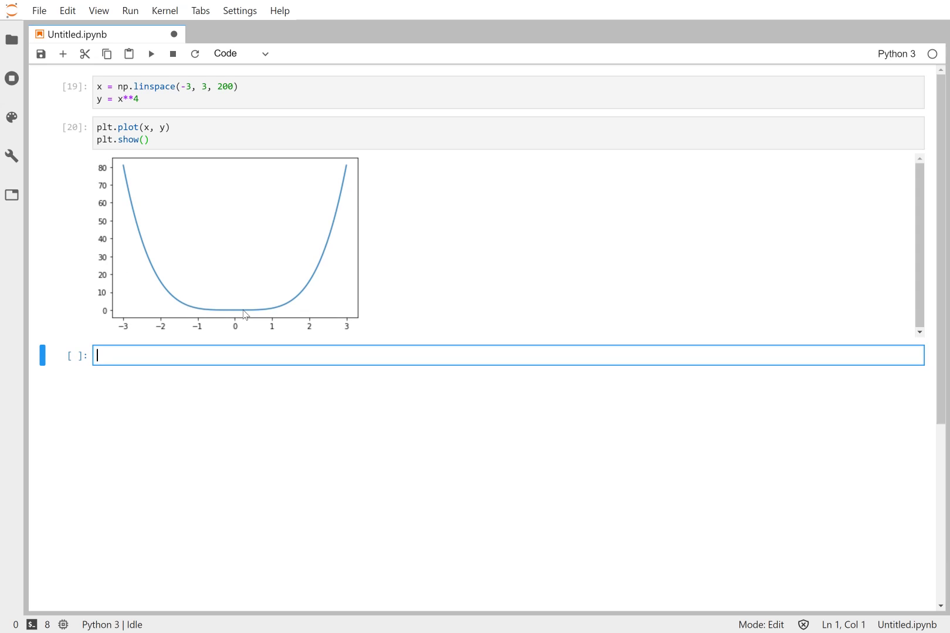
mouse_move(348, 278)
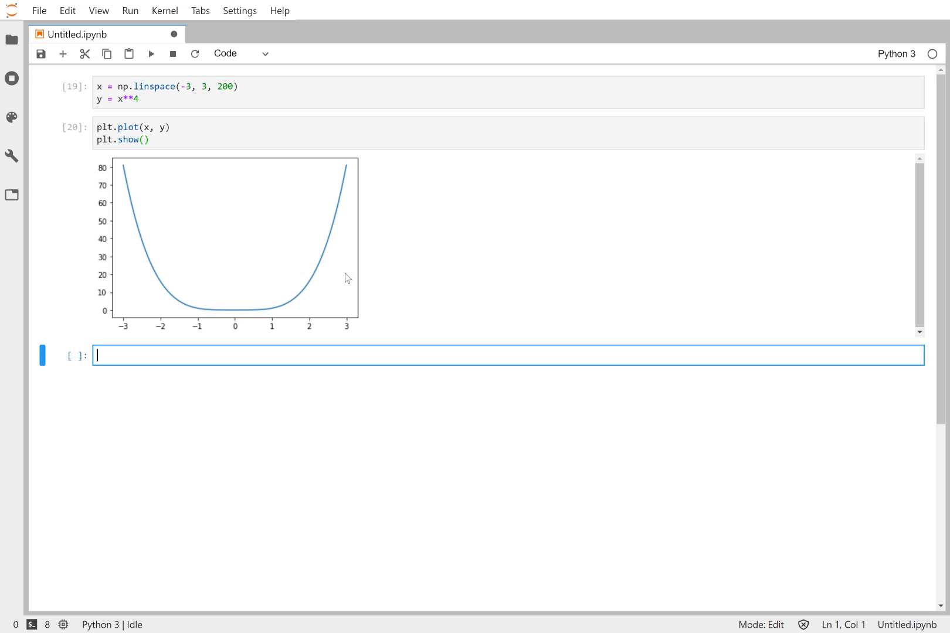
mouse_move(342, 306)
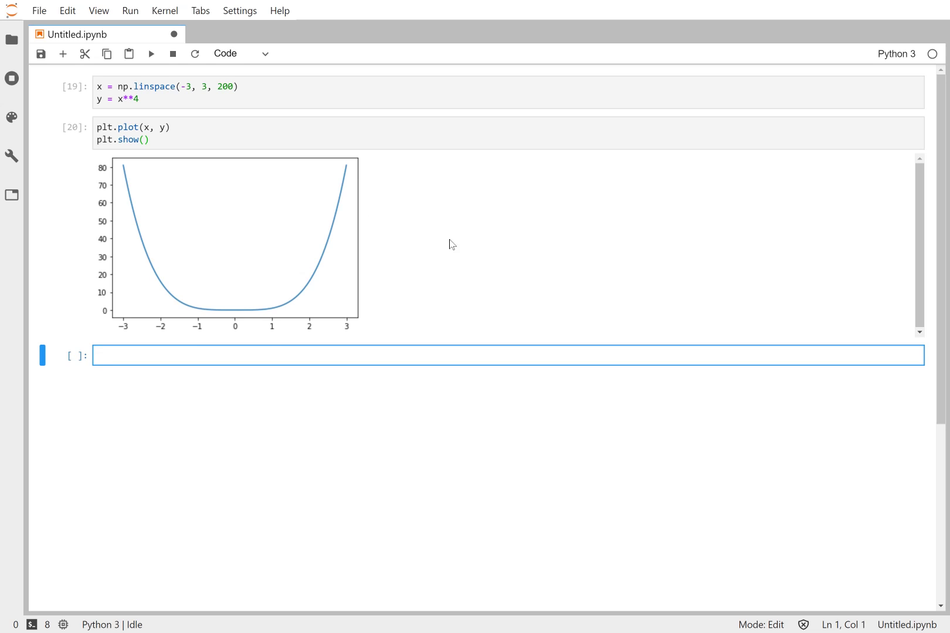
mouse_move(411, 174)
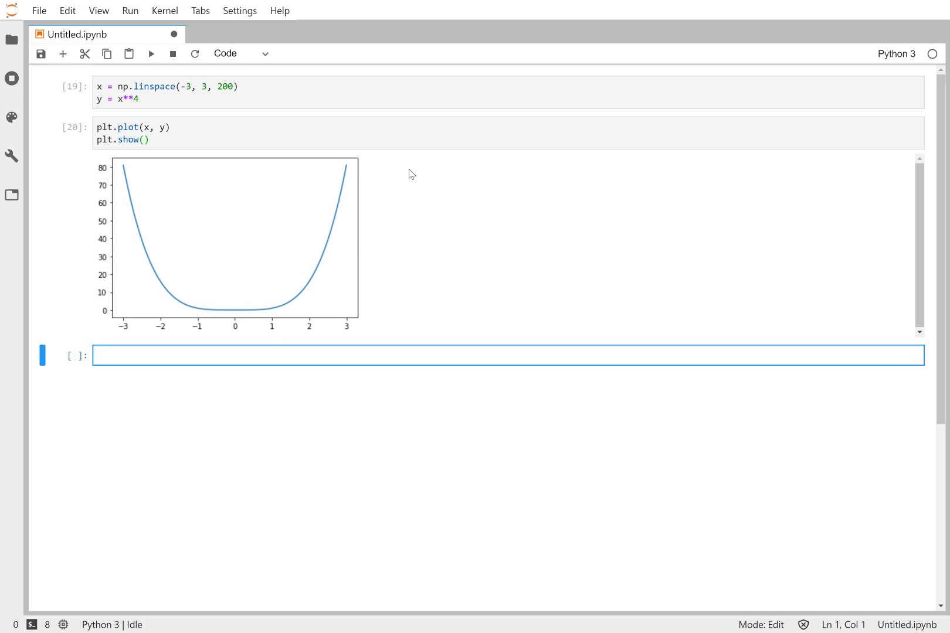
mouse_move(369, 182)
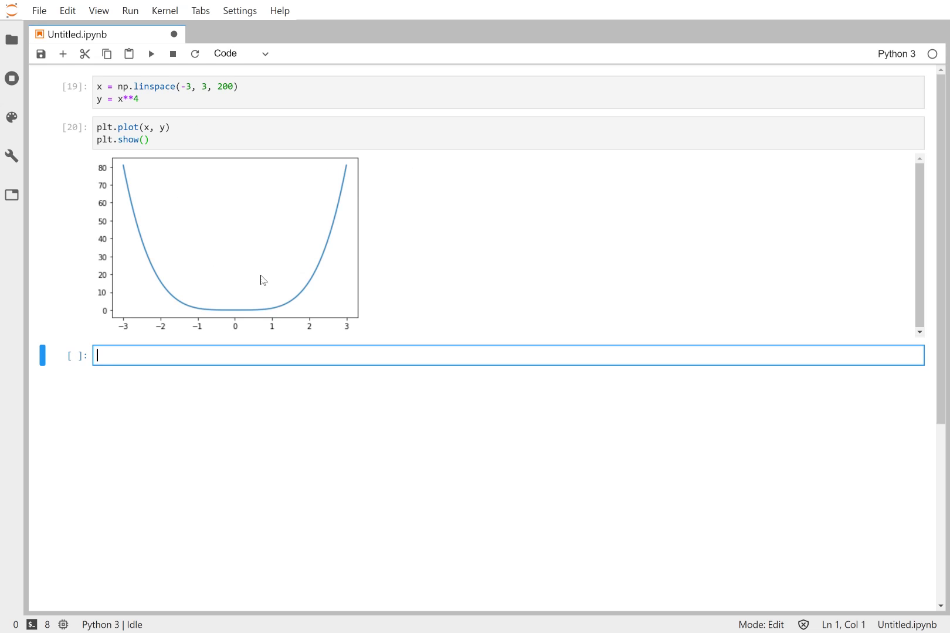
mouse_move(260, 256)
type(", ")
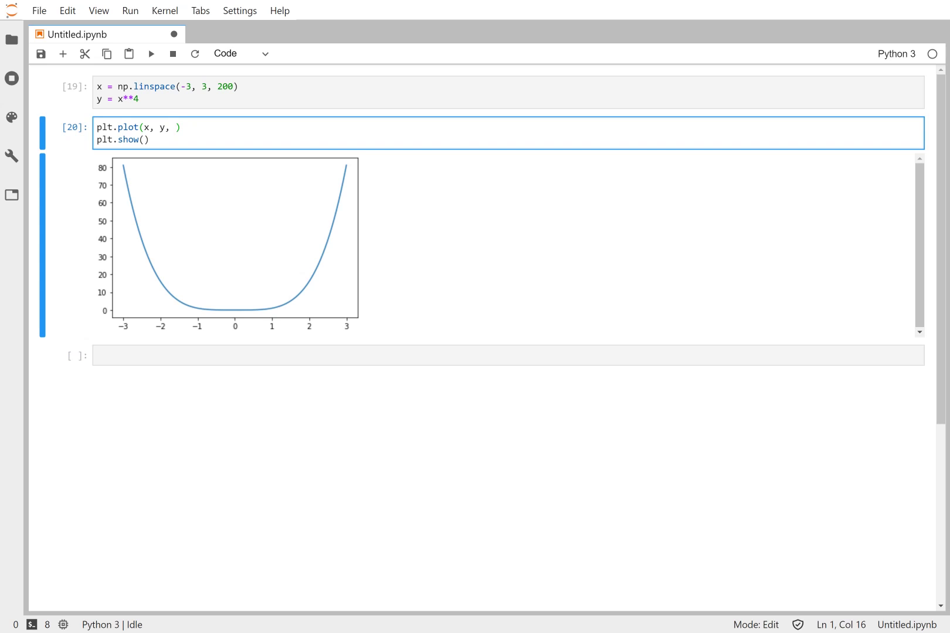
Recolor the curve with color="r", then "g", and start typing a linestyle argument.
type("color")
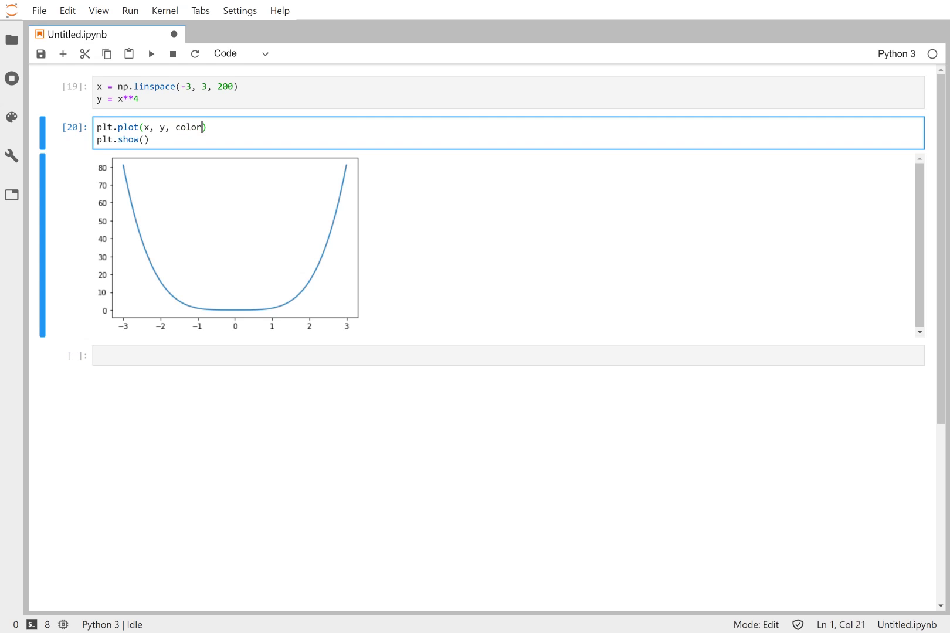
type("=\"r")
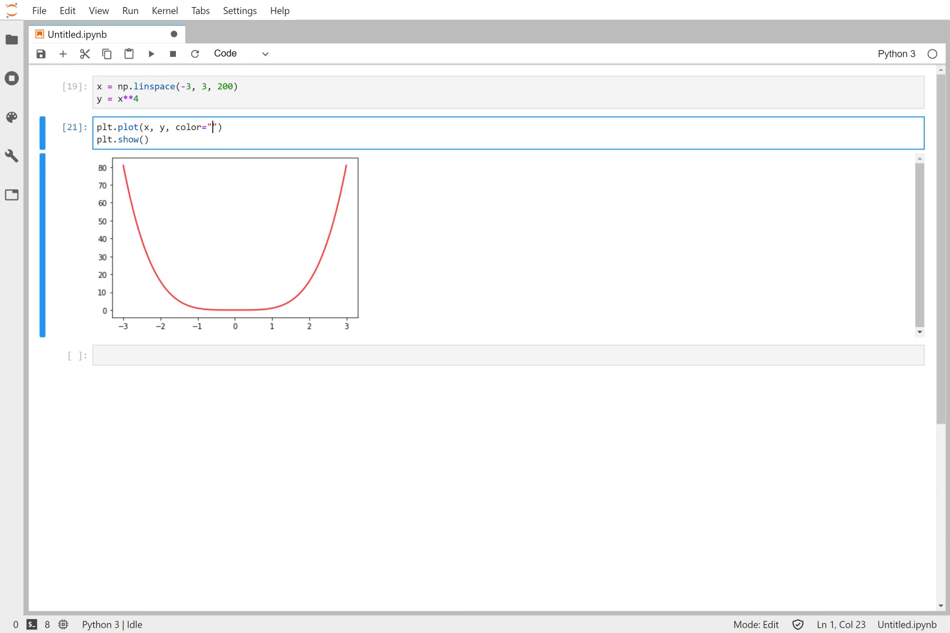
type("g")
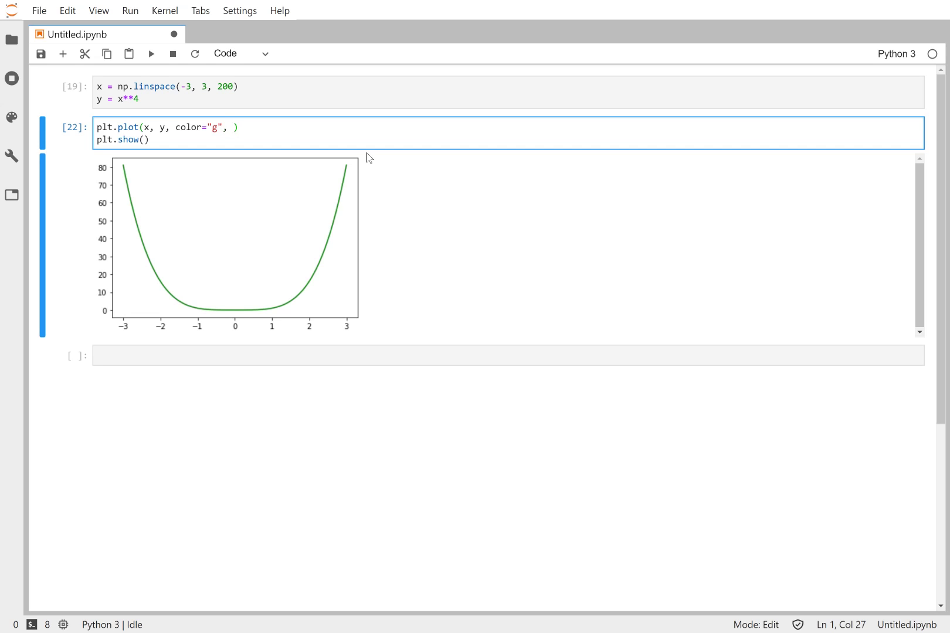
type("linstyle=\"\"")
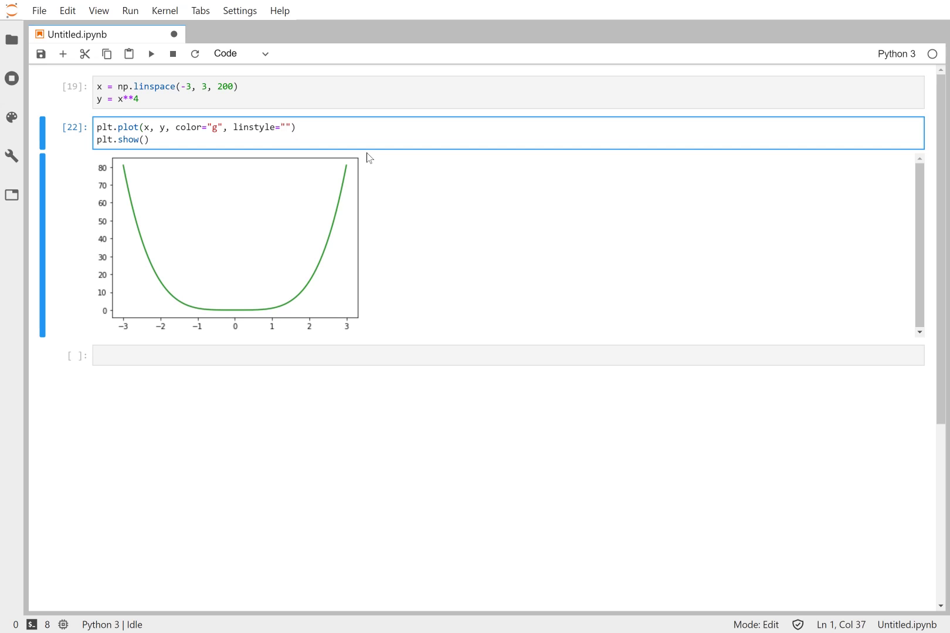
type("-")
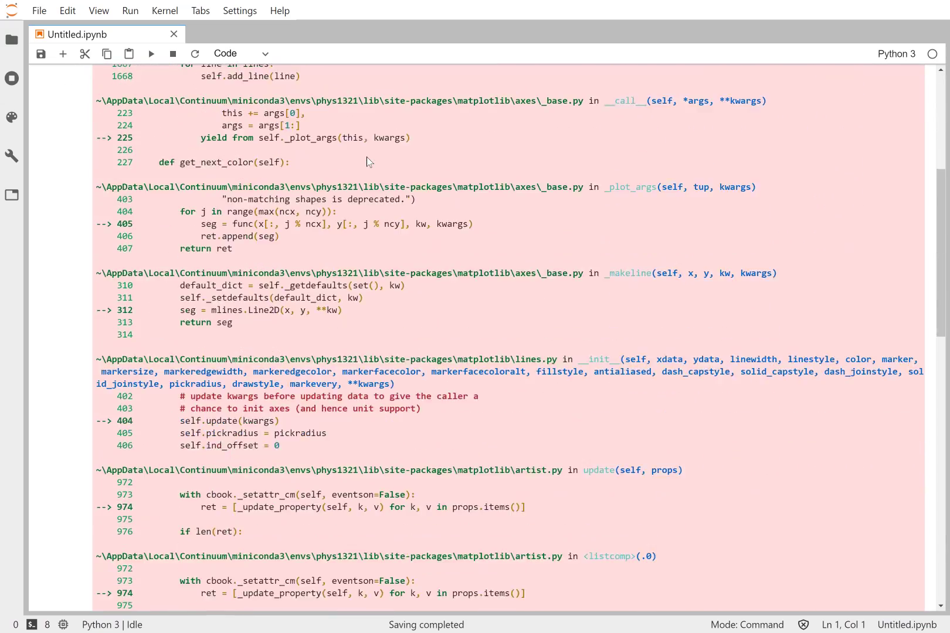
Try linestyle="--" and scroll through the resulting AttributeError traceback.
scroll("down", 3)
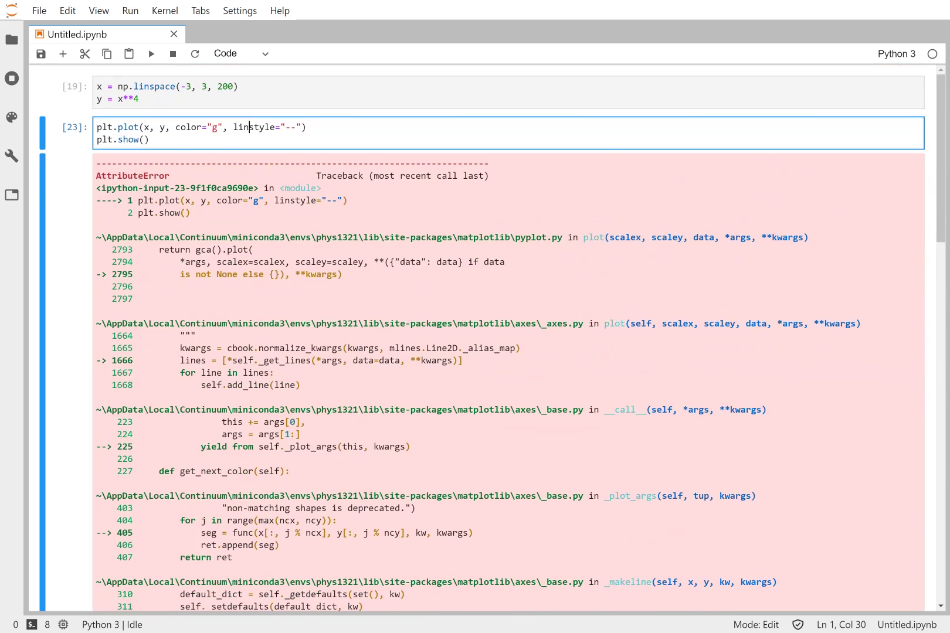
scroll("down", 3)
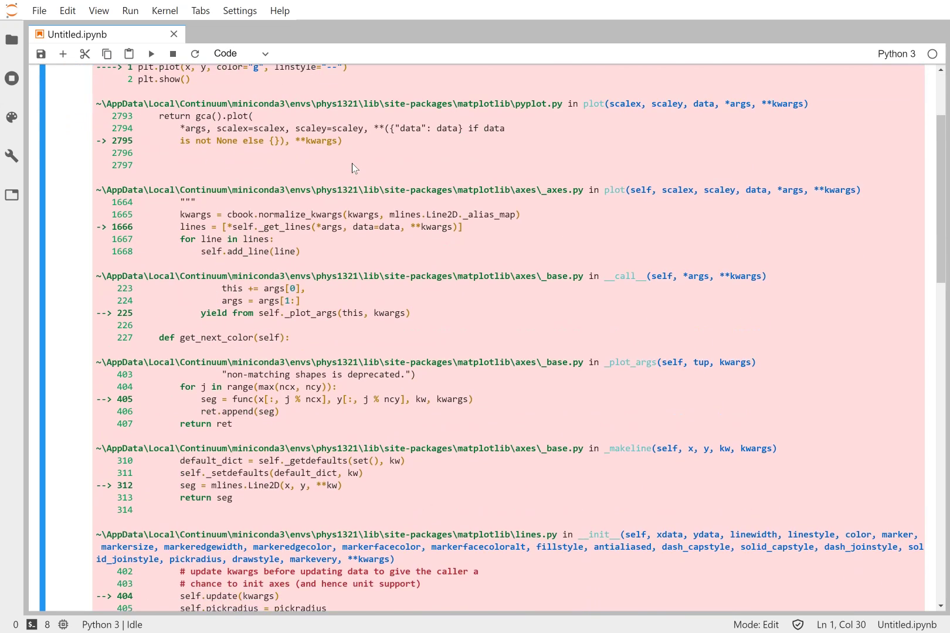
scroll("down", 3)
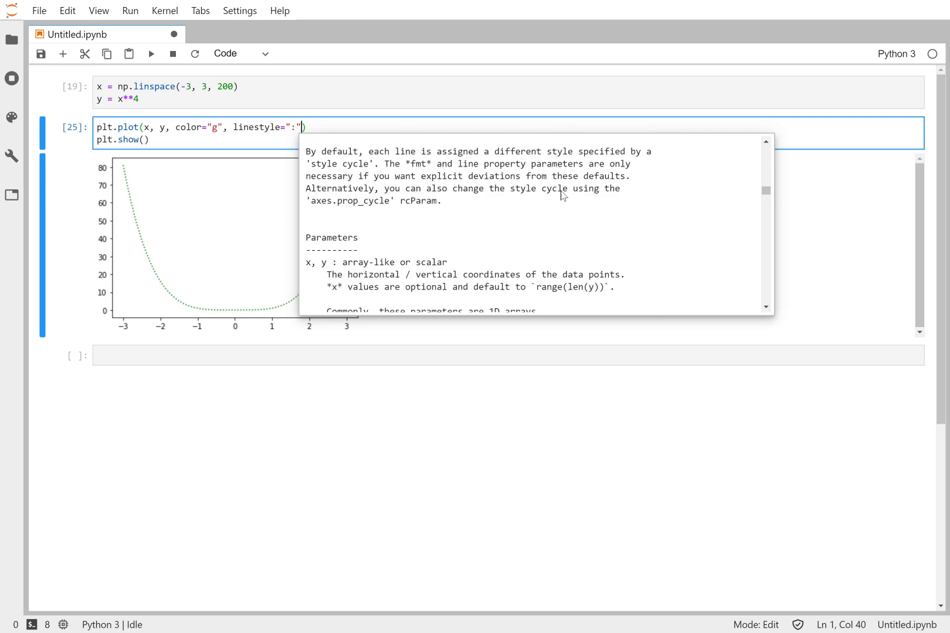
Use linestyle=":" and scroll through plot's documented linestyle options.
scroll("down", 3)
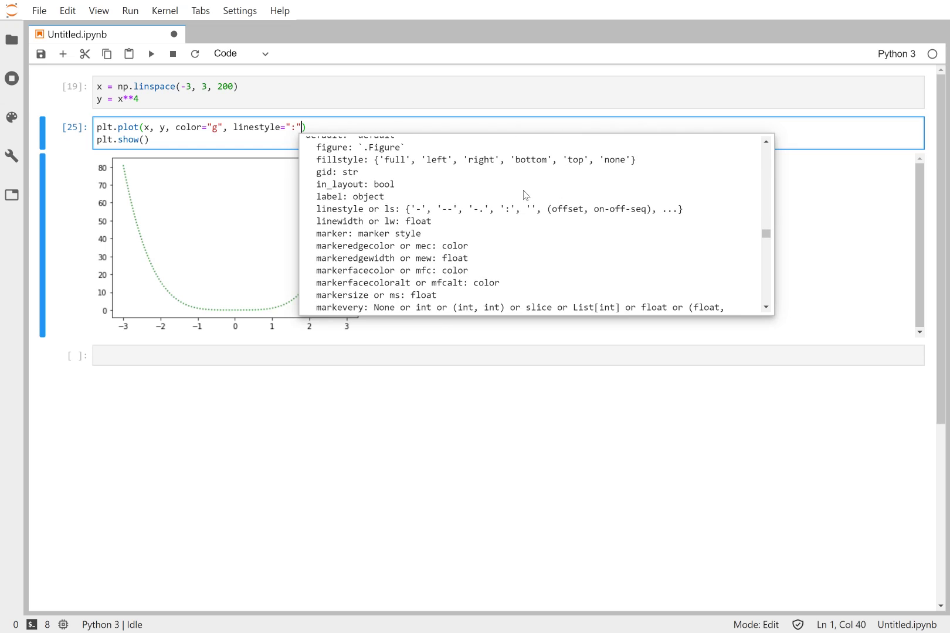
mouse_move(394, 217)
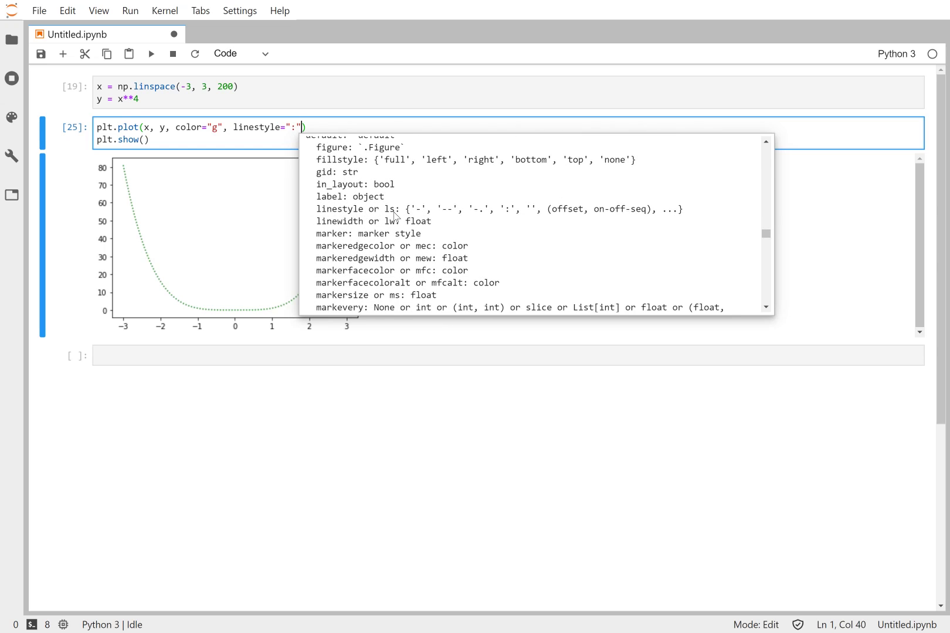
mouse_move(545, 212)
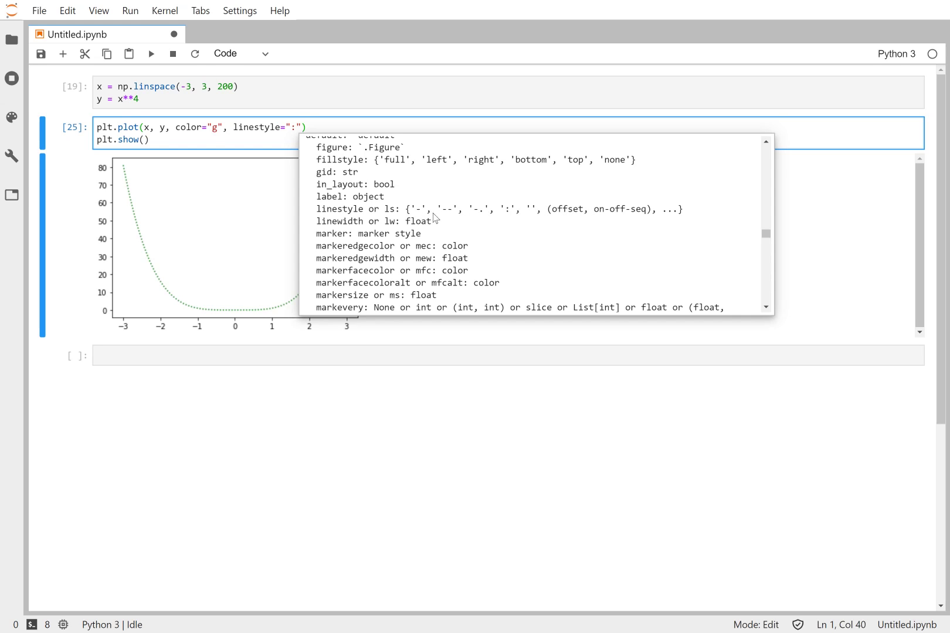
mouse_move(420, 214)
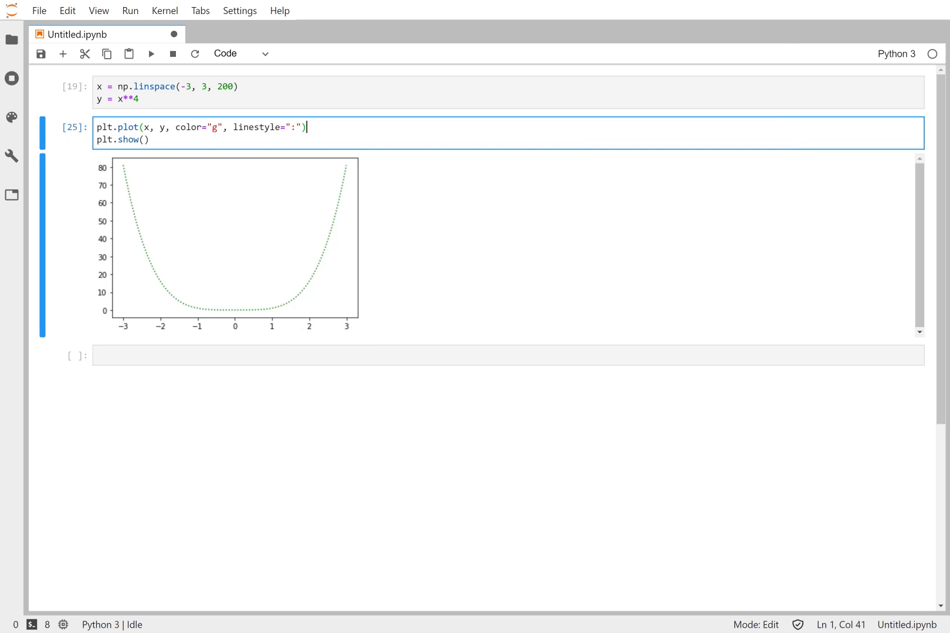
Replace the style arguments with a "r--" format string, aiming for "k--".
key("Backspace")
type("plt.plot(x, y, \"")
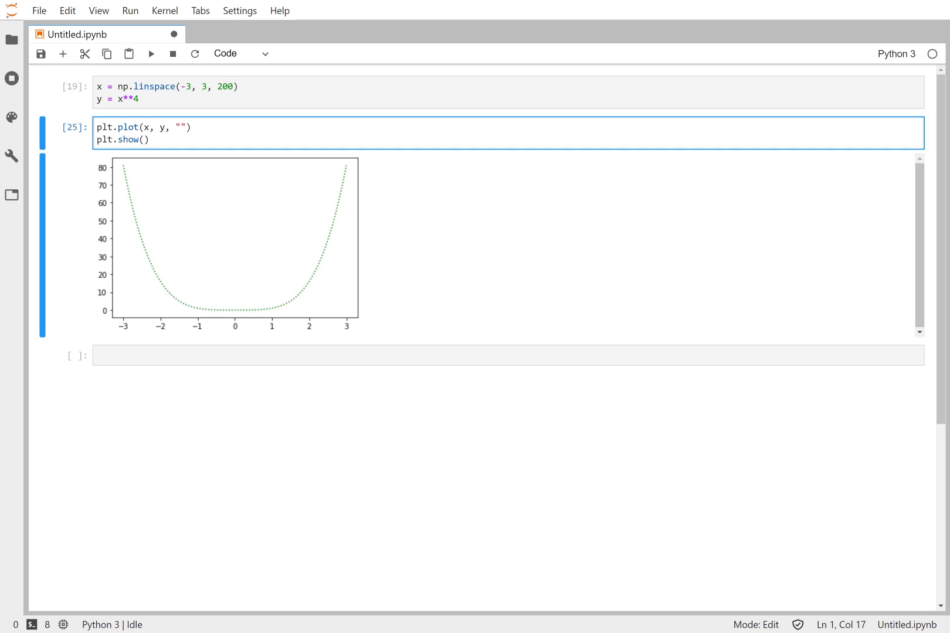
type("r--")
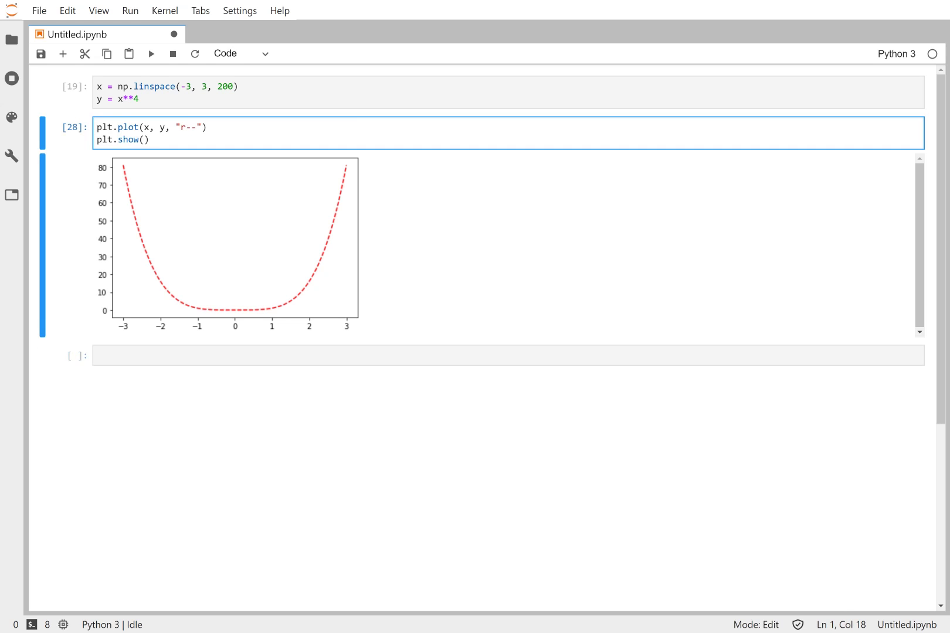
mouse_move(367, 177)
type("k")
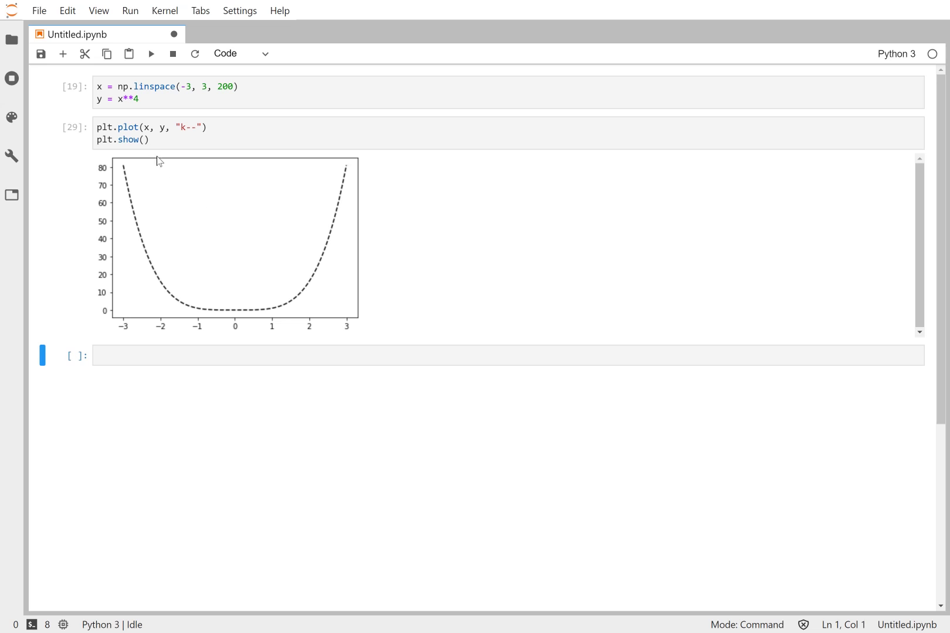
mouse_move(223, 332)
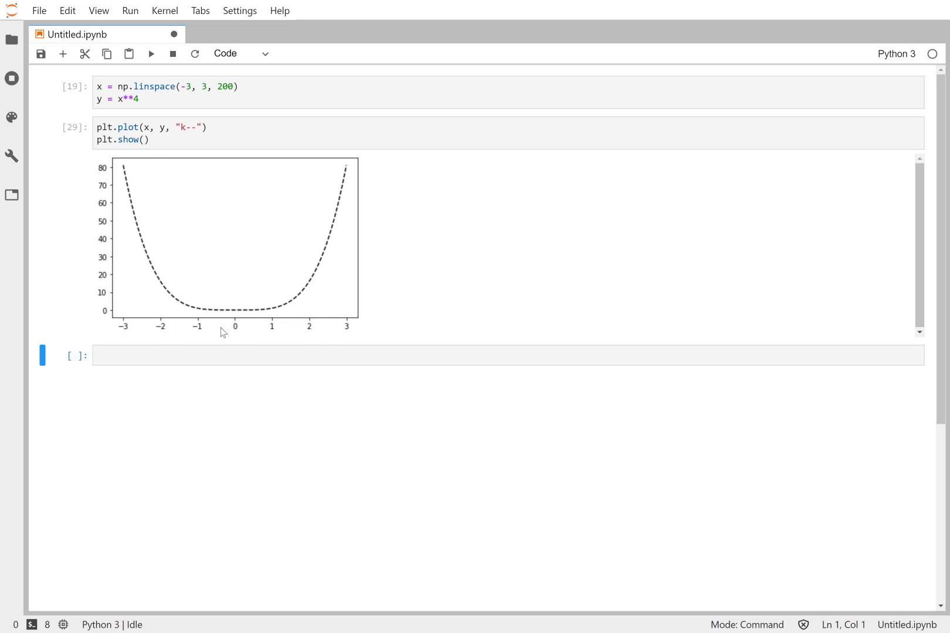
mouse_move(85, 332)
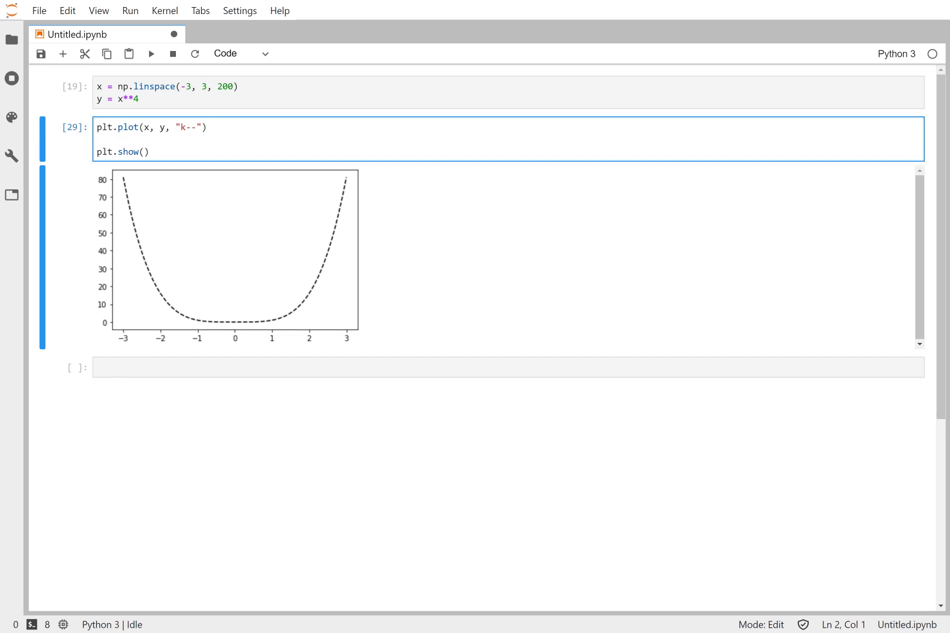
Add plt.xlim(-3, 3) and plt.ylim(-1, 100) before plt.show() and redraw.
type("plt.")
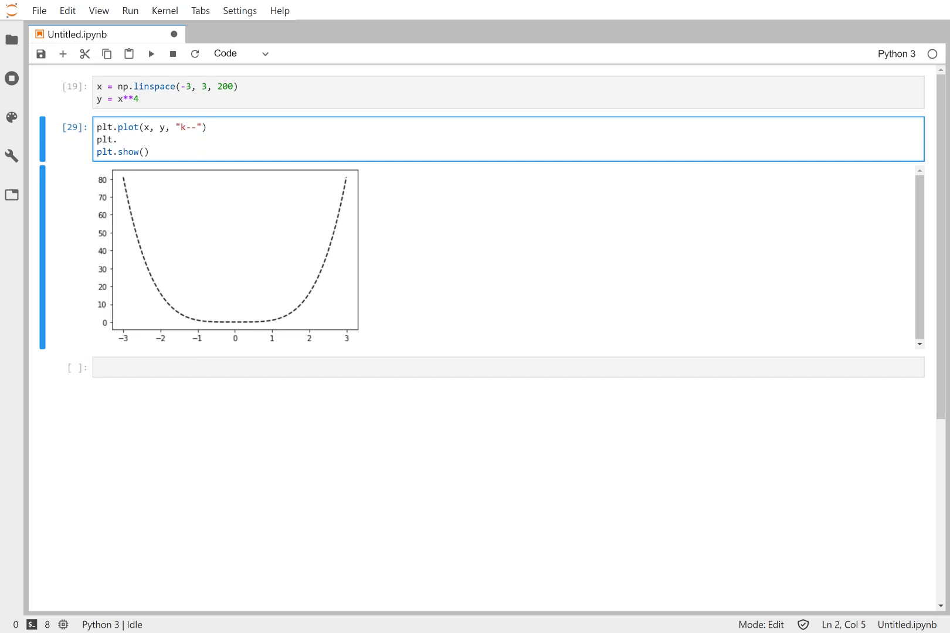
type("xlim")
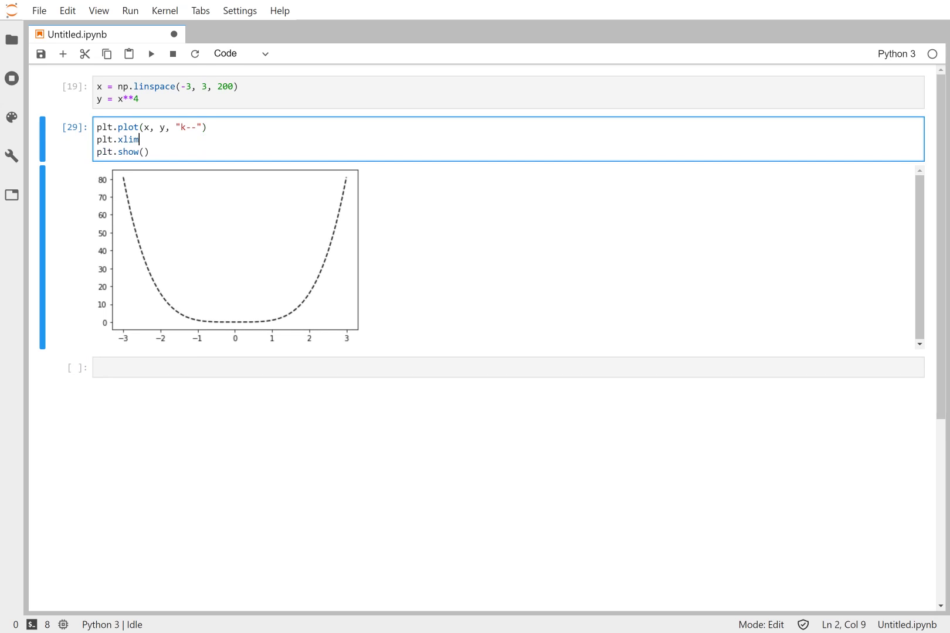
type("()")
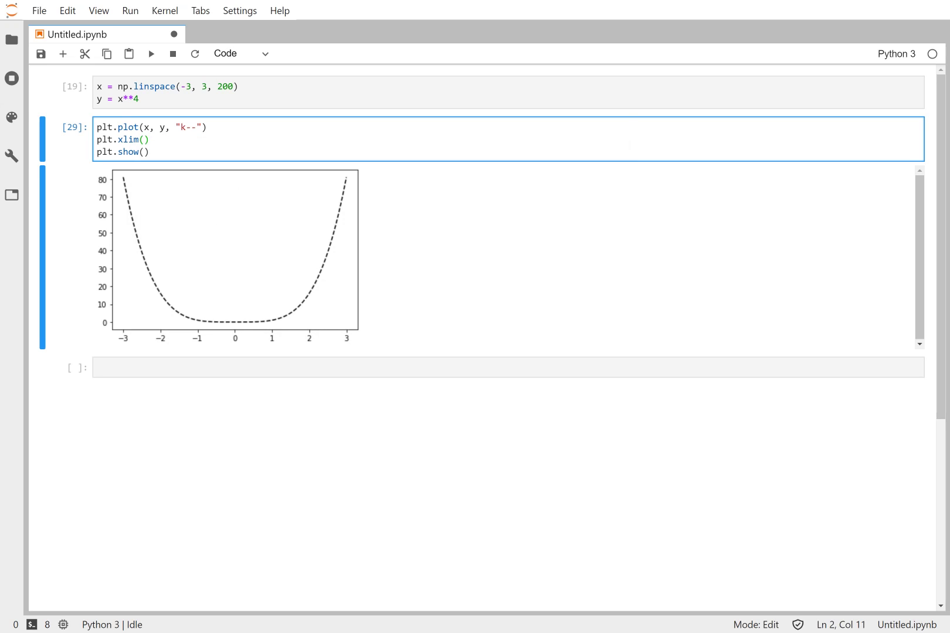
type("-3, 3")
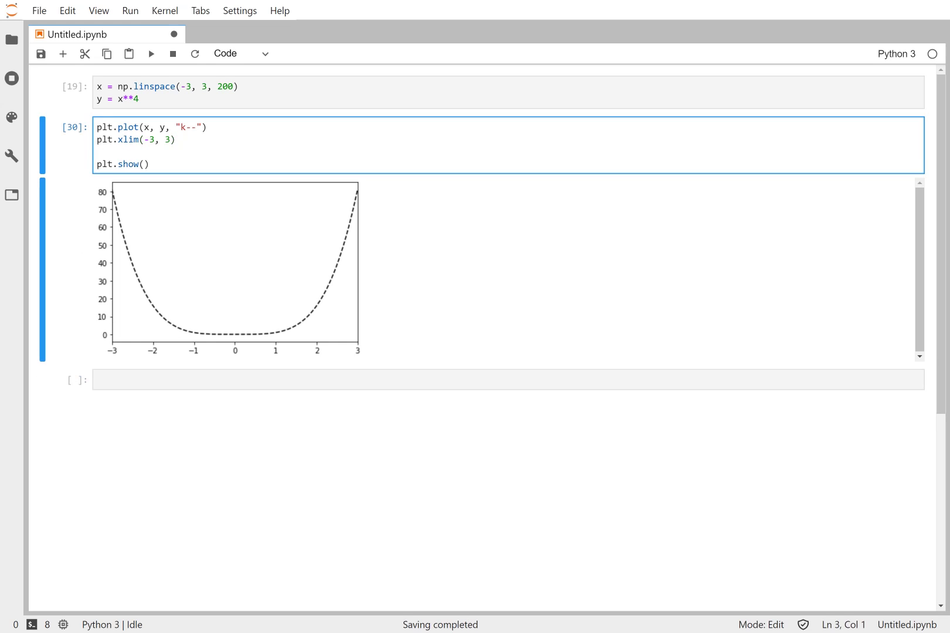
type("plt.yli")
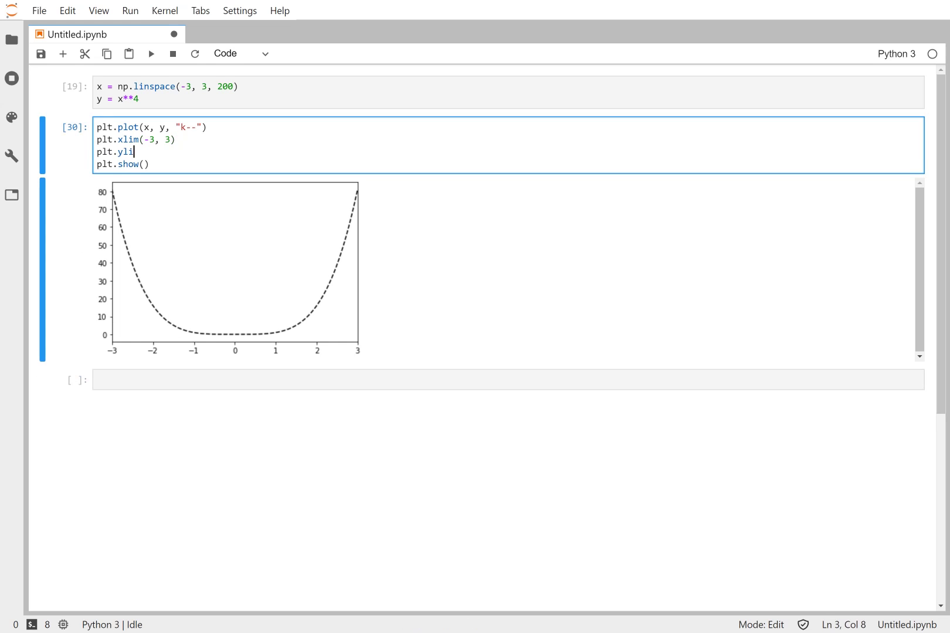
type("m()")
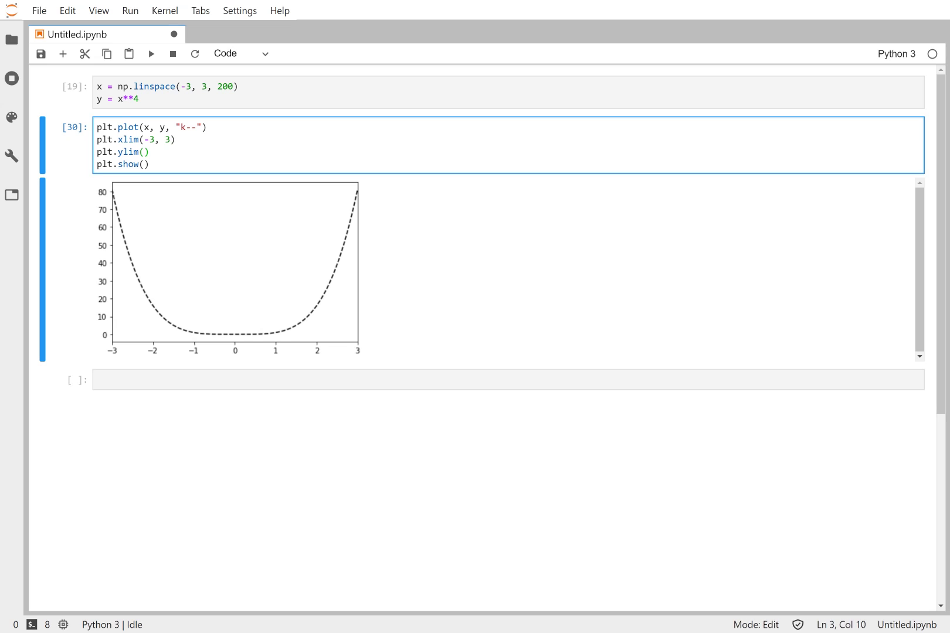
type("-1")
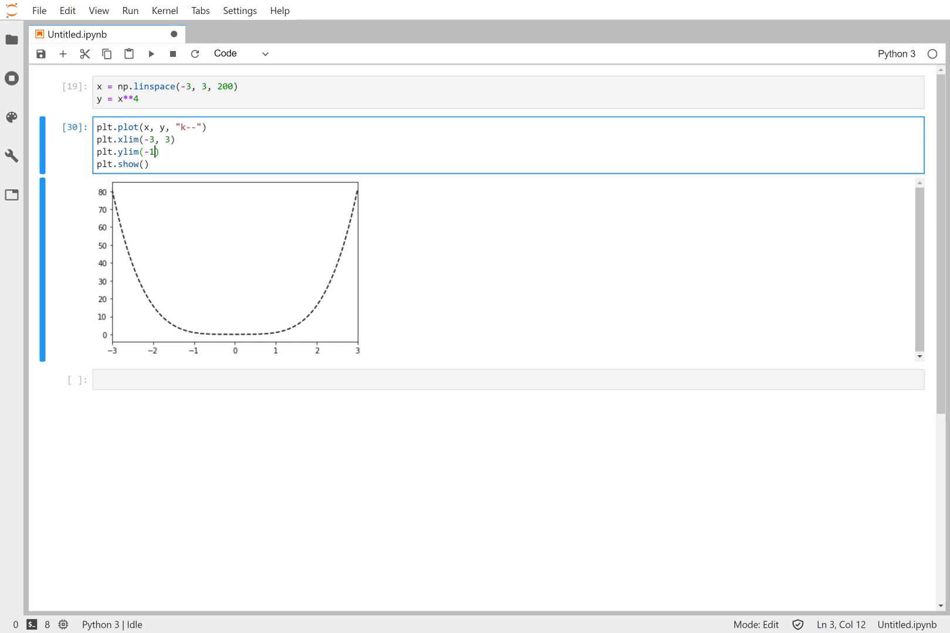
type(", 100")
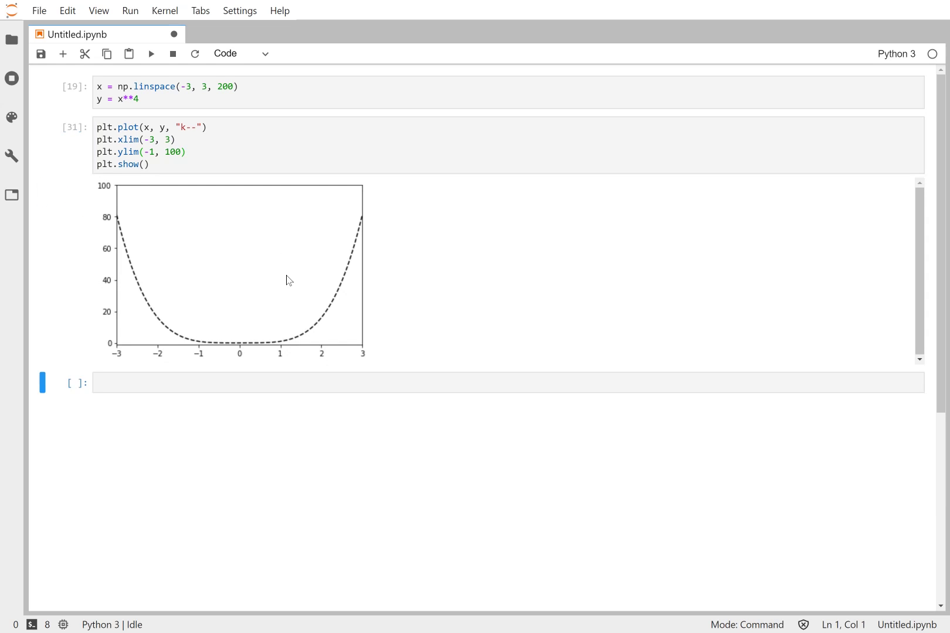
mouse_move(368, 248)
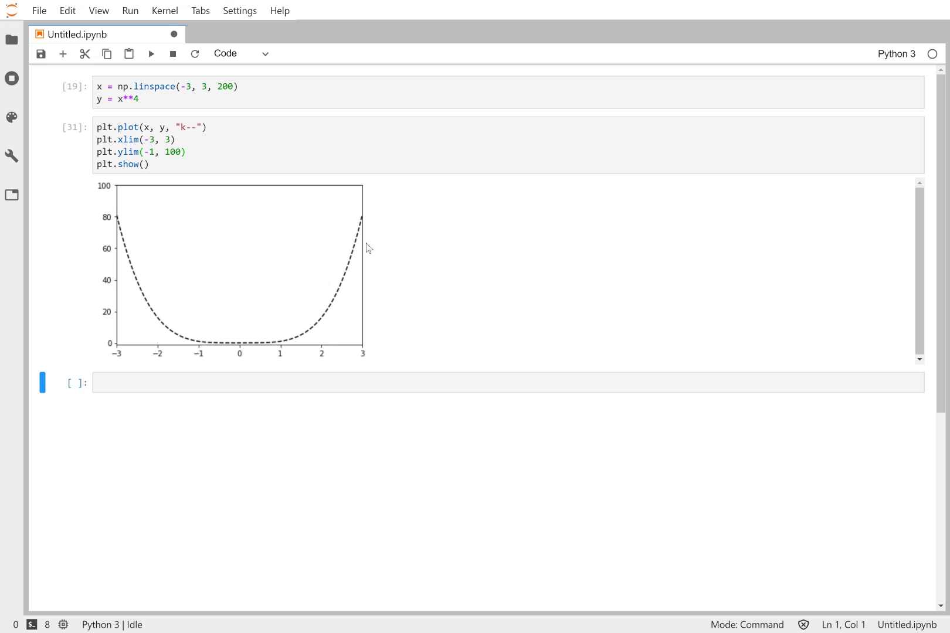
mouse_move(375, 262)
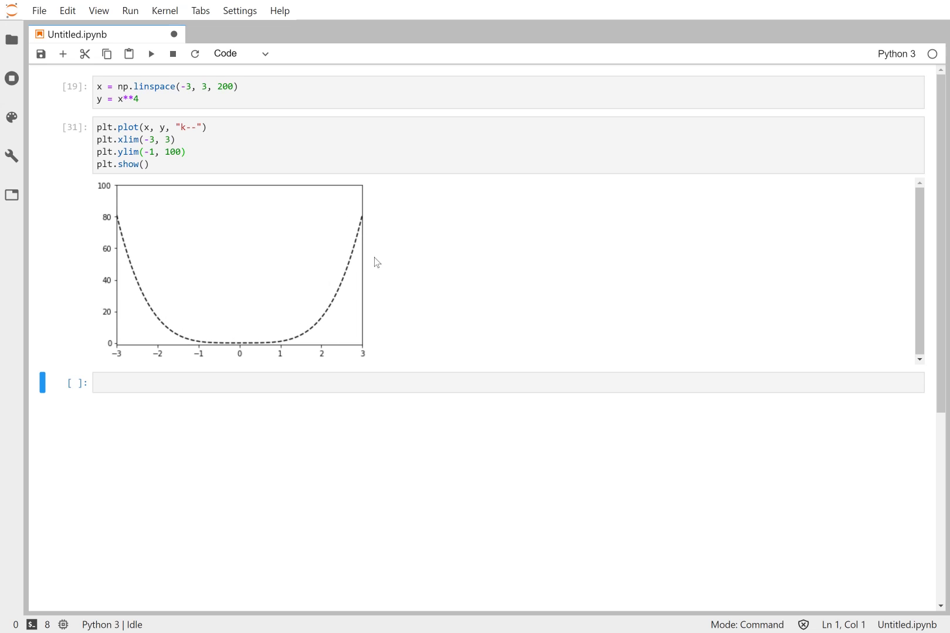
mouse_move(263, 263)
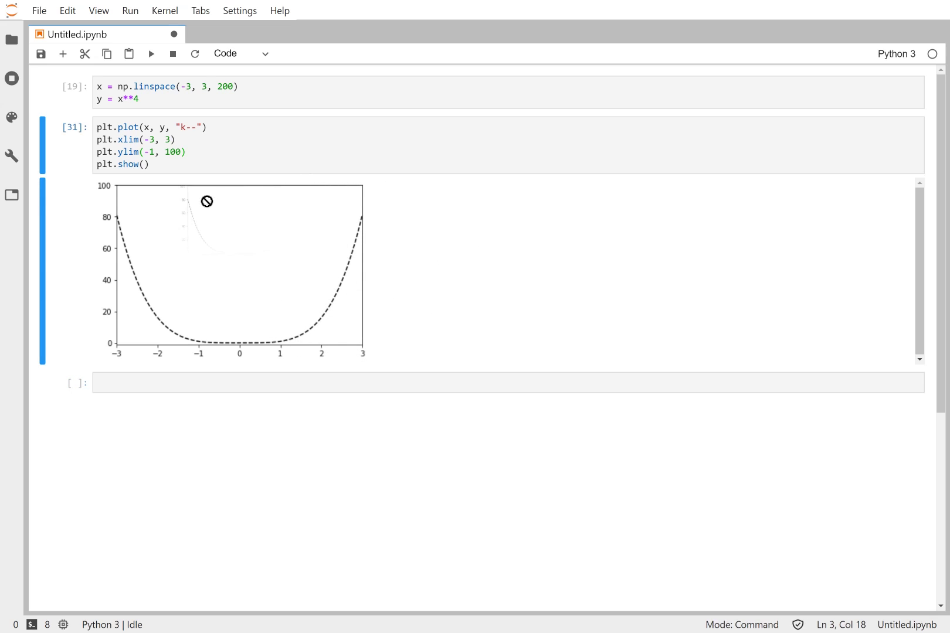
mouse_move(346, 170)
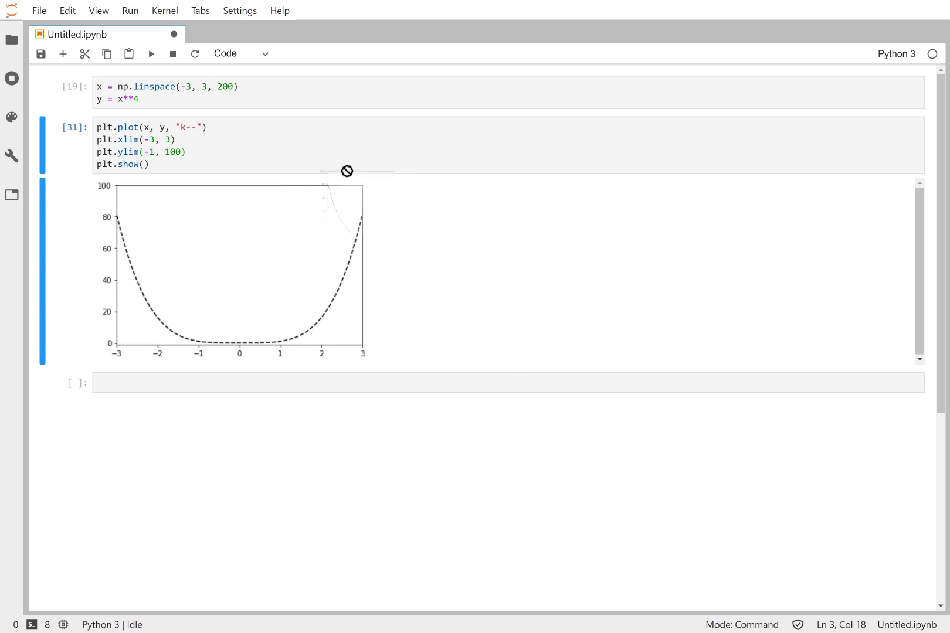
Dismiss the output context menu and add a blank first line to the plot cell.
right_click(241, 243)
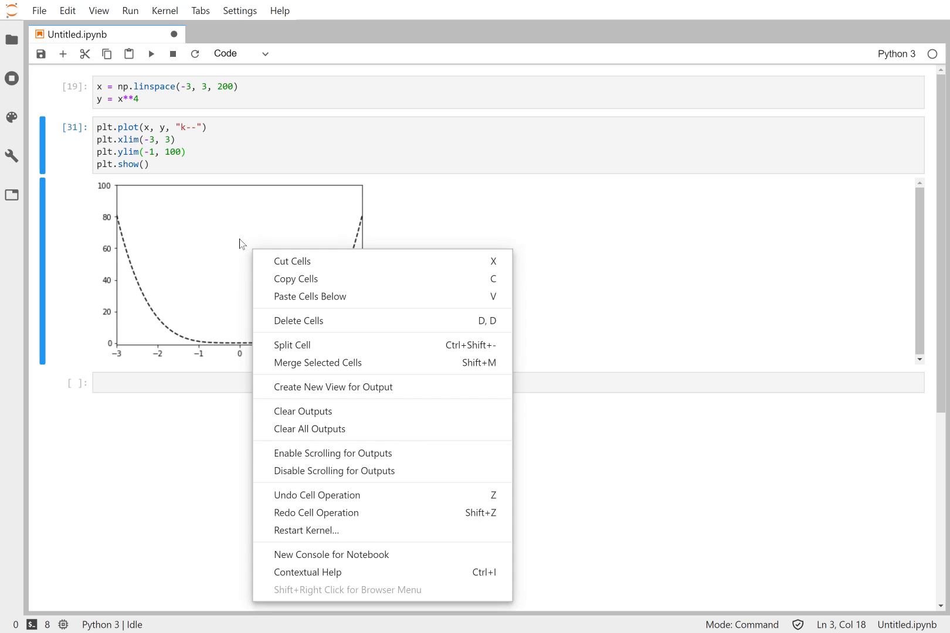
mouse_move(214, 301)
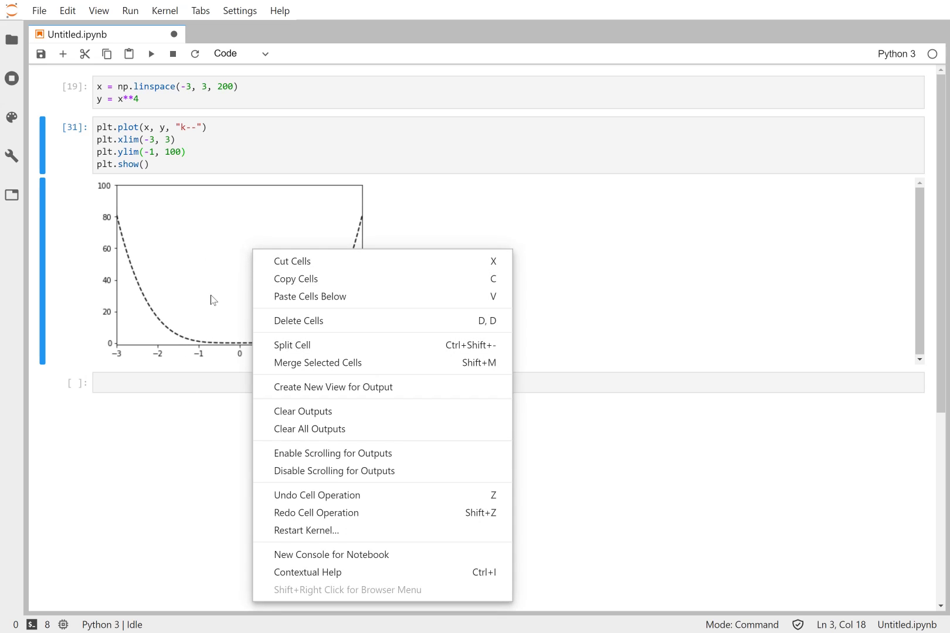
left_click(313, 269)
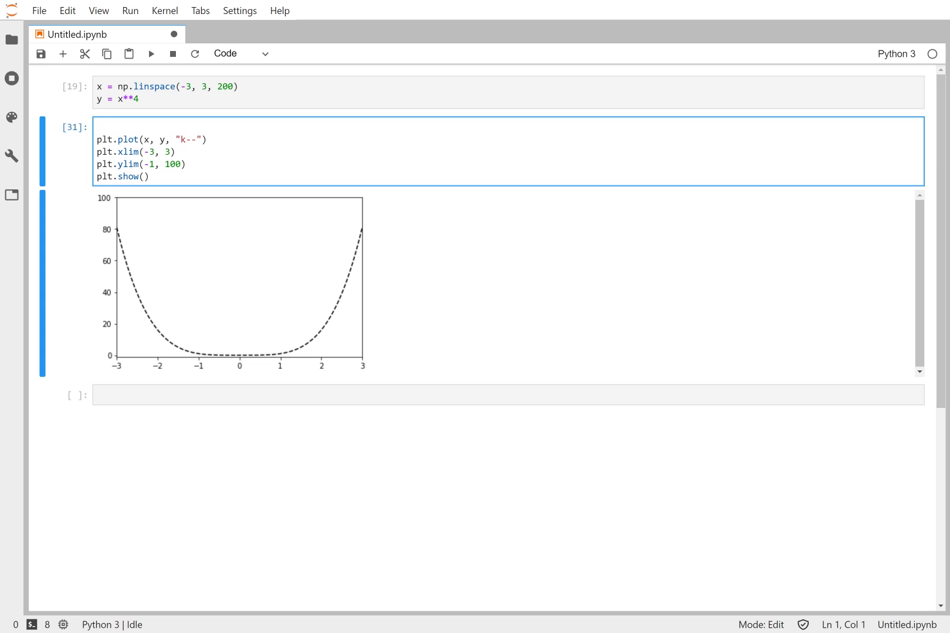
mouse_move(565, 210)
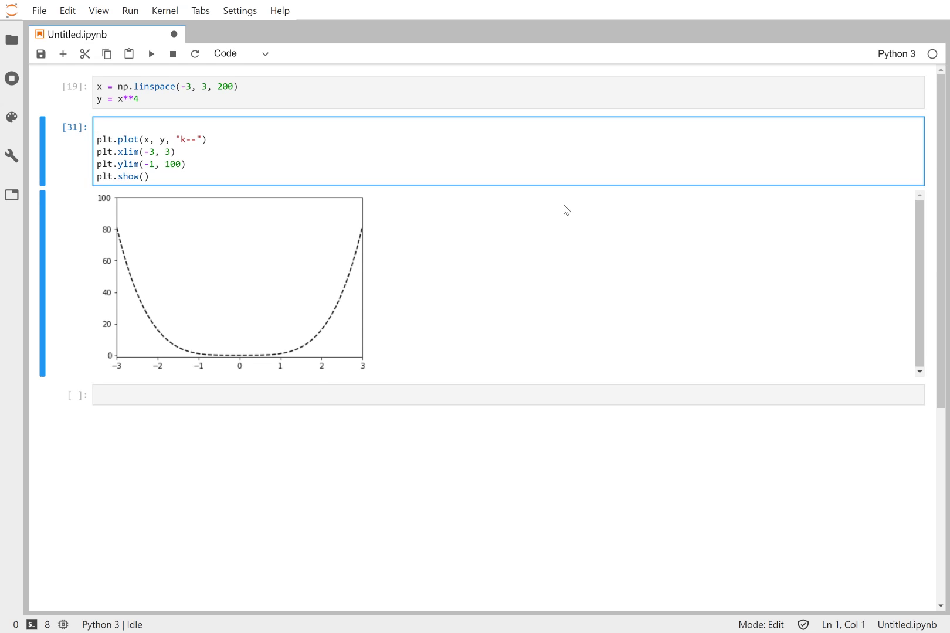
Put plt.figure() on the first line and scroll its docstring to figsize and dpi.
type("plt.fi")
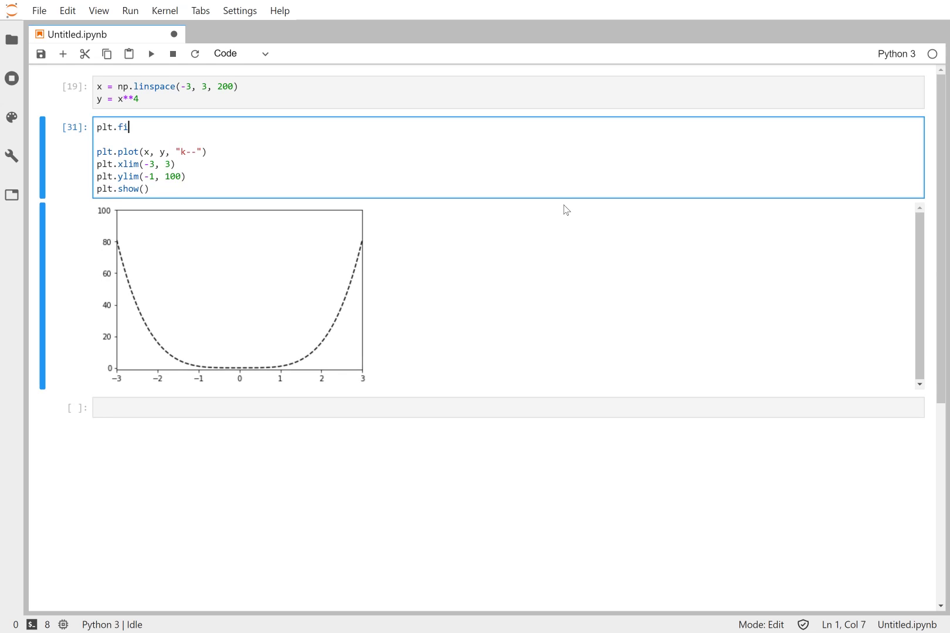
type("gure")
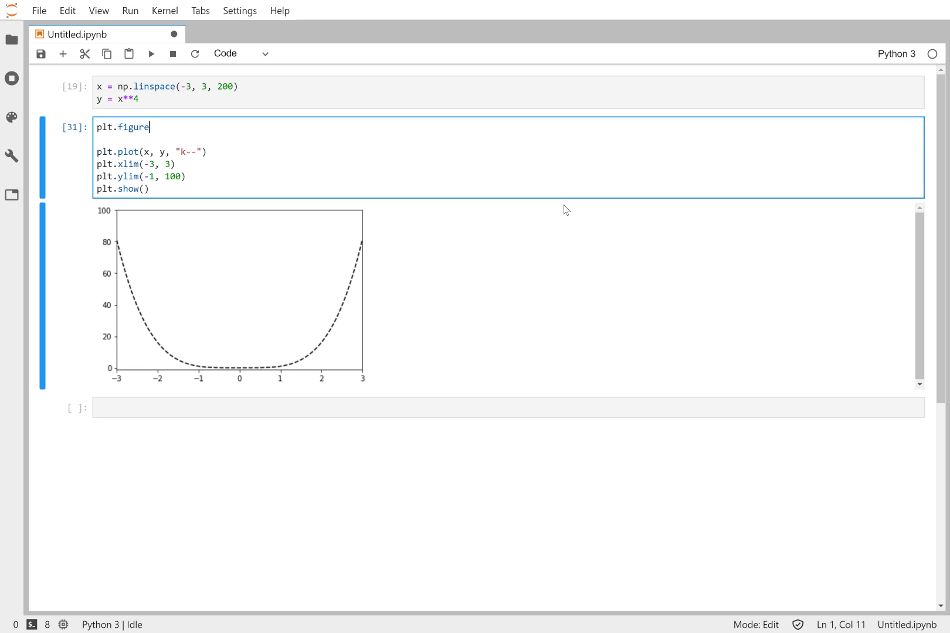
type("()")
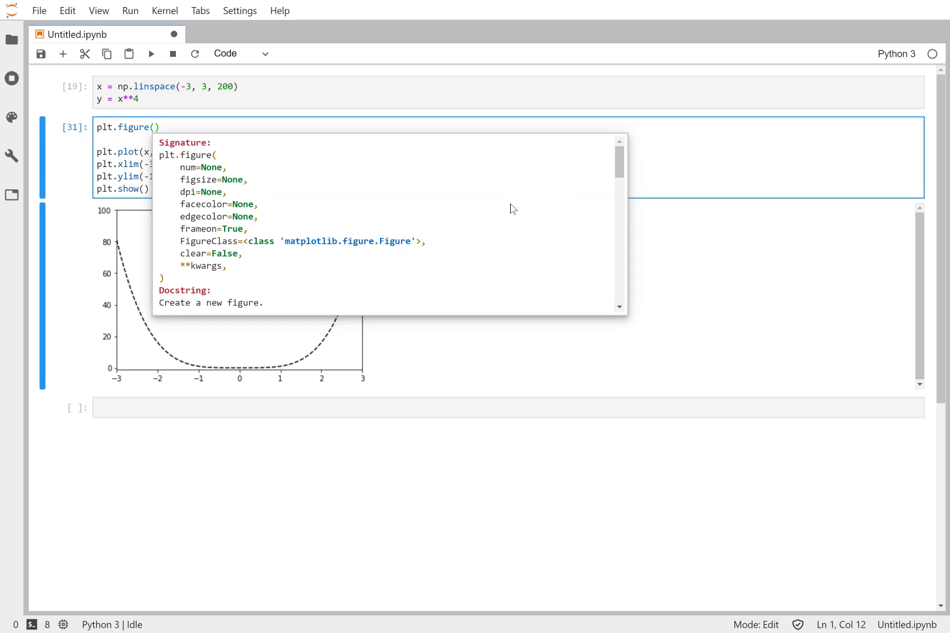
mouse_move(203, 186)
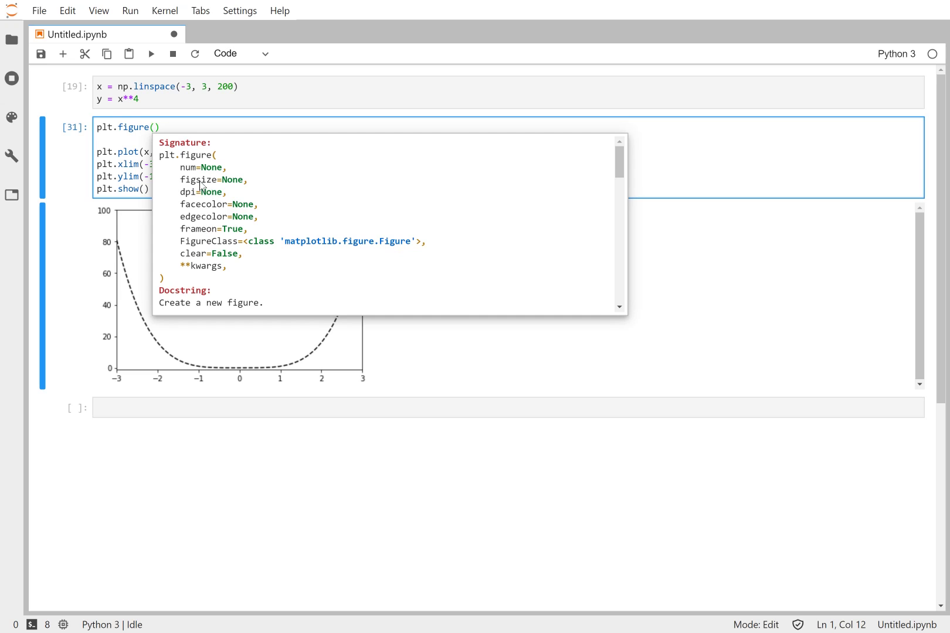
mouse_move(251, 183)
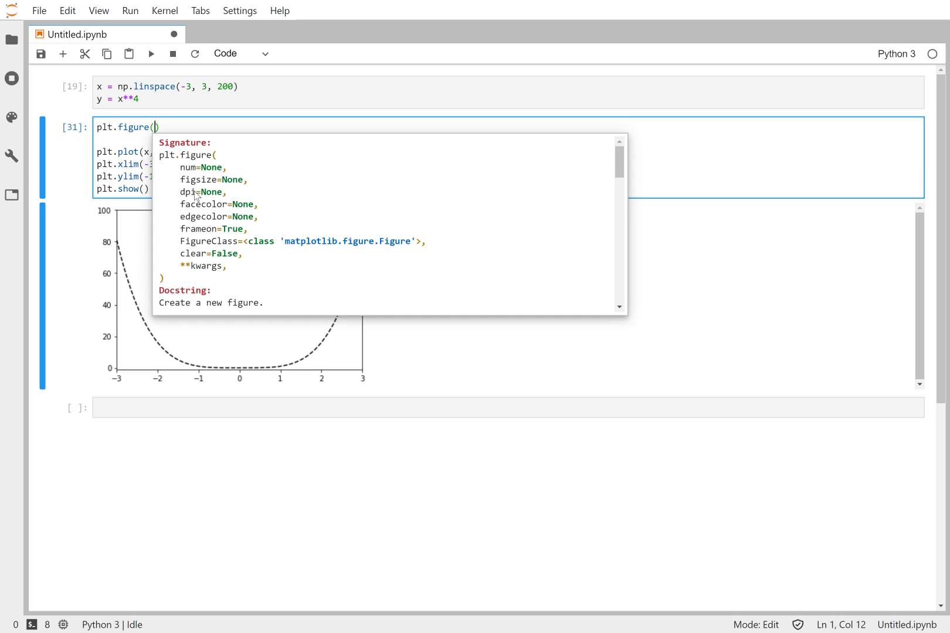
mouse_move(206, 182)
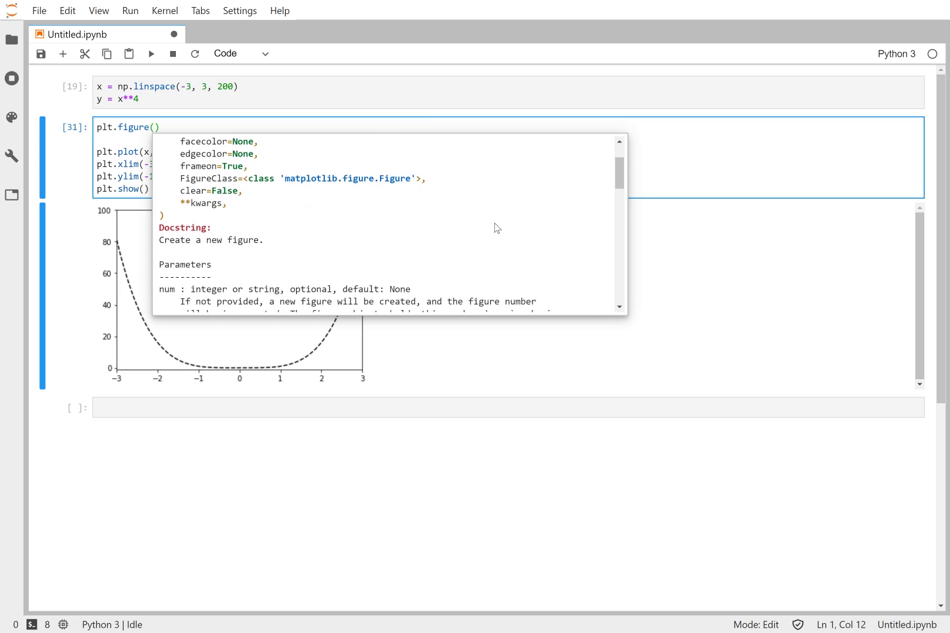
scroll("down", 3)
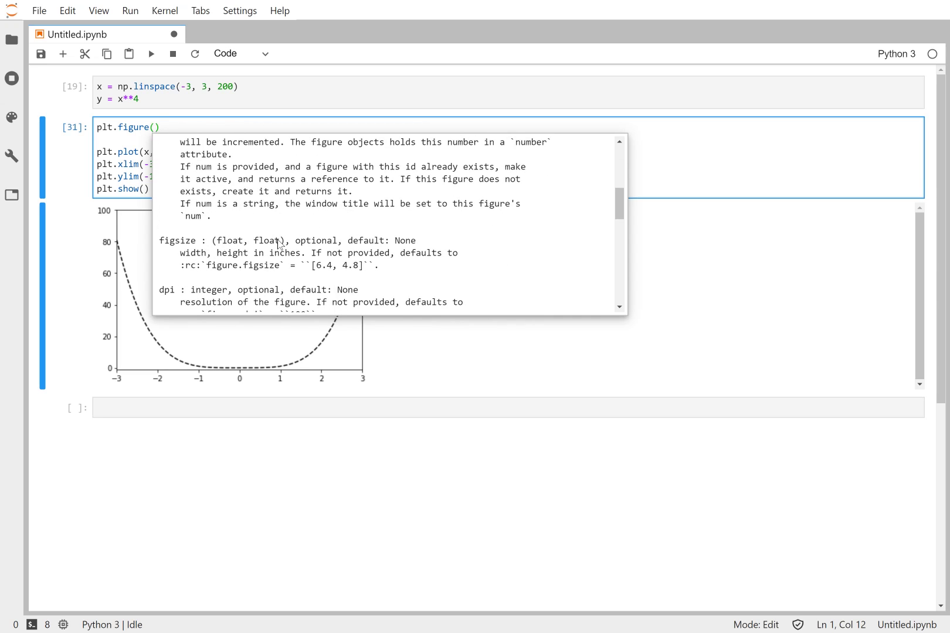
mouse_move(292, 255)
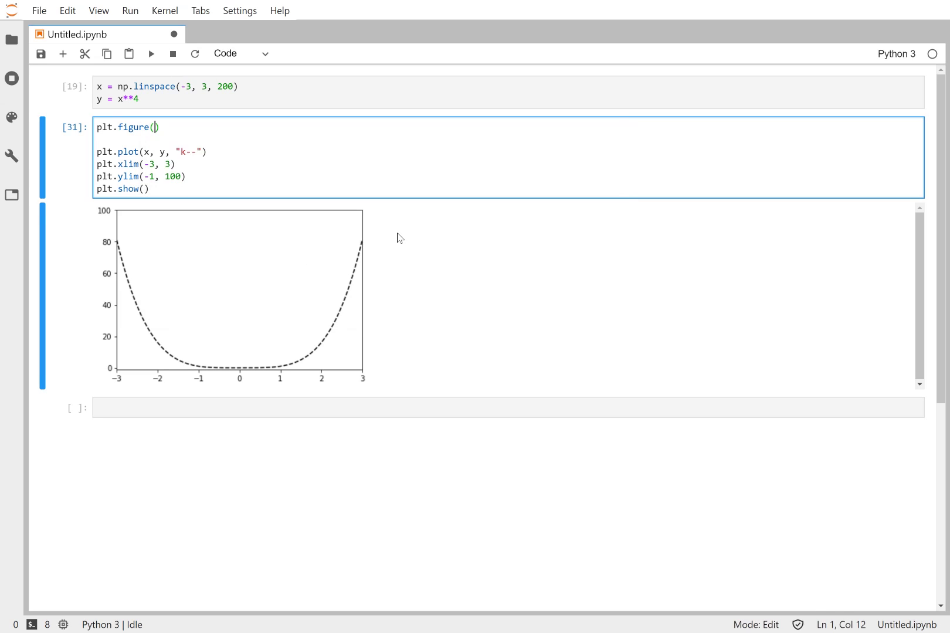
Give plt.figure figsize=(12,4) and rerun to draw the wide x**4 plot.
type("(")
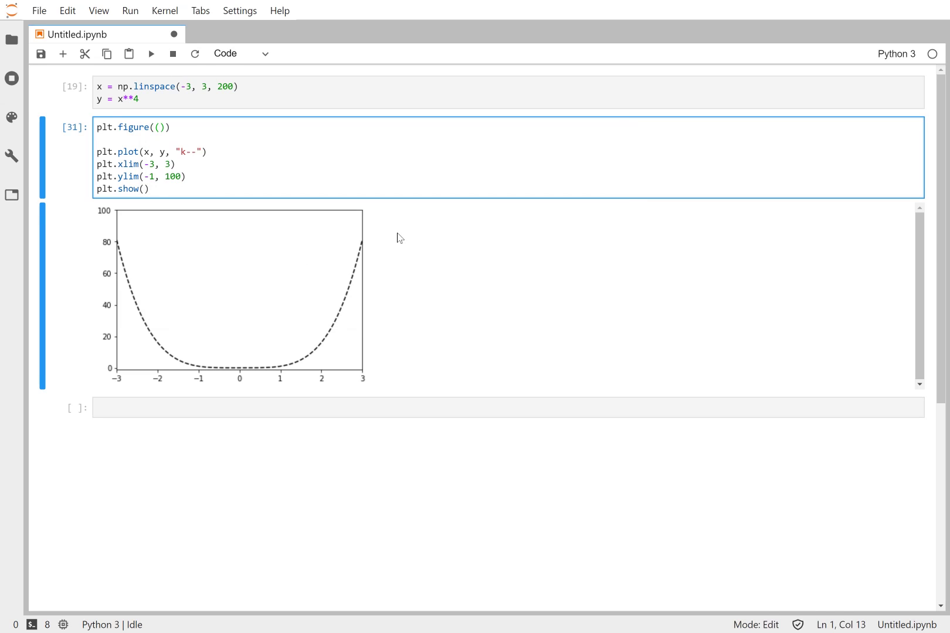
type("6")
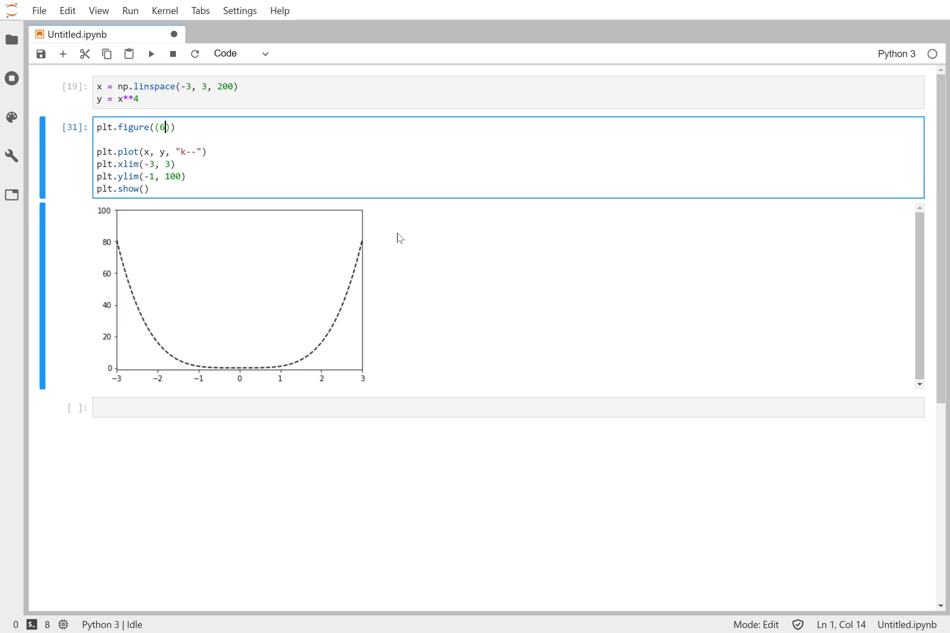
type(",4")
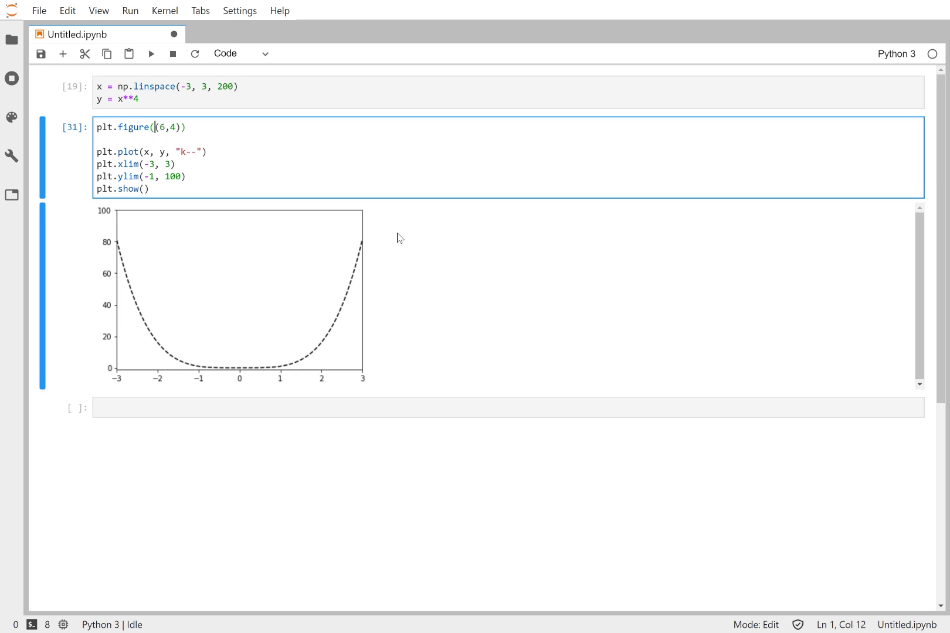
type("figsiz")
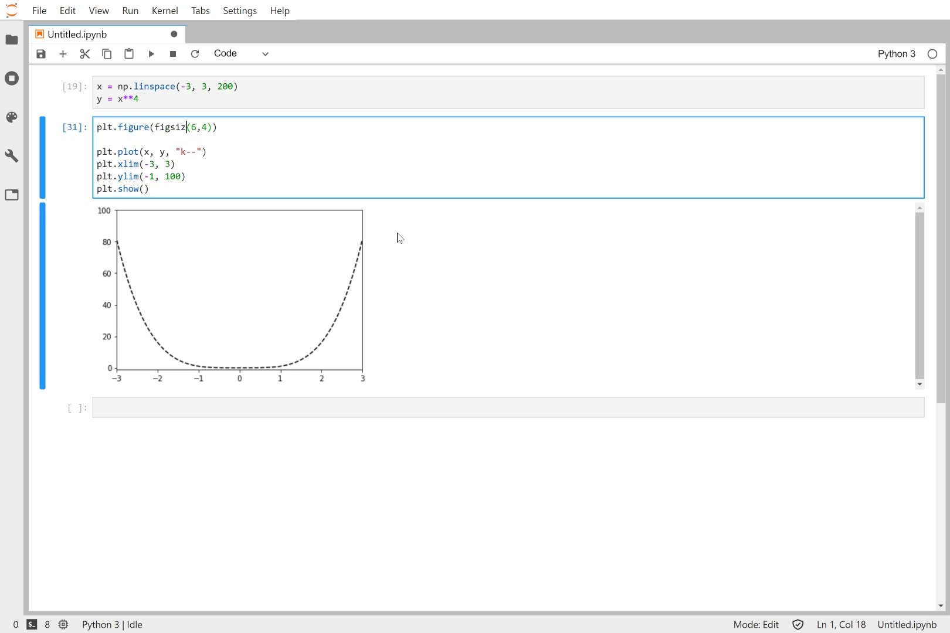
type("e=")
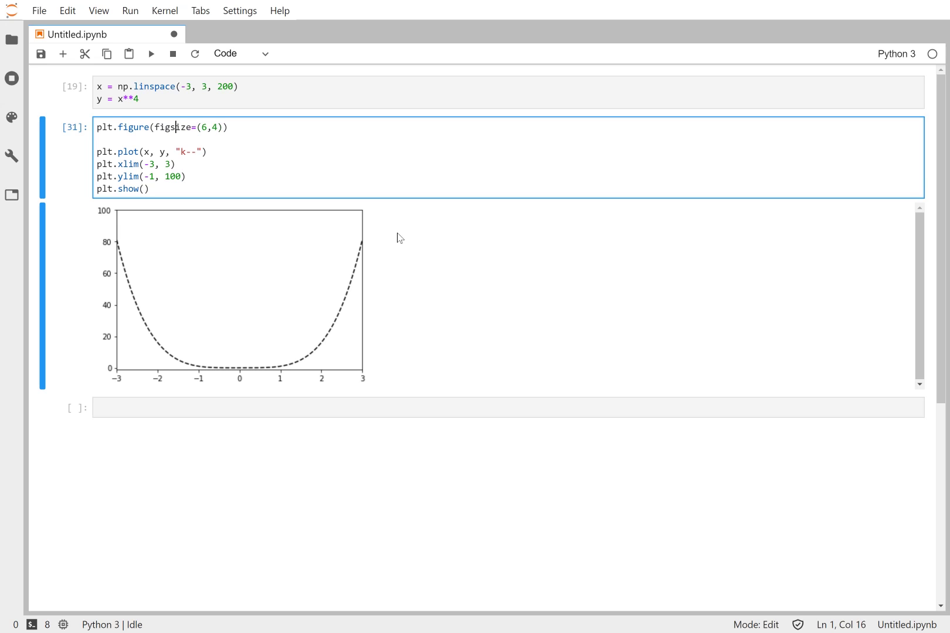
double_click(172, 128)
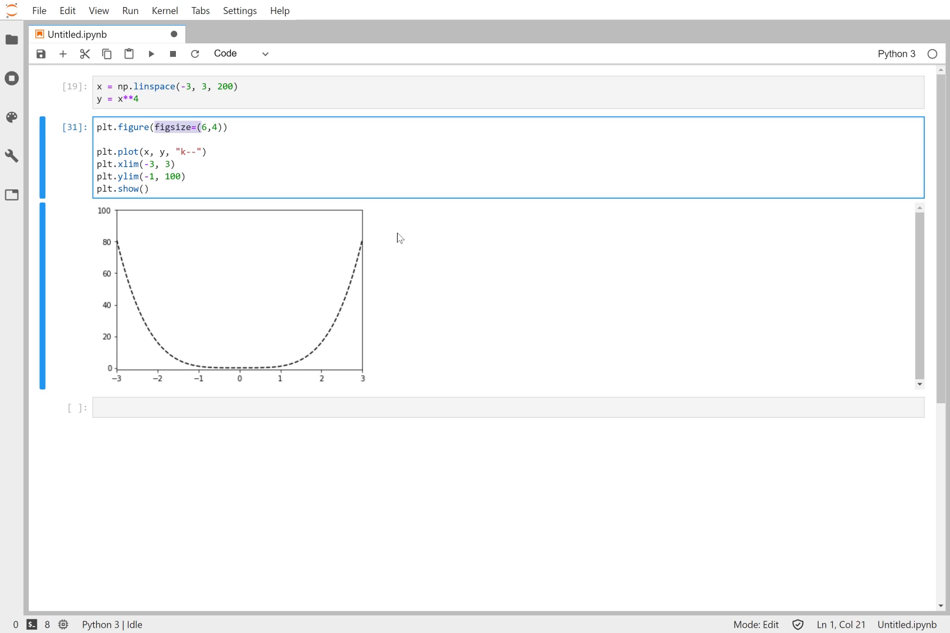
key("shift+Enter")
type("8")
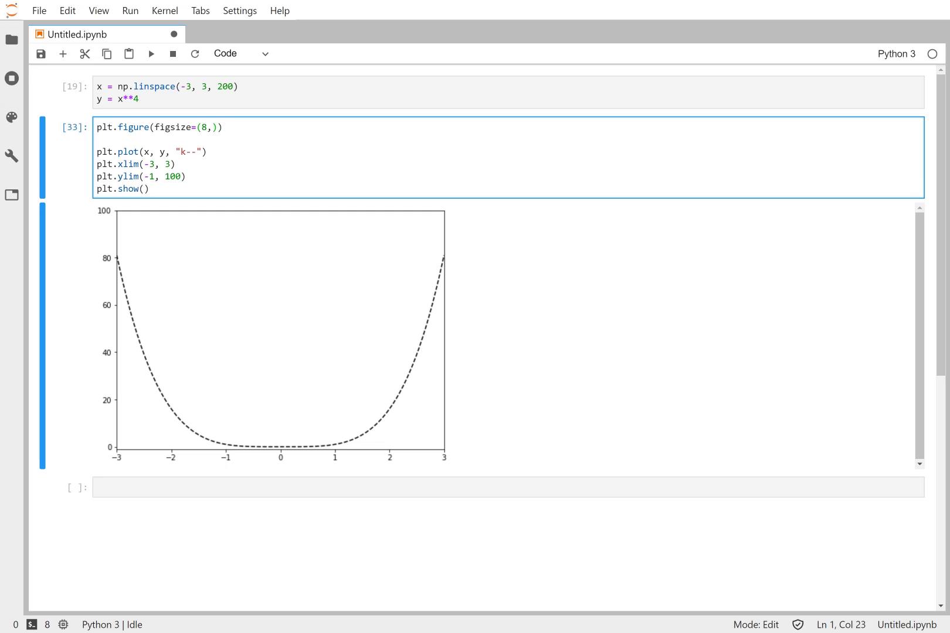
key("Backspace")
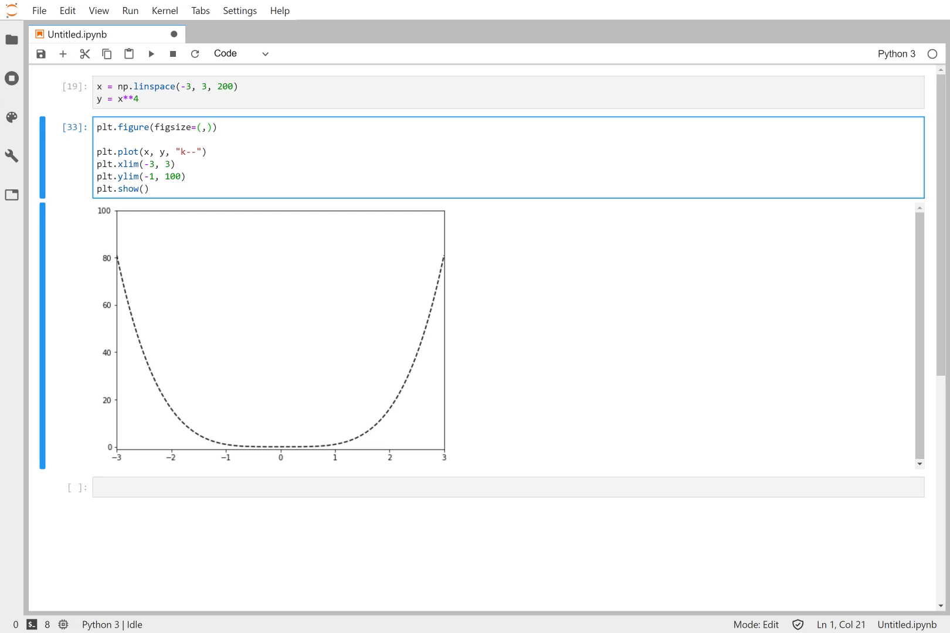
key("shift+enter")
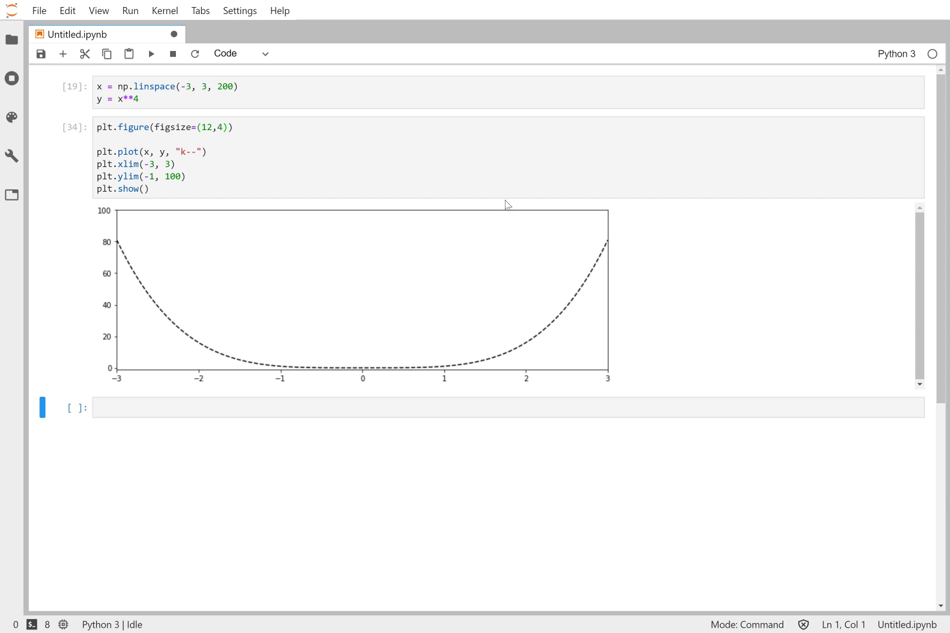
mouse_move(305, 313)
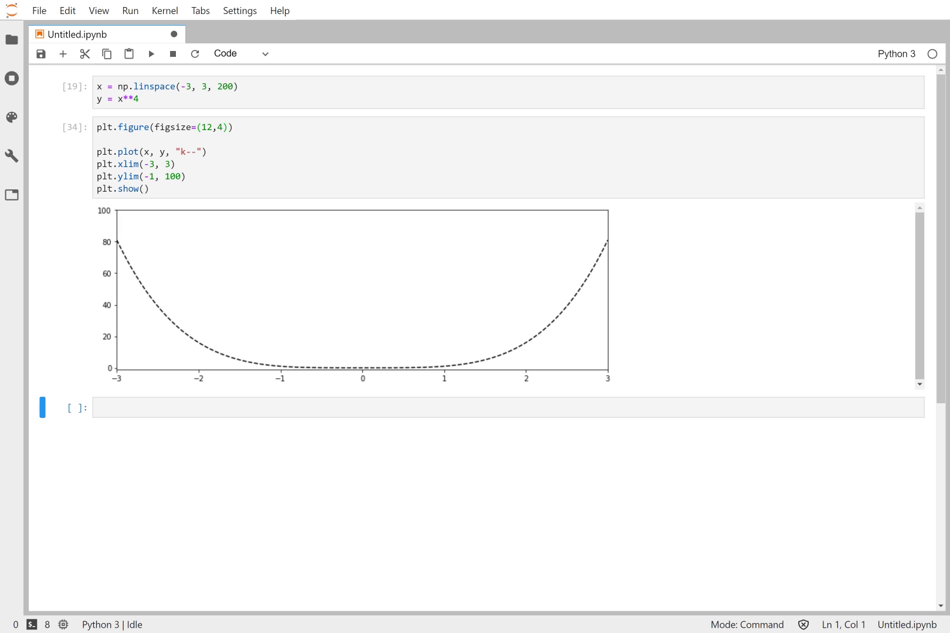
mouse_move(592, 350)
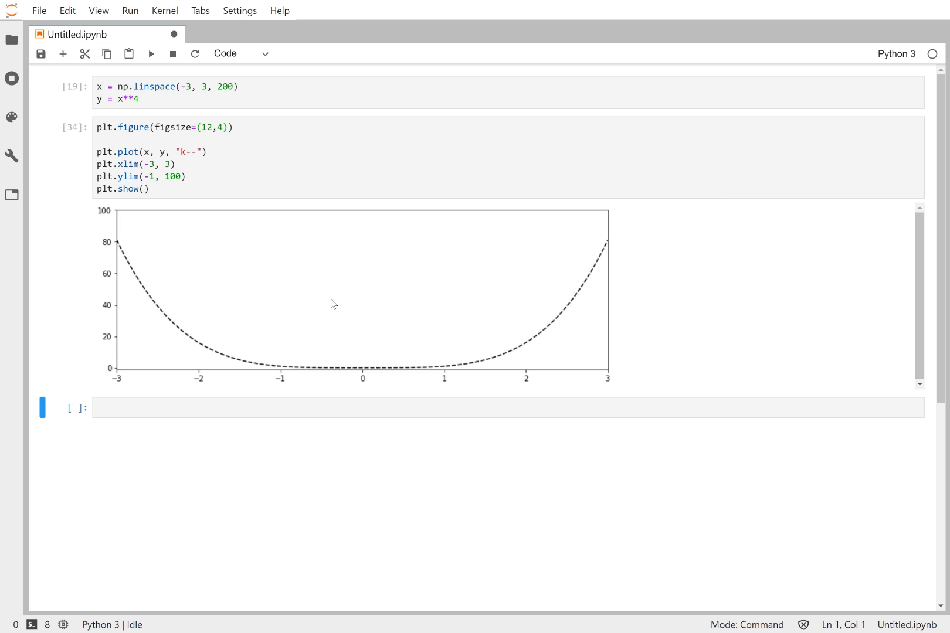
mouse_move(337, 306)
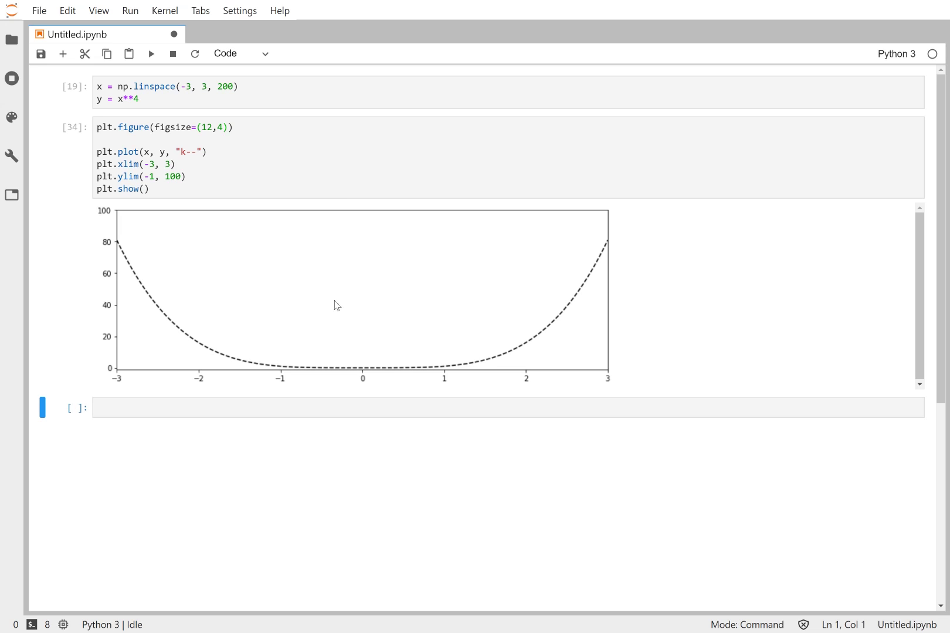
mouse_move(366, 204)
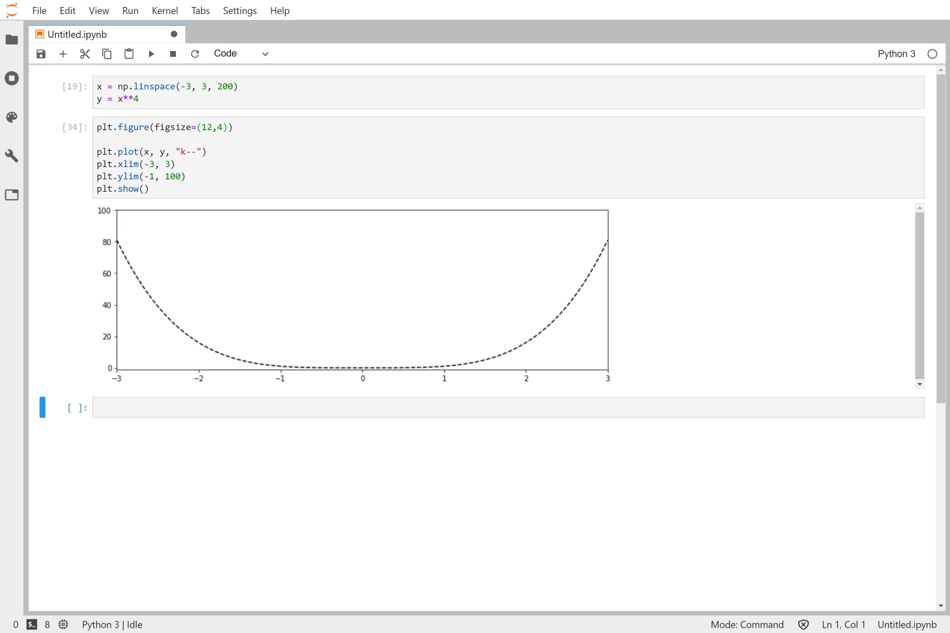
Add a plt.title("") line for the plot title after the y-limit line.
left_click(187, 177)
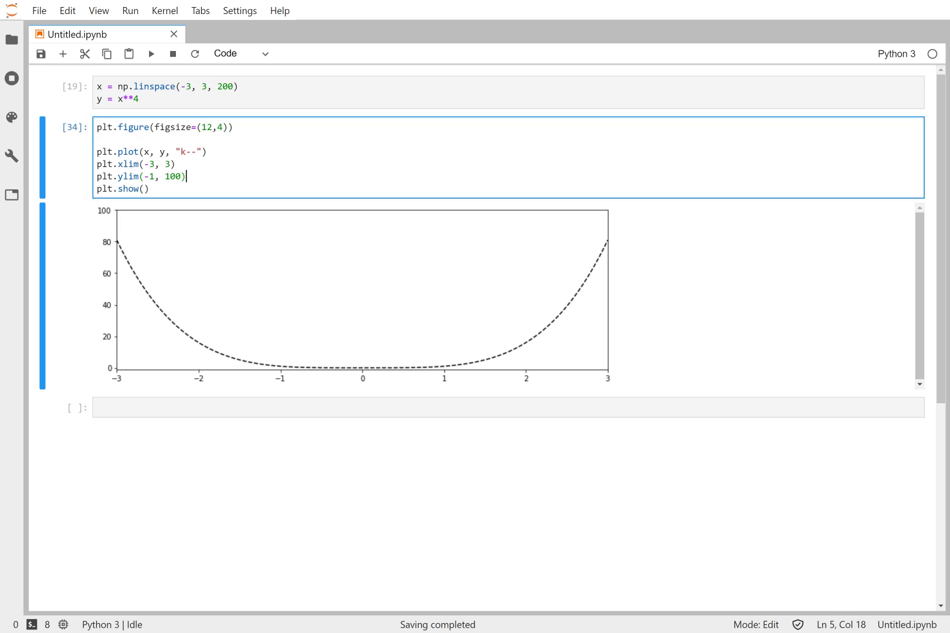
key("Enter")
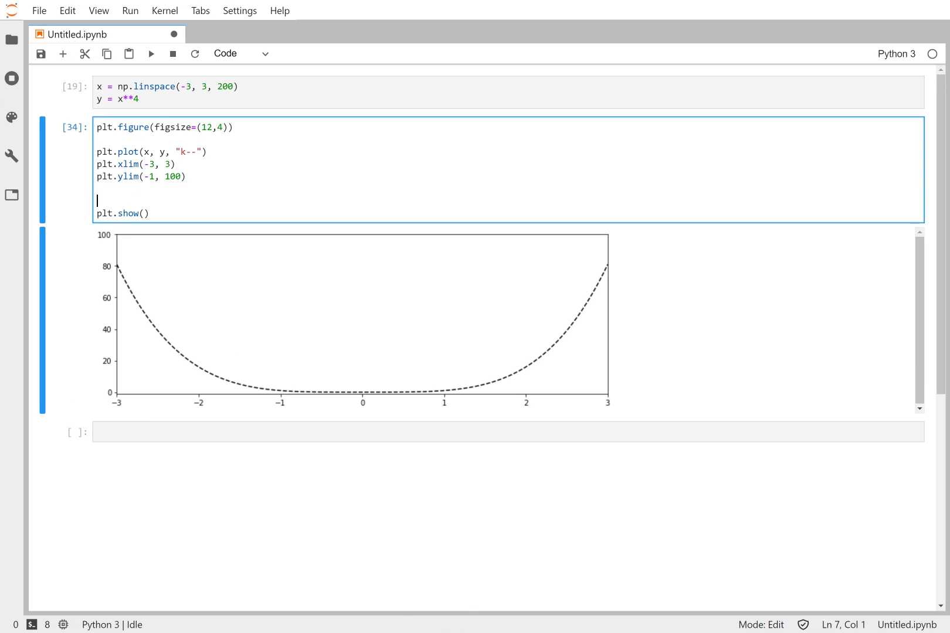
type("plt")
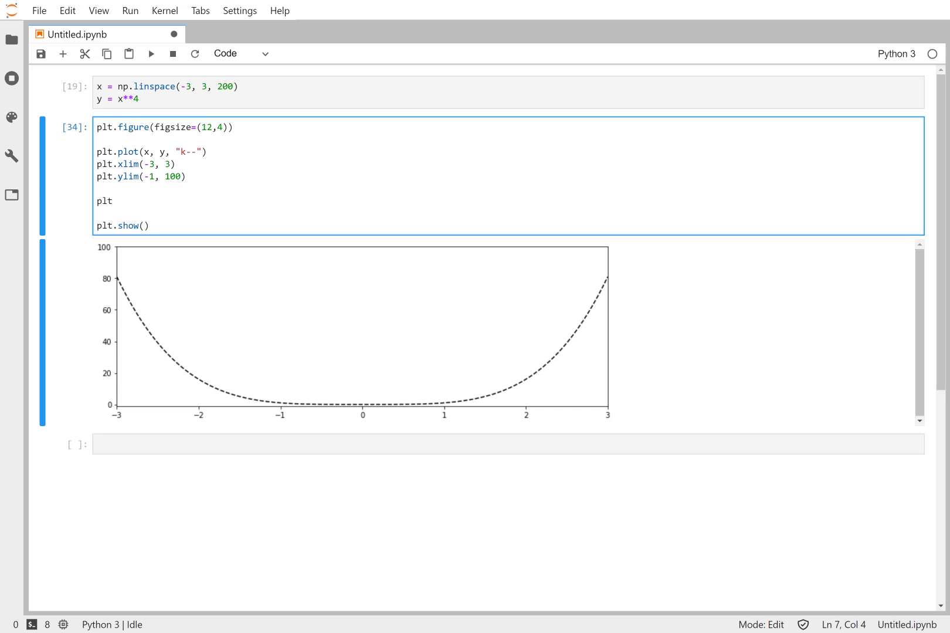
type(".title()")
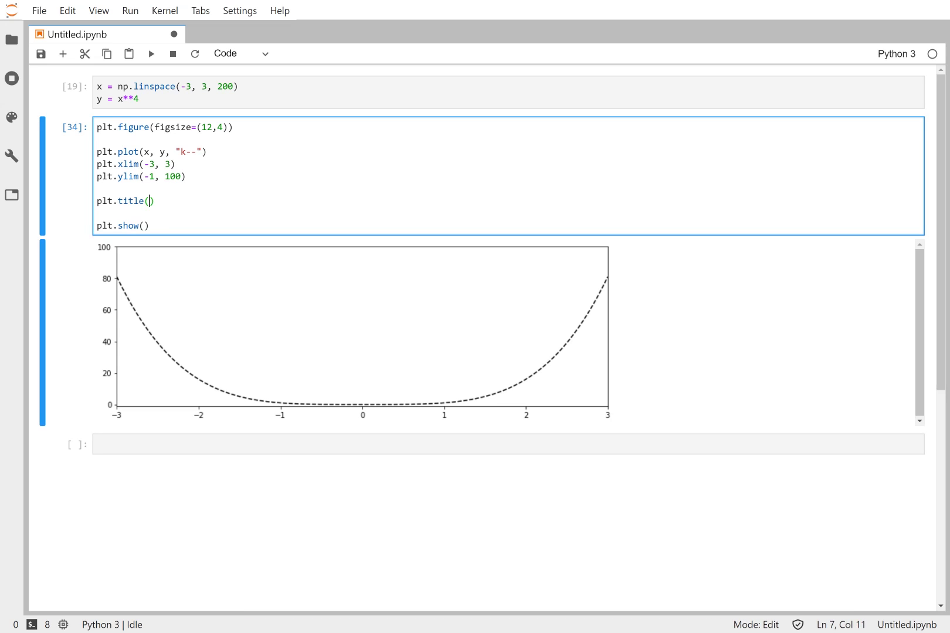
type("\"\"")
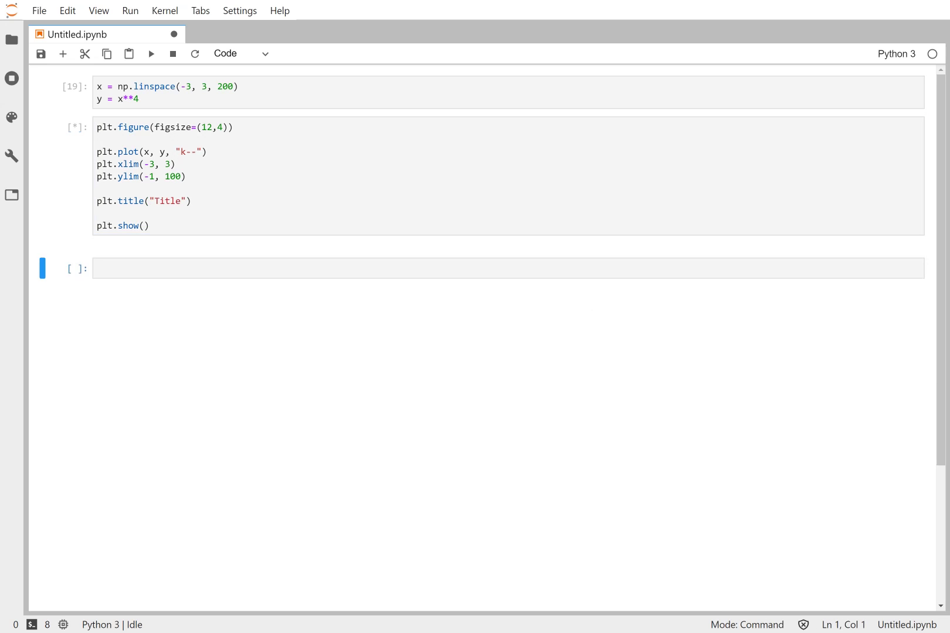
Add axis labels plt.xlabel("X-axis") and plt.ylabel("Y-axis") to the plotting code.
left_click(151, 54)
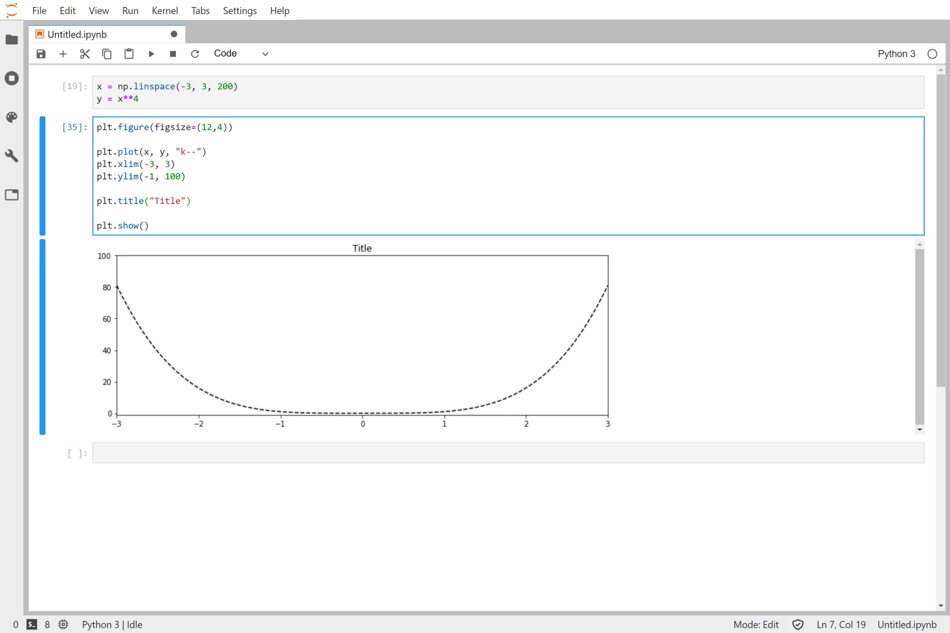
type("plt.")
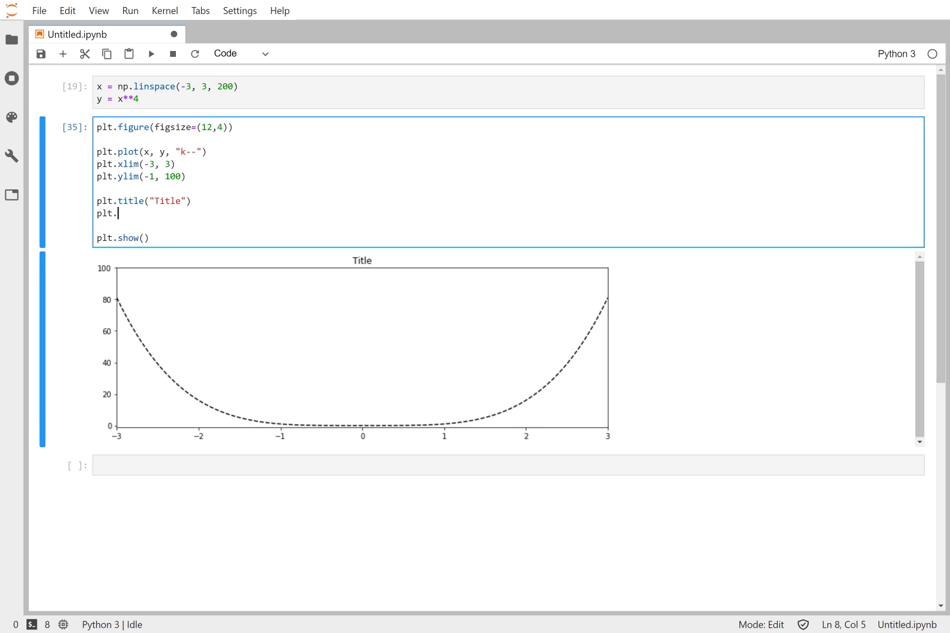
type("xlab")
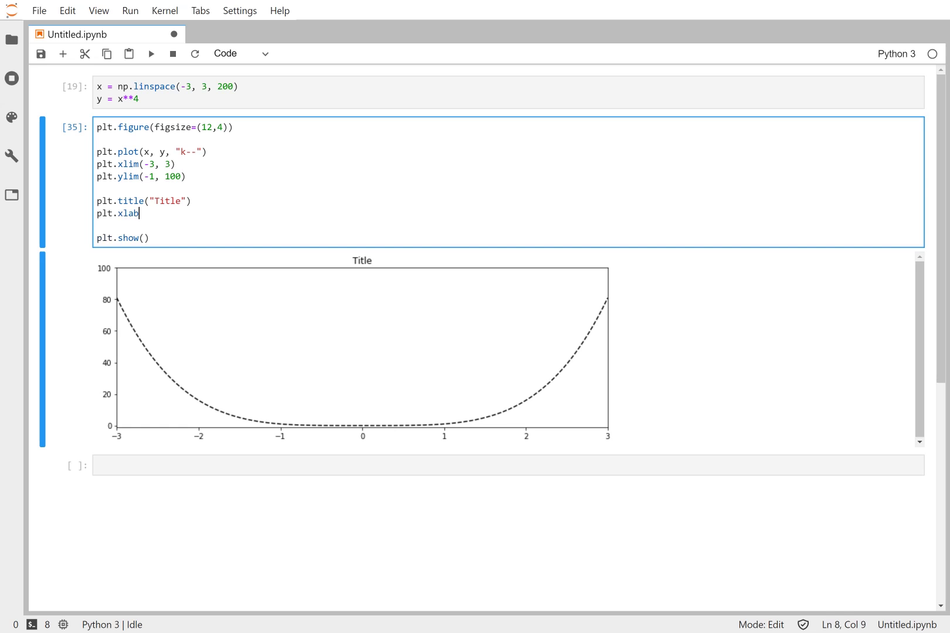
type("el(\"\")")
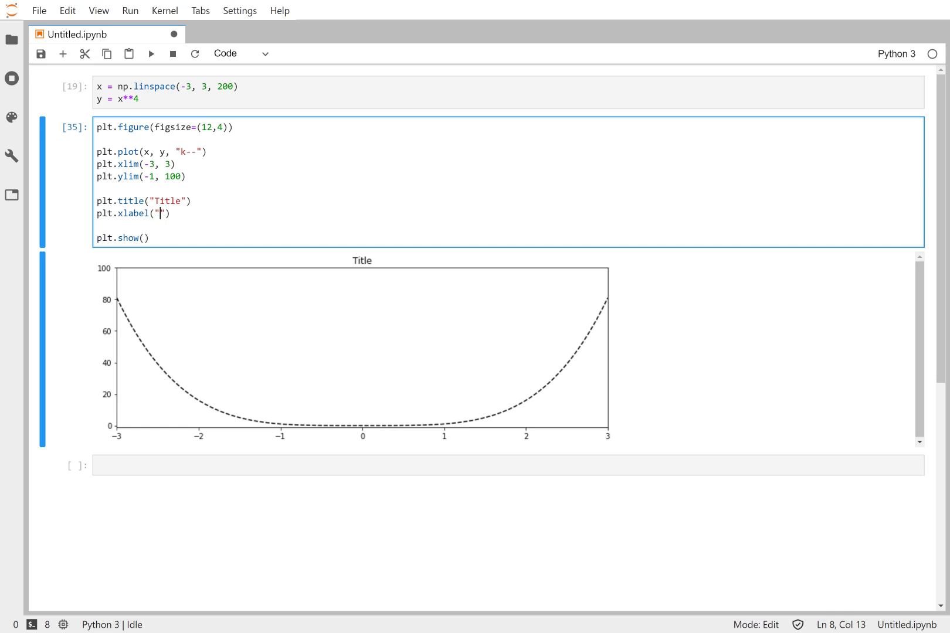
type("X-axis")
type("plt.")
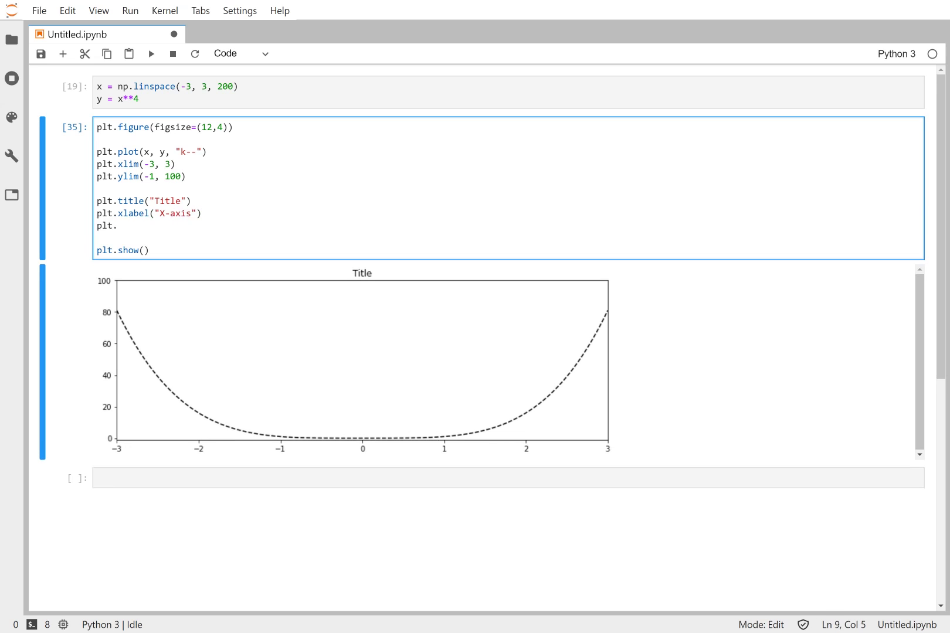
type("ylabel()")
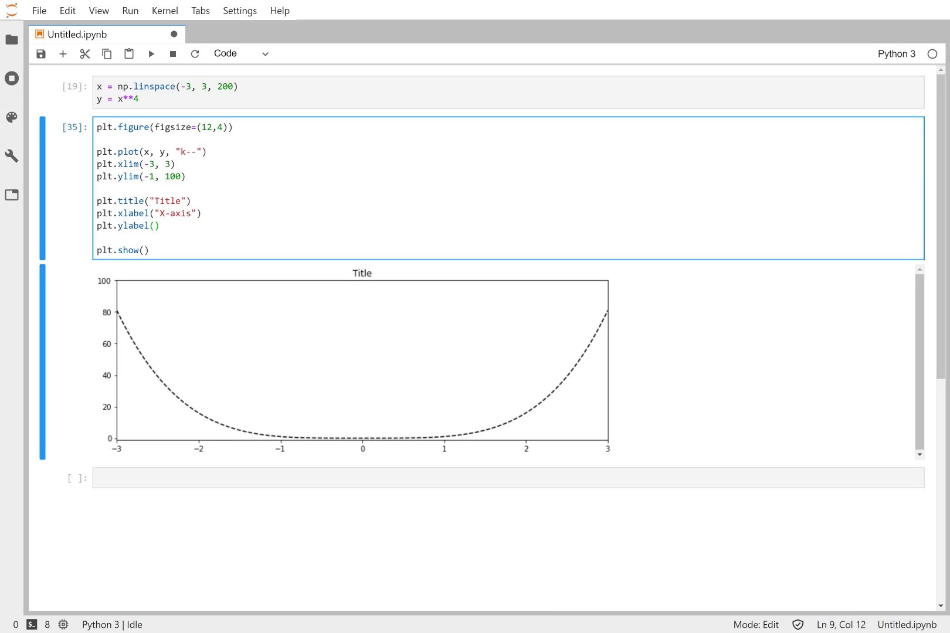
type("Y-")
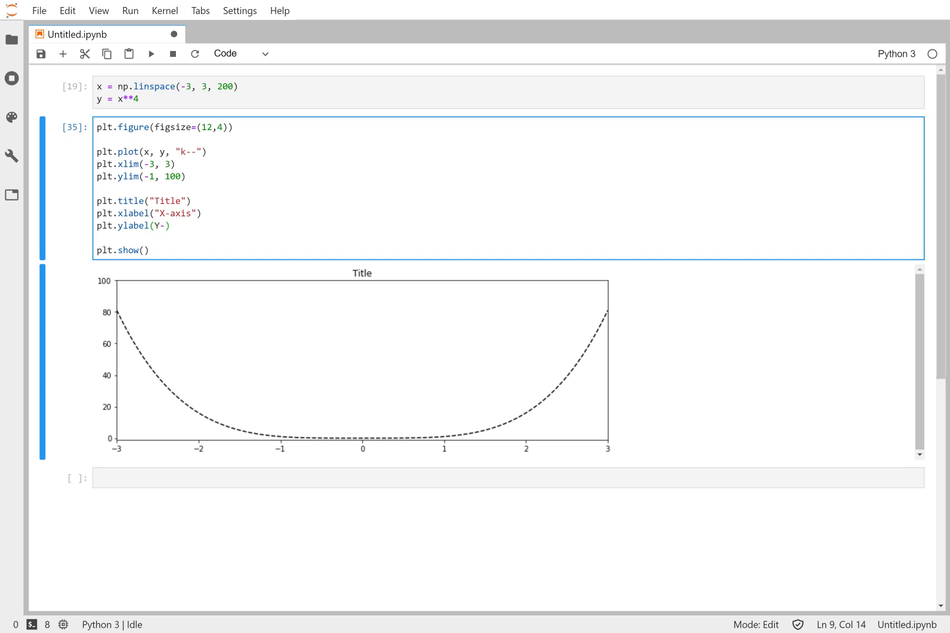
type("axis\"")
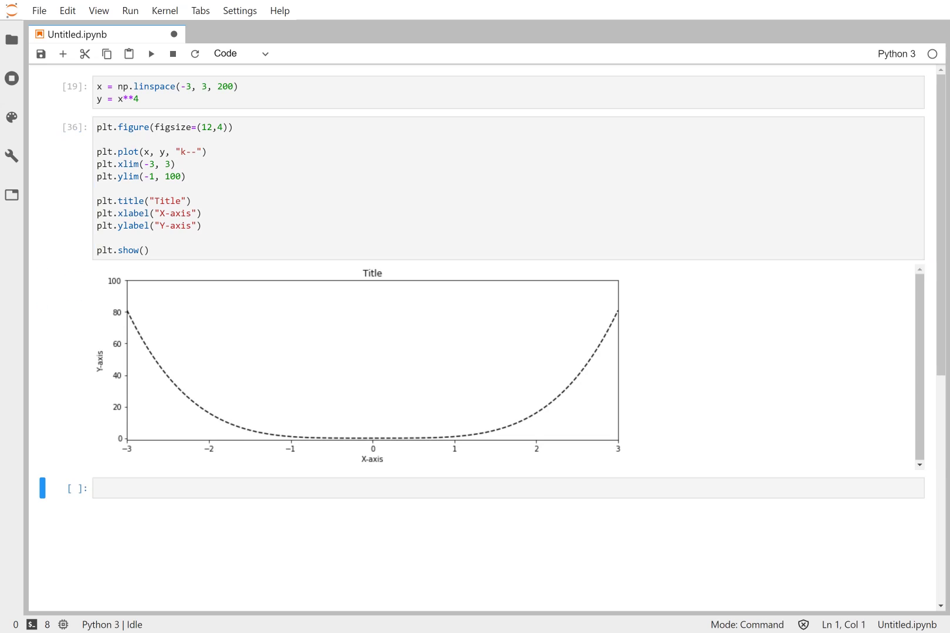
mouse_move(130, 351)
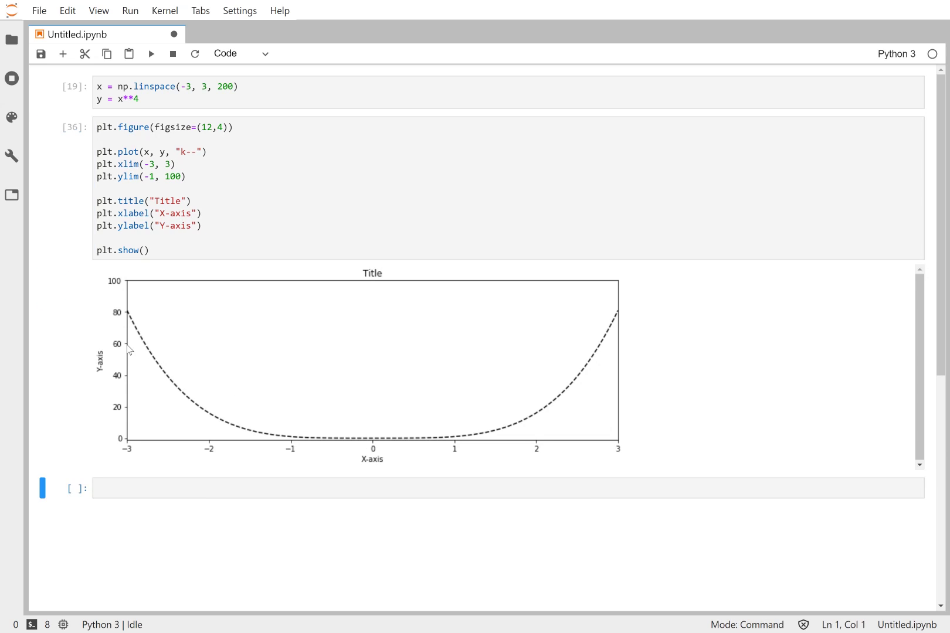
mouse_move(135, 381)
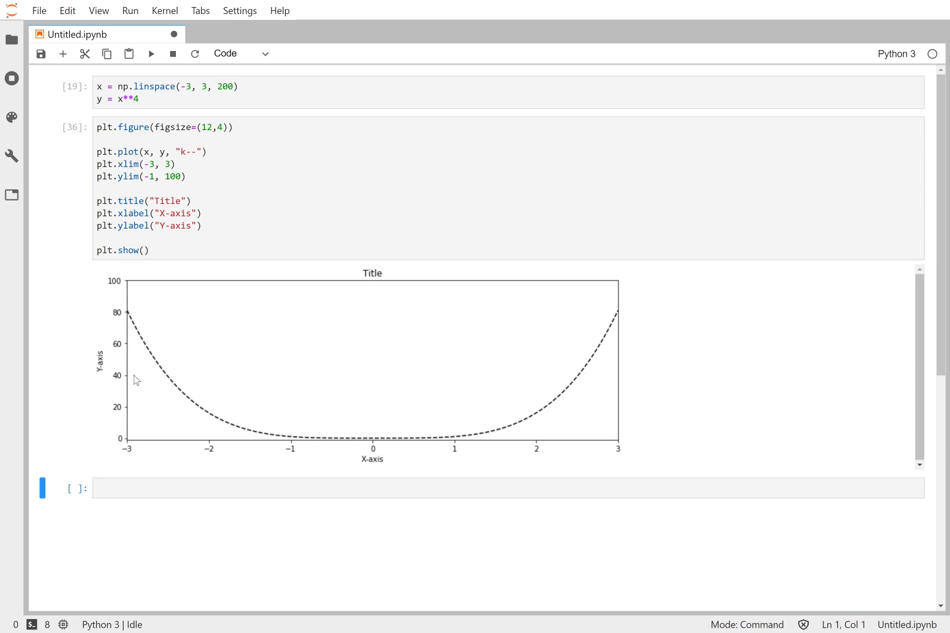
mouse_move(335, 526)
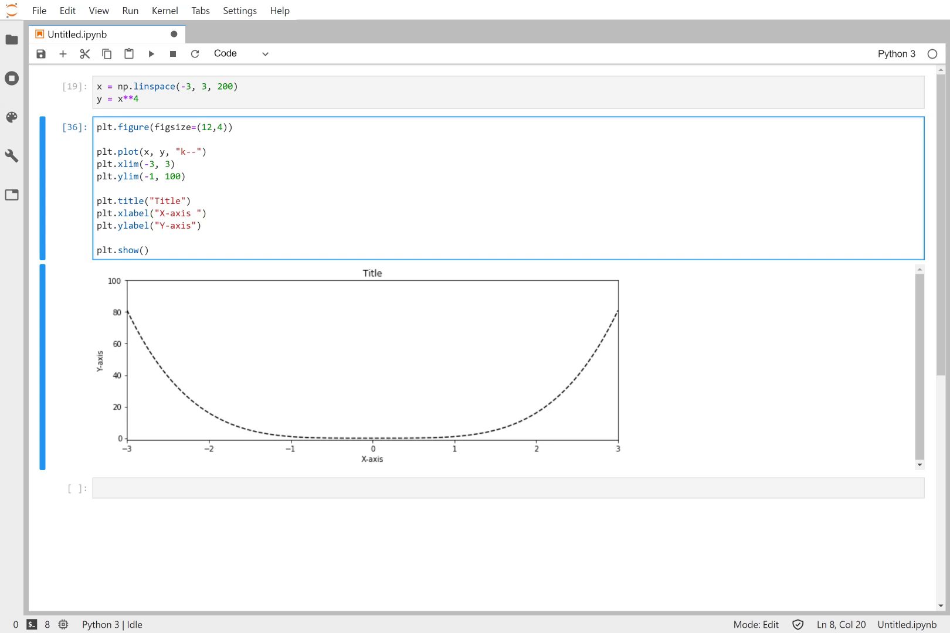
Change the x-axis label to "x" and the y-axis label to "$x^4$", then rerun.
key("BackSpace")
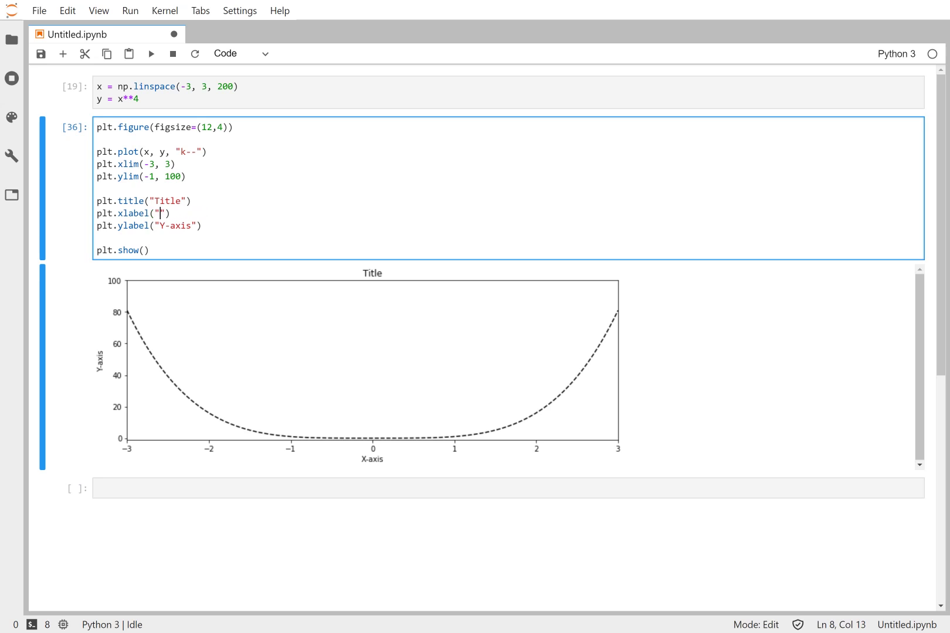
type("x")
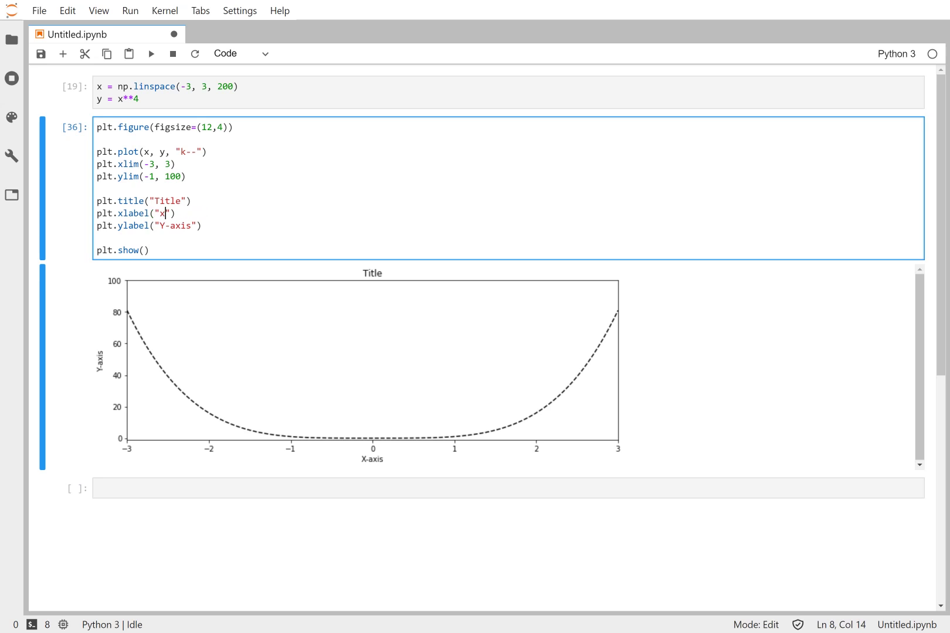
double_click(175, 226)
type("$")
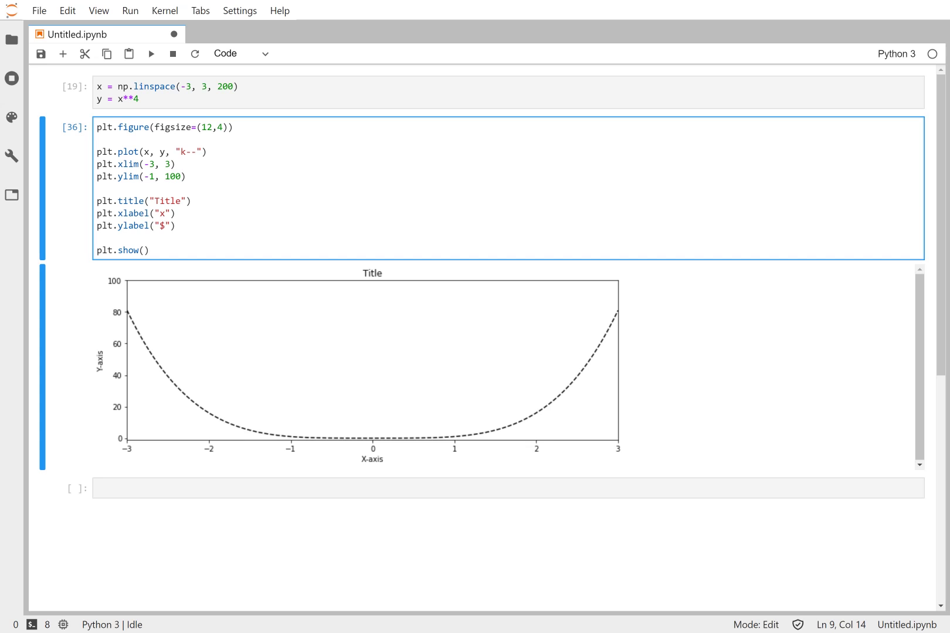
type("x^")
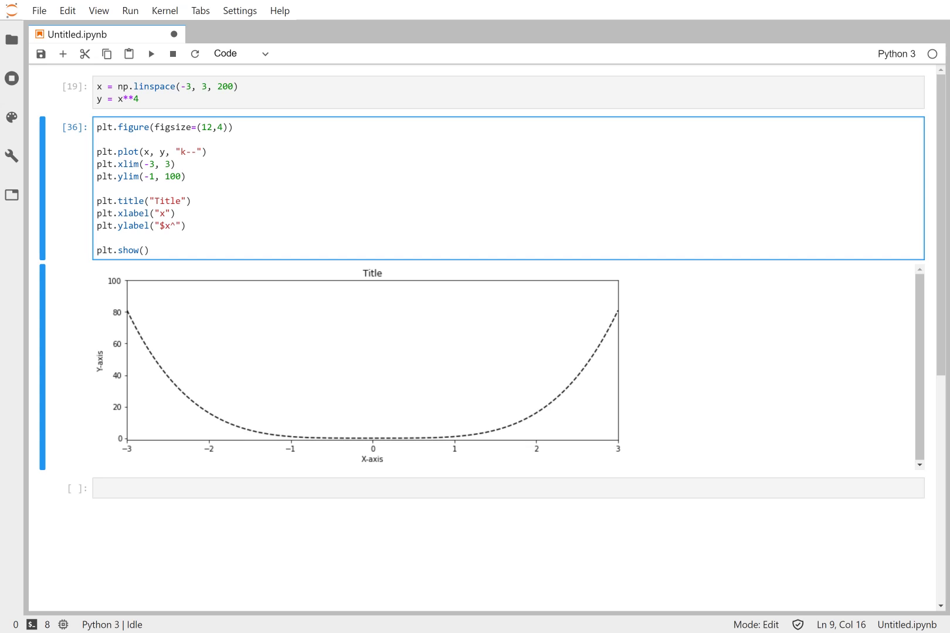
type("4$")
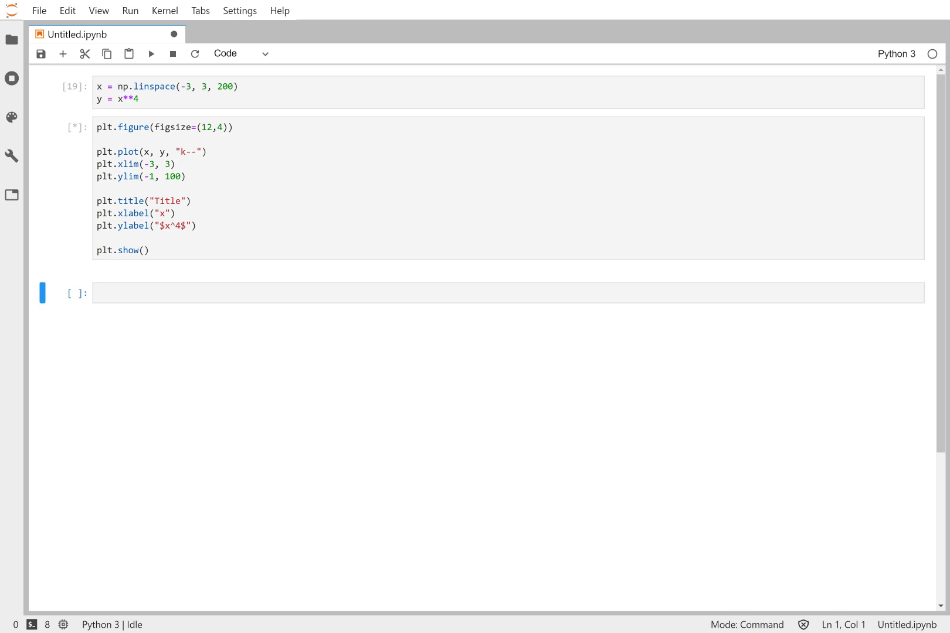
left_click(150, 54)
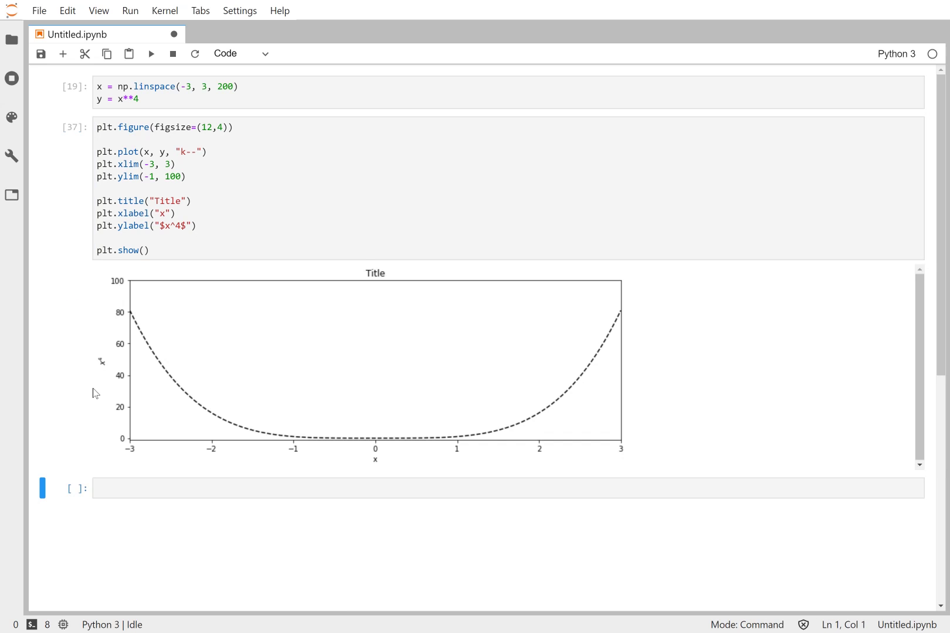
mouse_move(103, 363)
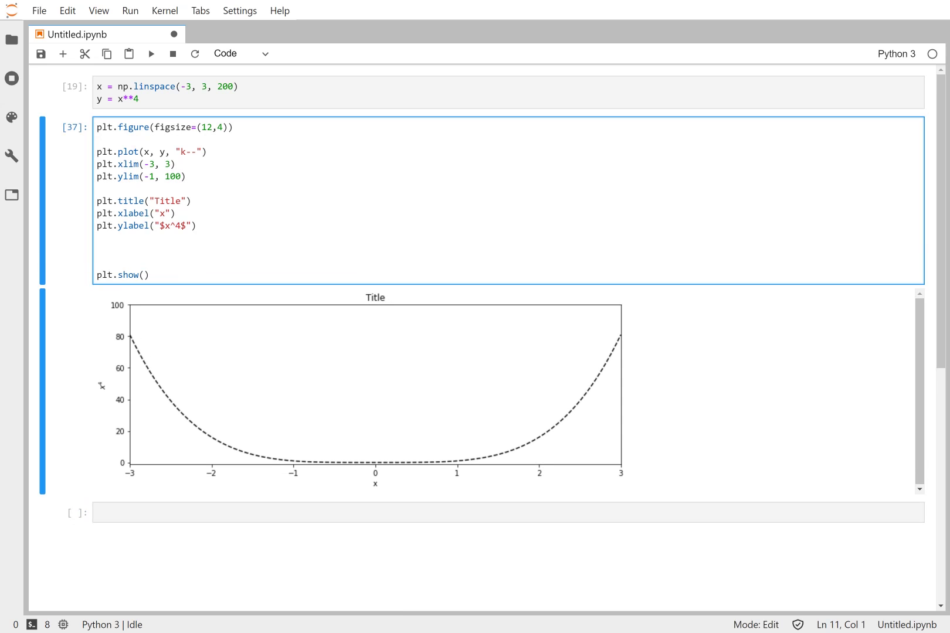
Add a plt.text(0, 50, "Label") call to annotate the plot.
type("plt.l")
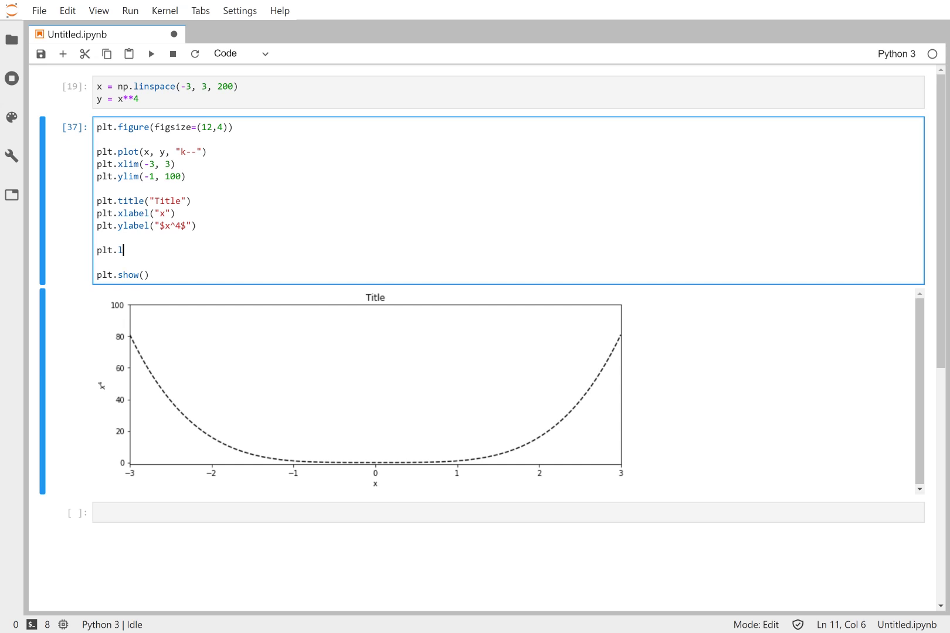
type("ex")
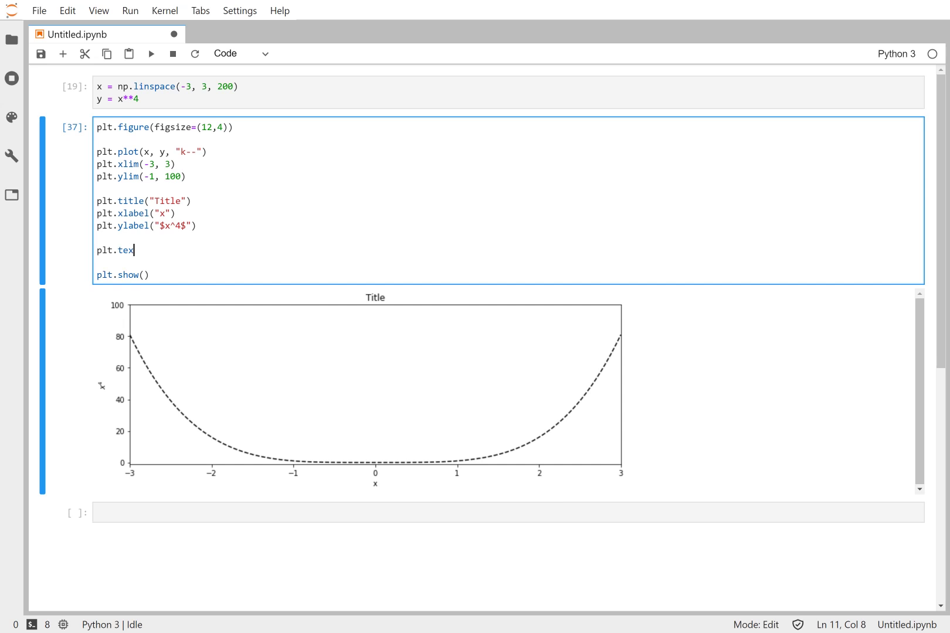
type("t")
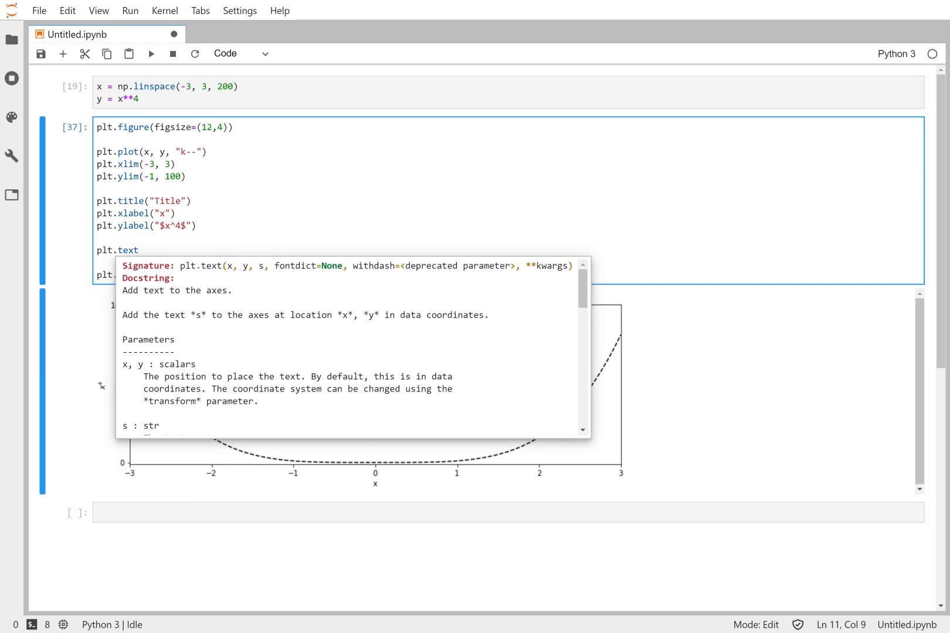
mouse_move(268, 276)
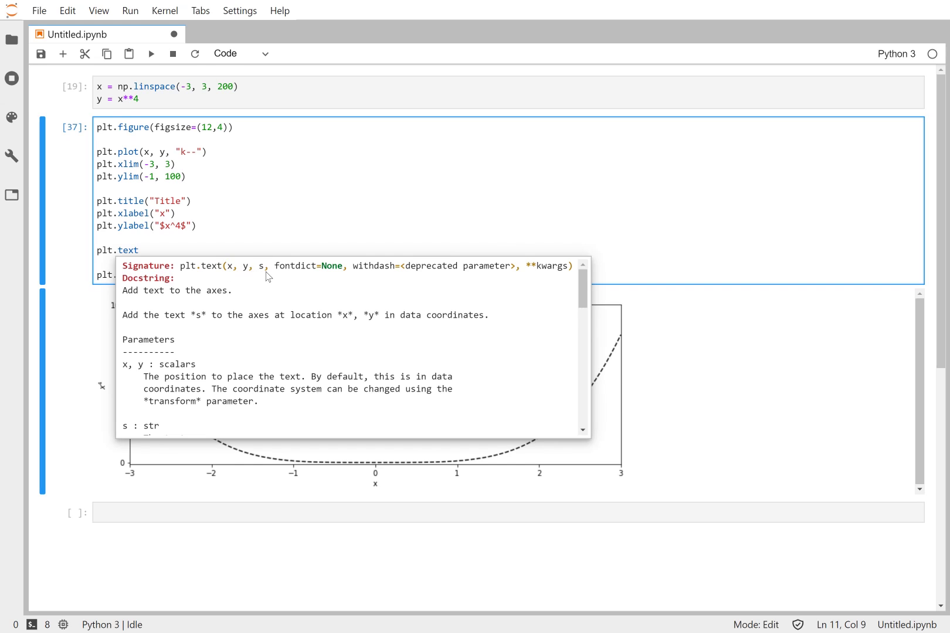
mouse_move(281, 279)
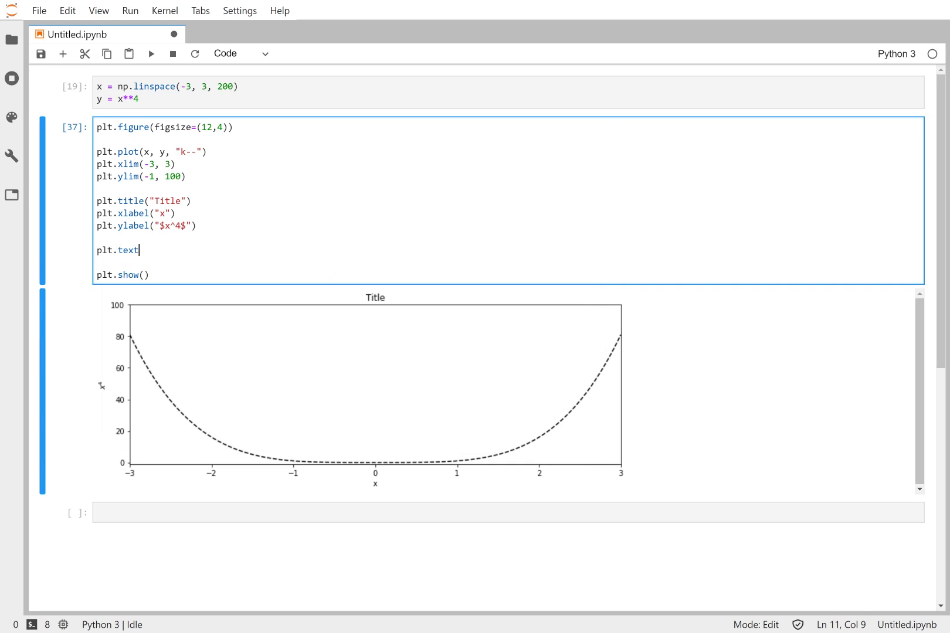
type("(")
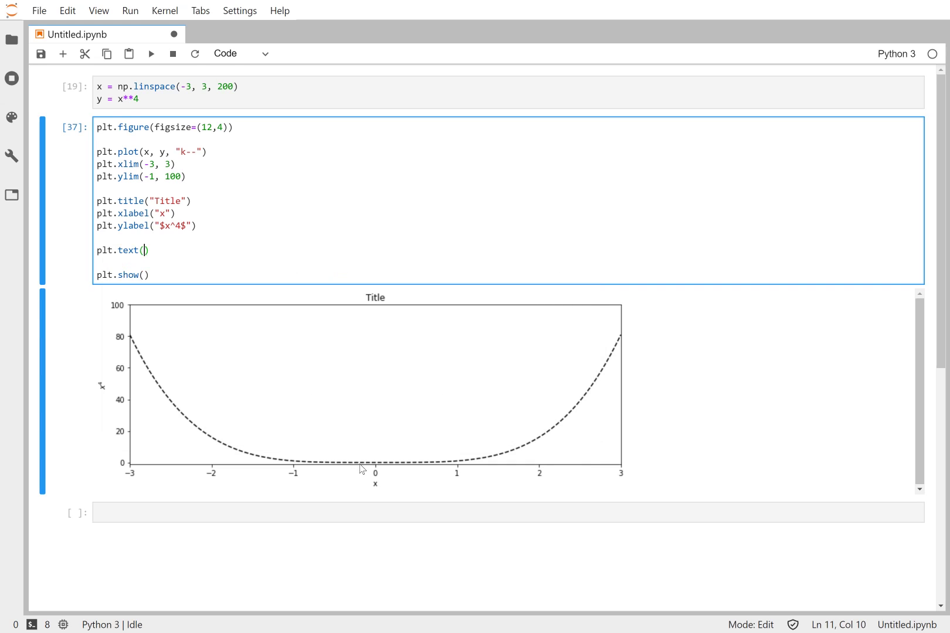
mouse_move(366, 448)
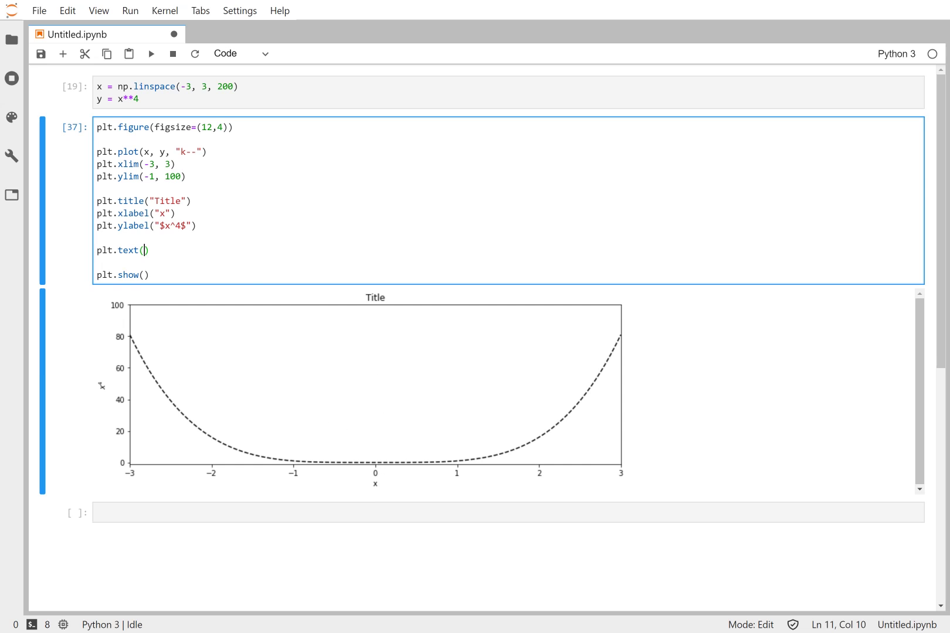
type("0, 50")
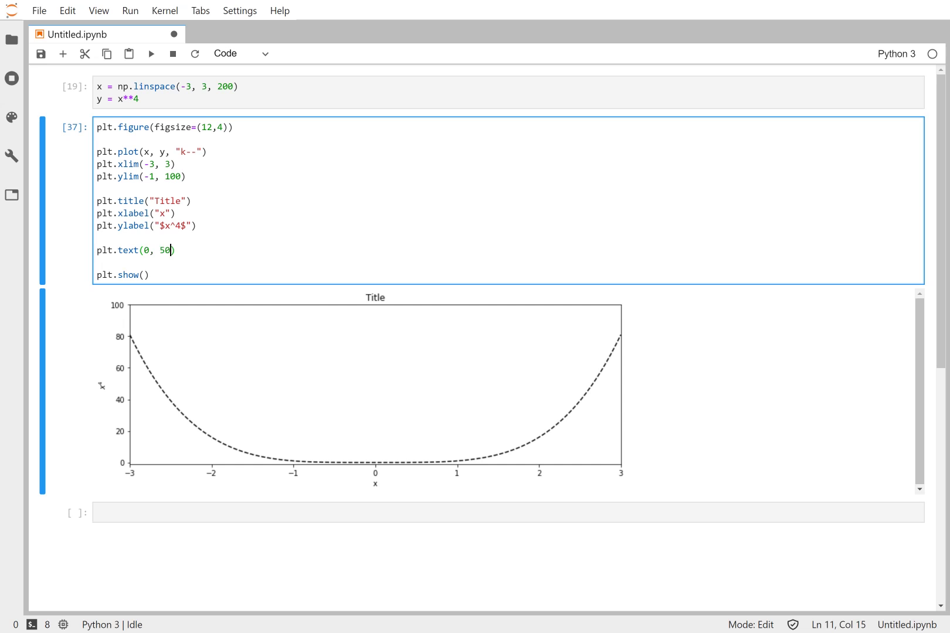
type(", \"\"")
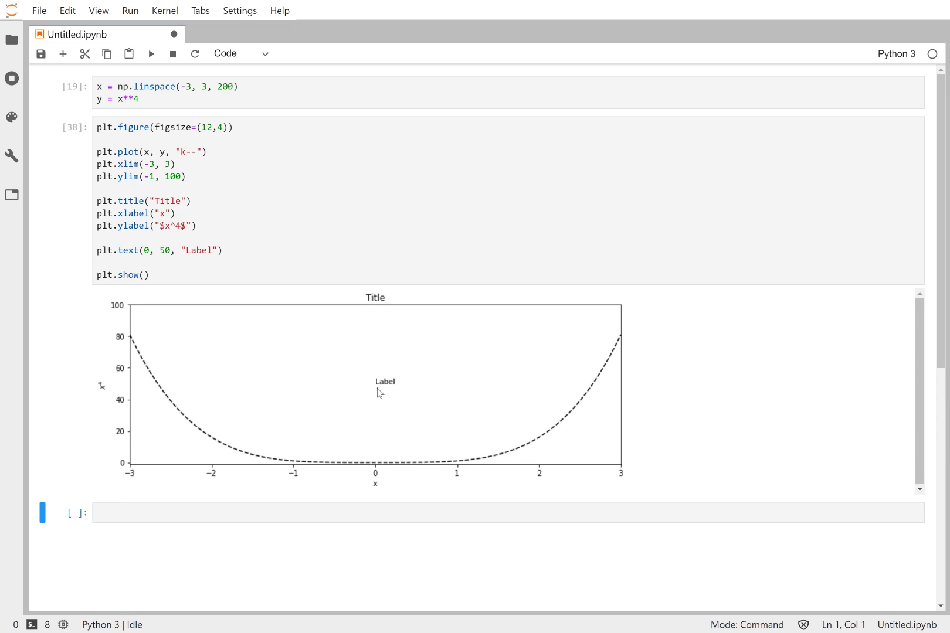
mouse_move(293, 328)
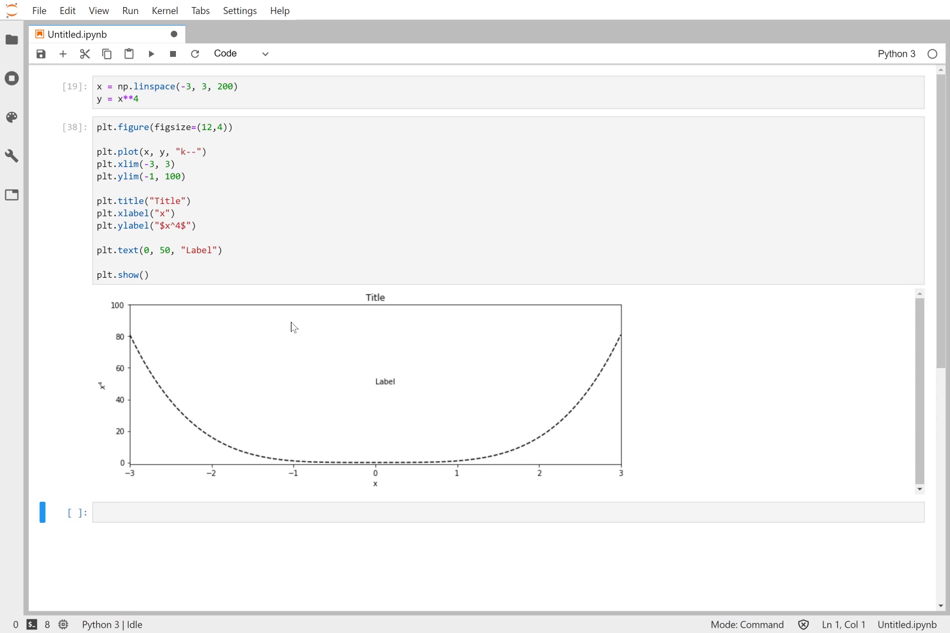
mouse_move(331, 366)
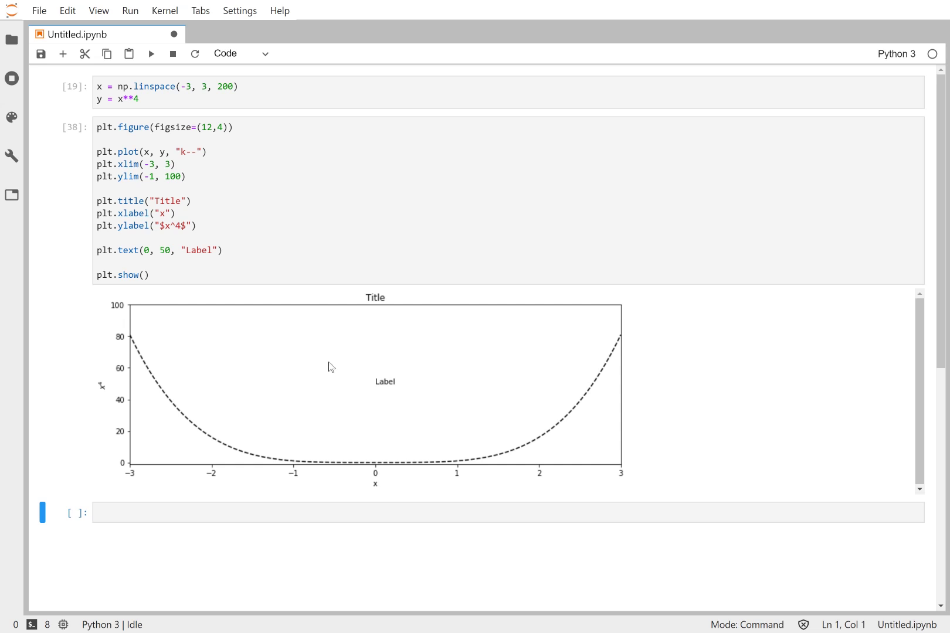
mouse_move(379, 389)
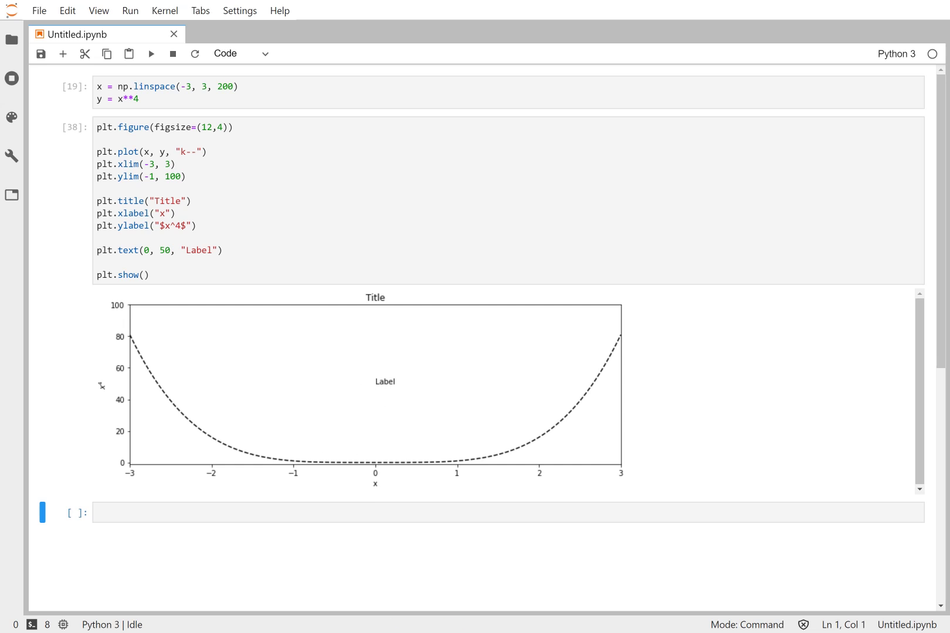
mouse_move(673, 56)
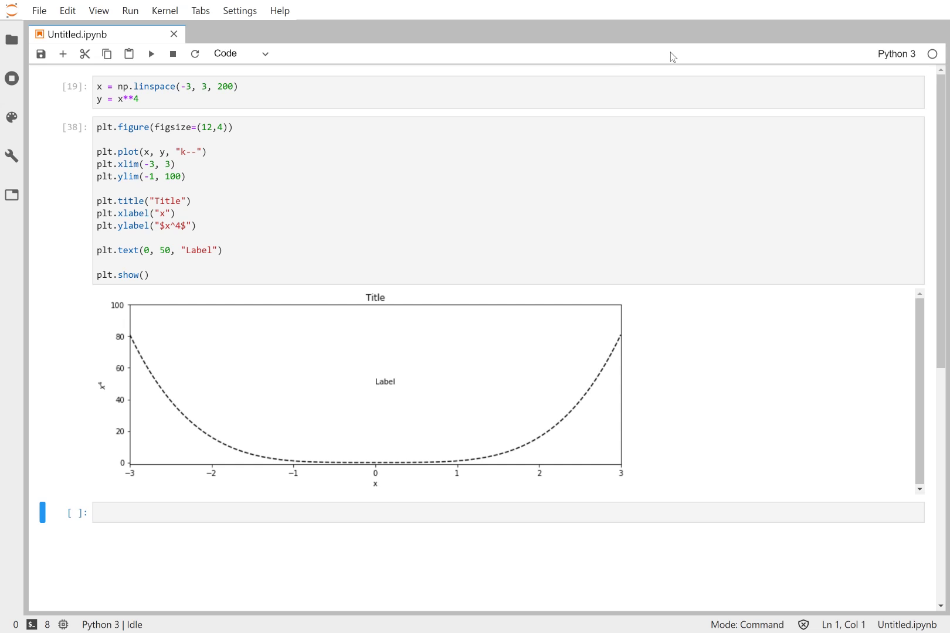
mouse_move(596, 333)
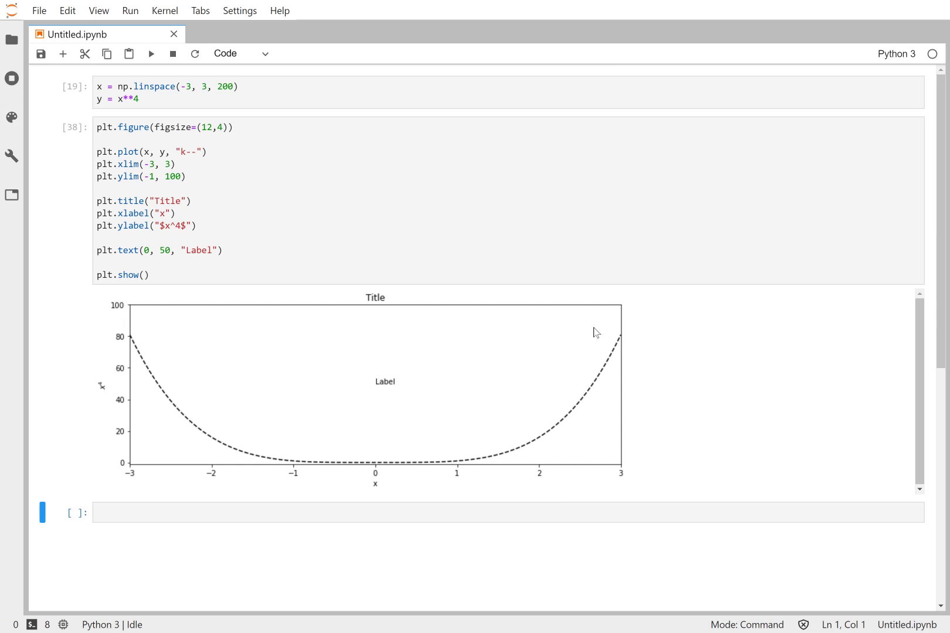
mouse_move(572, 322)
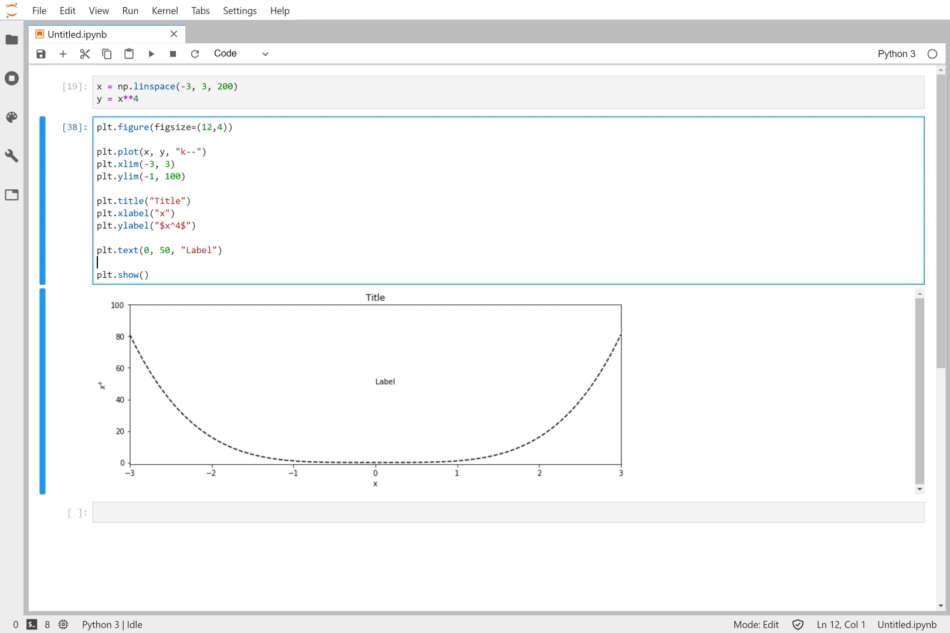
Insert plt.legend() above plt.show() in the plotting cell.
type("plt.")
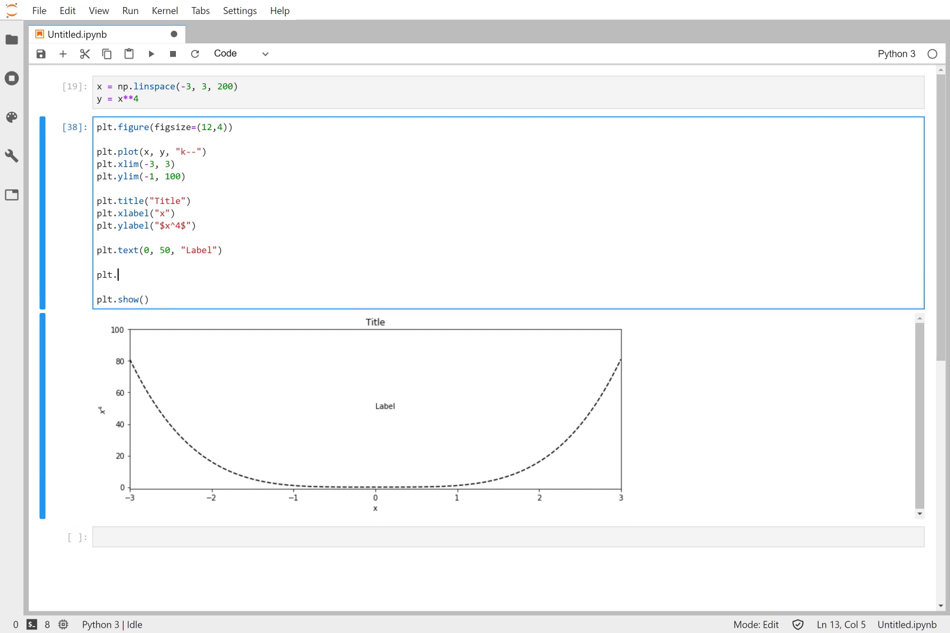
type("legend()")
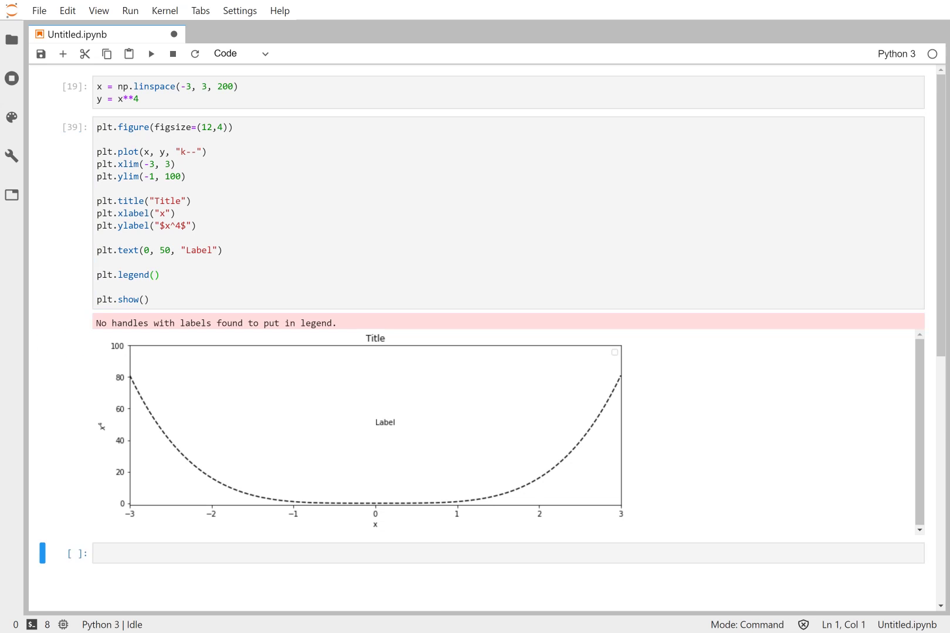
mouse_move(465, 325)
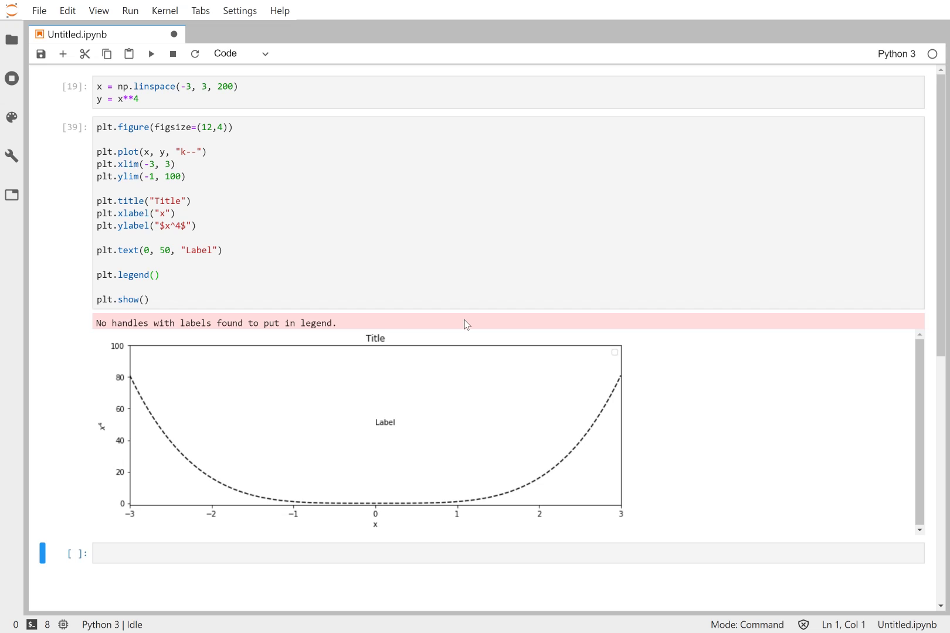
mouse_move(607, 361)
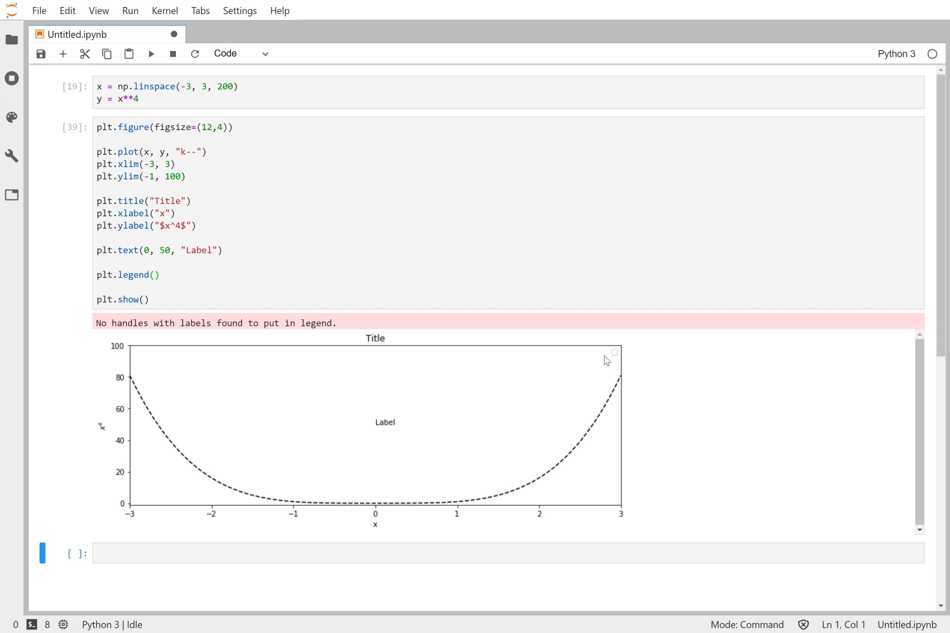
mouse_move(618, 357)
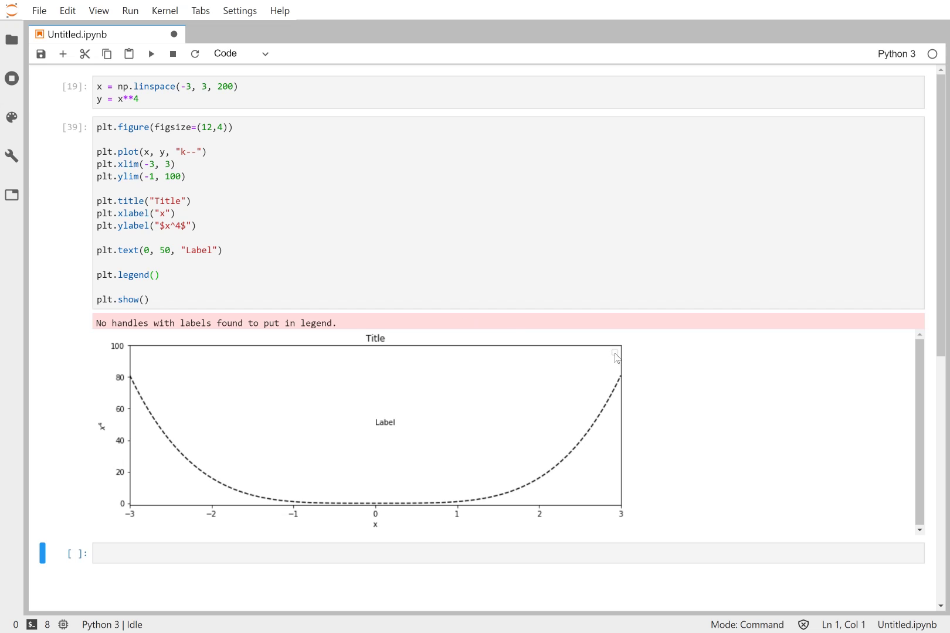
mouse_move(589, 361)
type(", ")
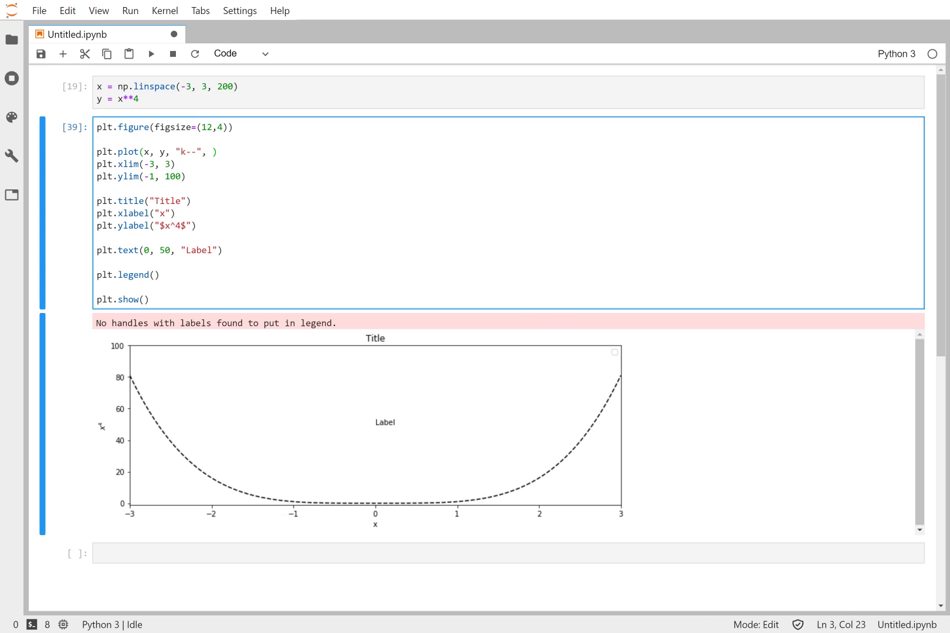
Add label="Data" to the plt.plot call for the dashed curve.
type("label=\"Data")
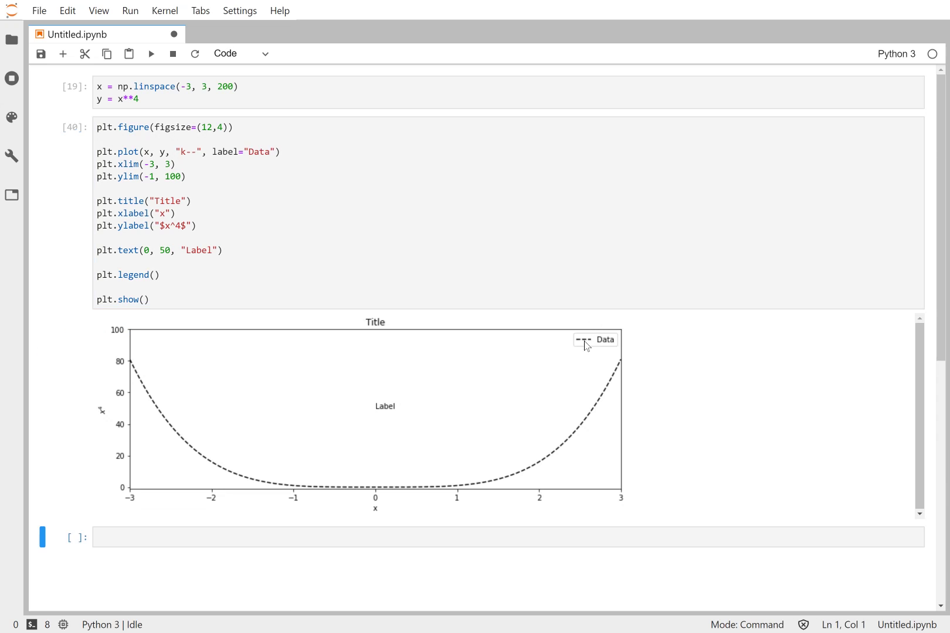
mouse_move(582, 364)
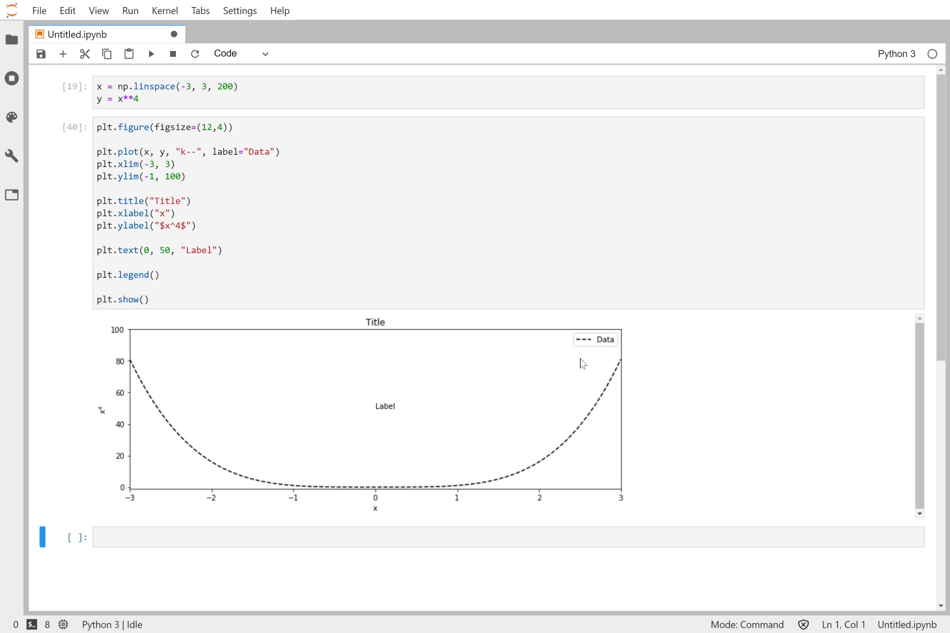
mouse_move(583, 411)
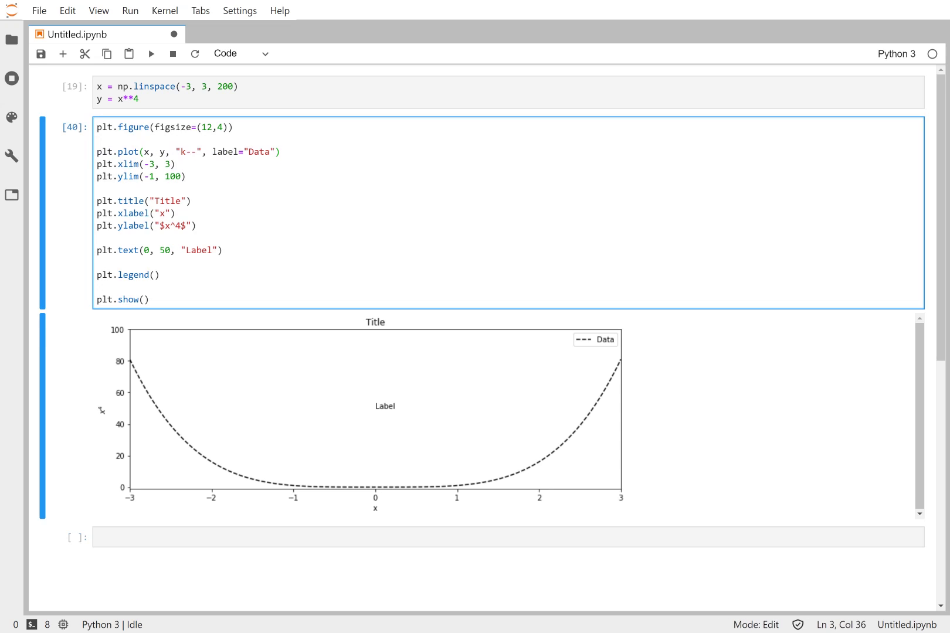
Duplicate the plot line and edit it into a red x**2 curve labelled "Other".
type("plt.plot(x, y, \"k--\", label=\"Data\")")
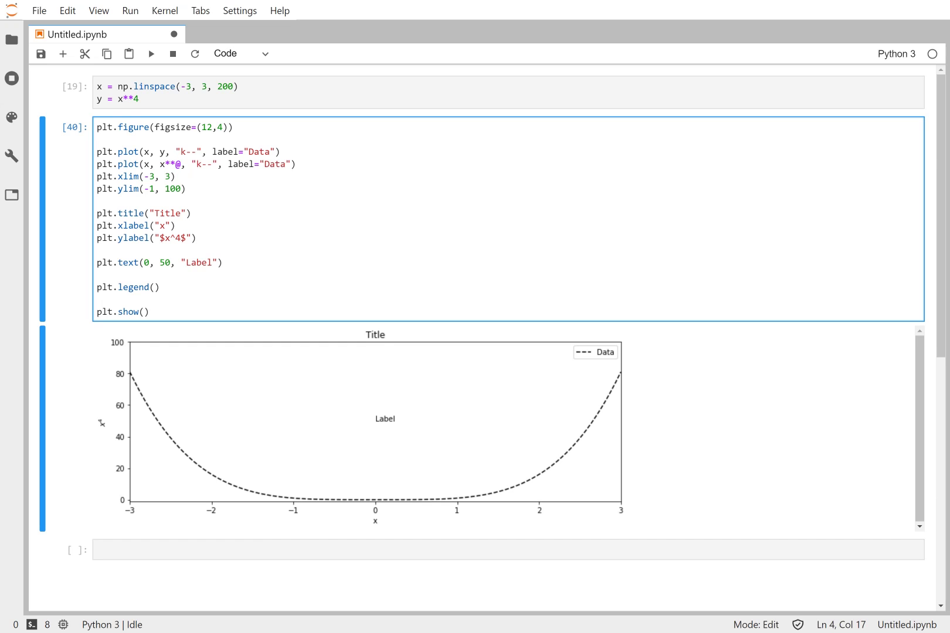
type("2")
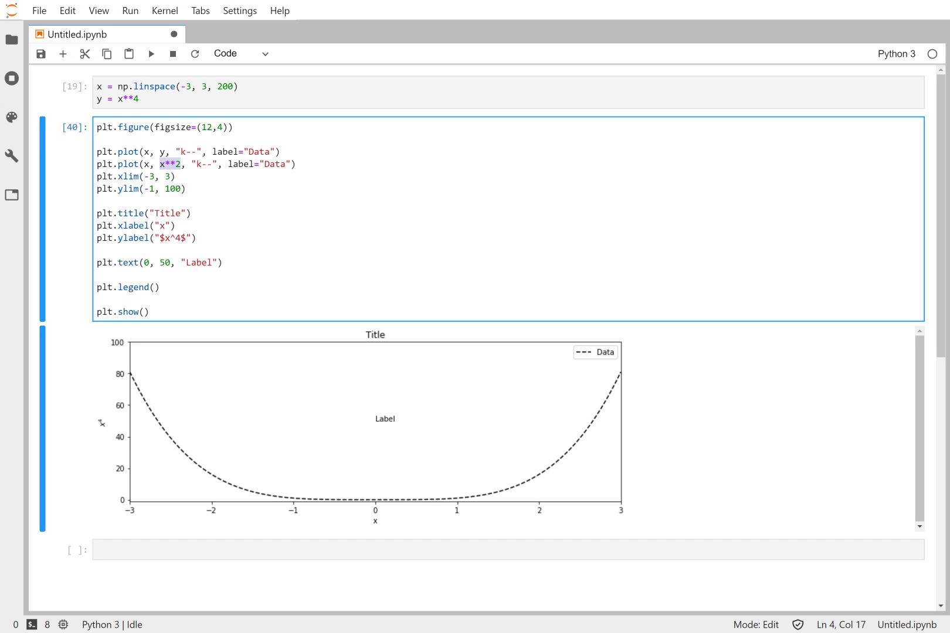
key("Backspace")
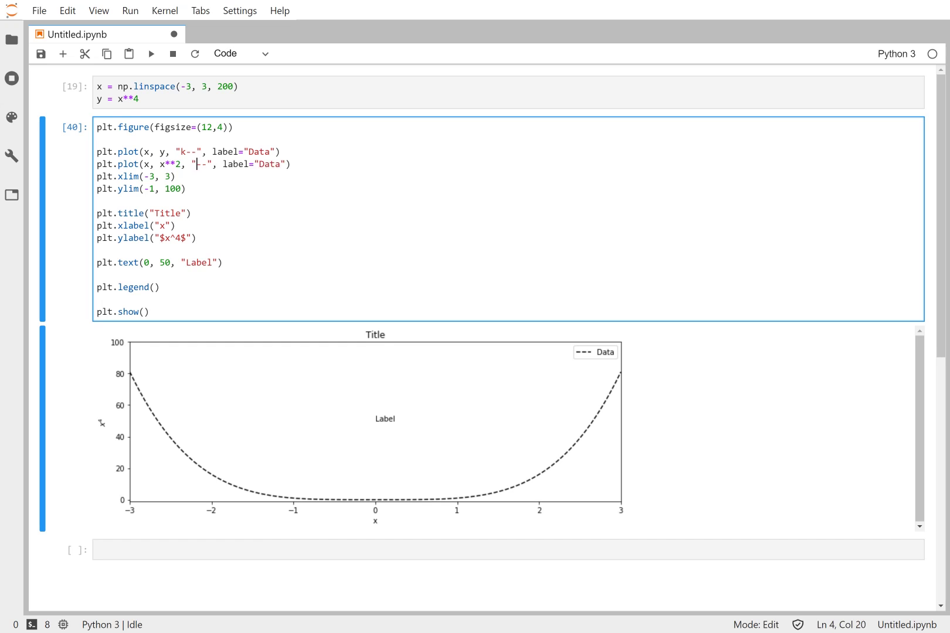
type("r")
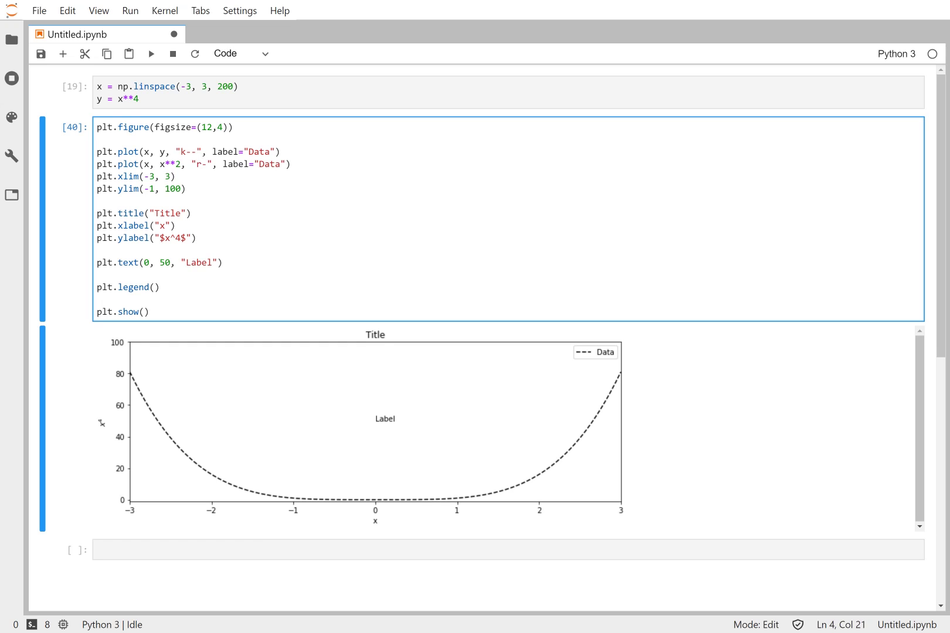
type("0")
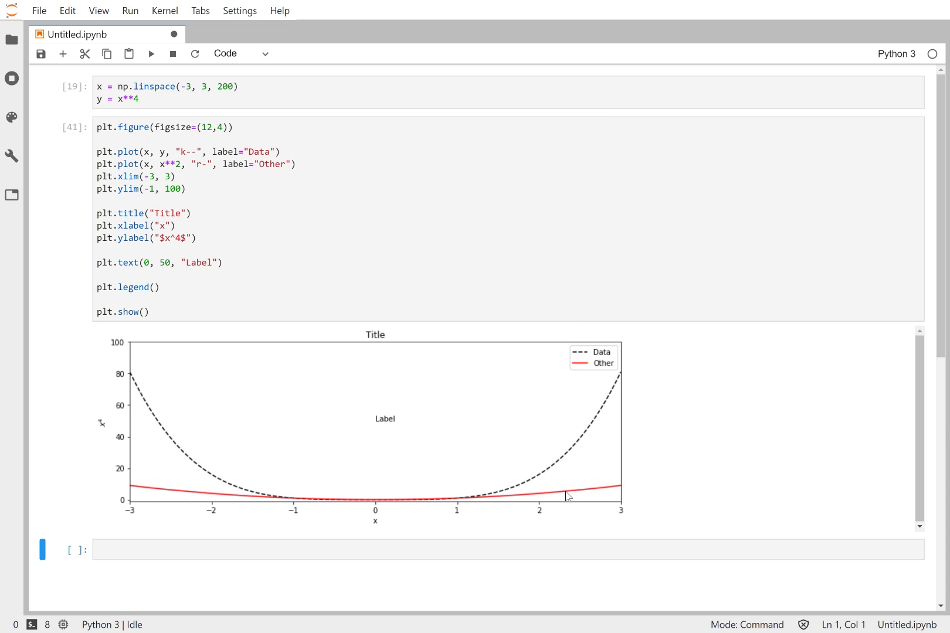
mouse_move(589, 397)
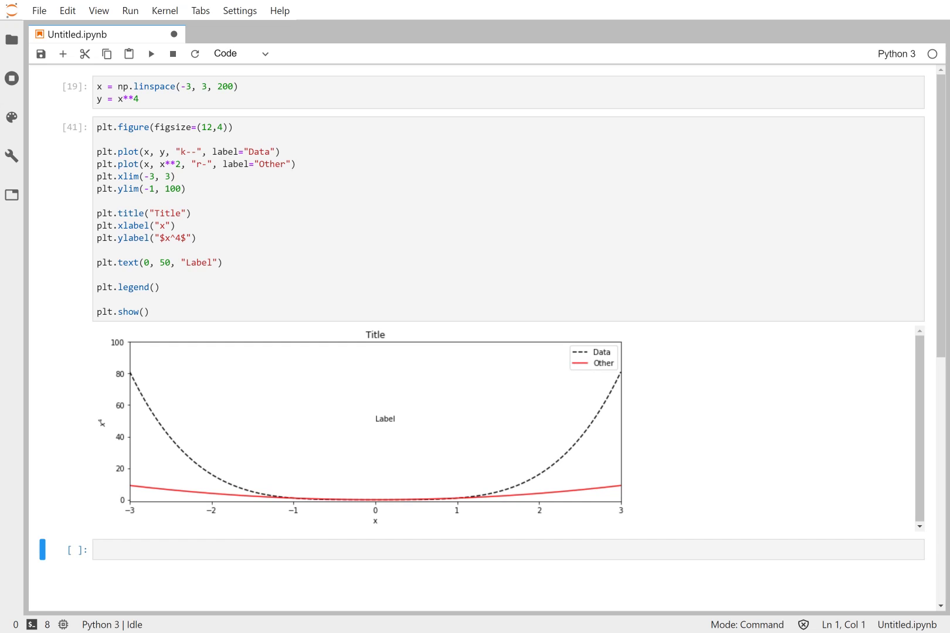
mouse_move(478, 497)
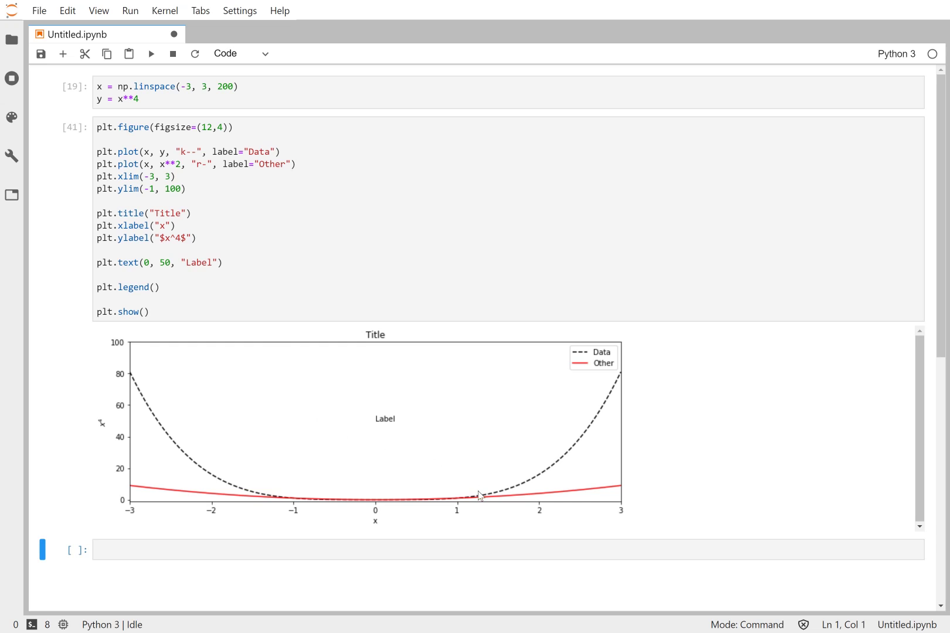
mouse_move(494, 518)
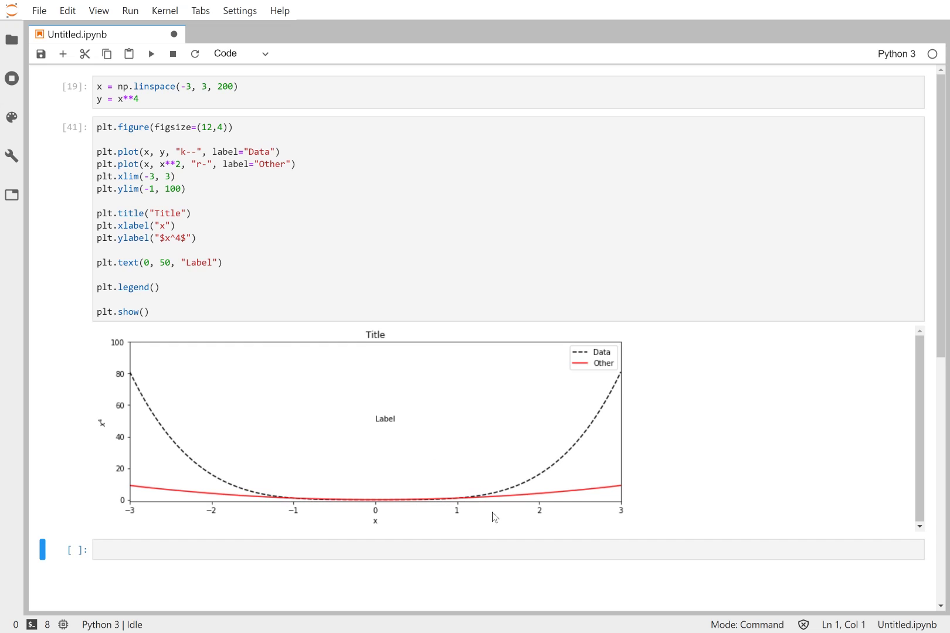
mouse_move(514, 507)
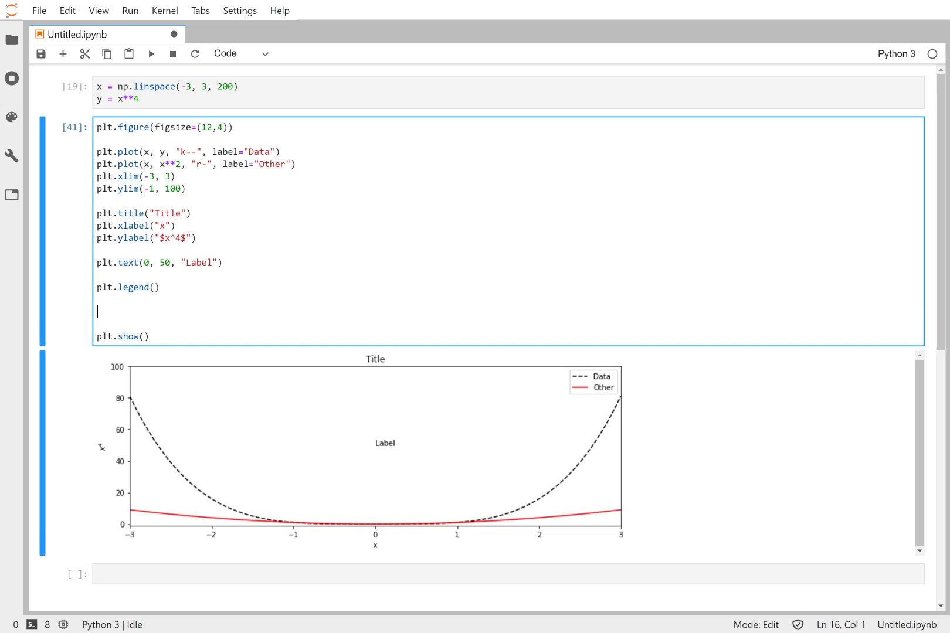
Type plt.grid() on a new line before plt.show().
type("plt.grid")
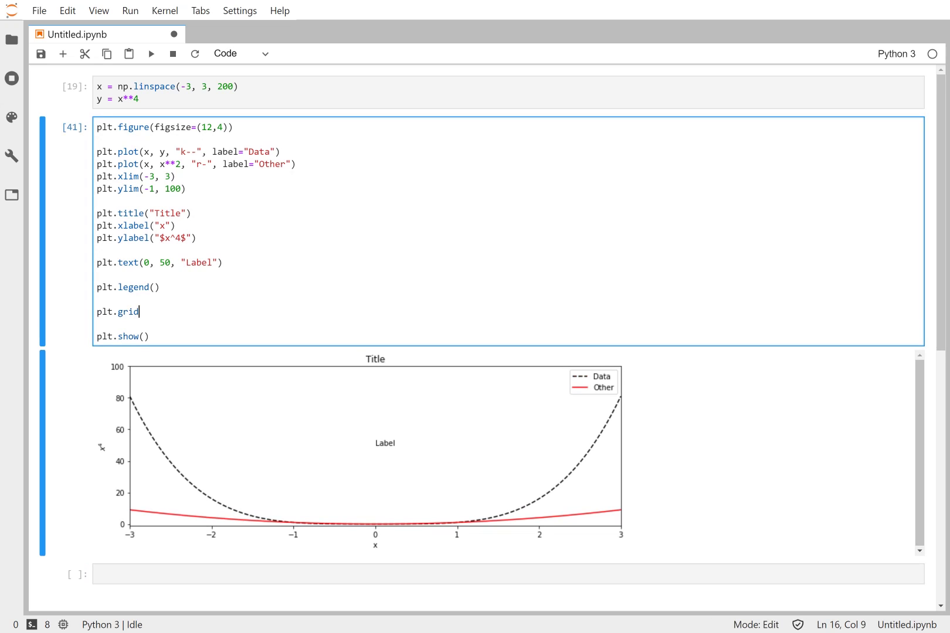
type("()")
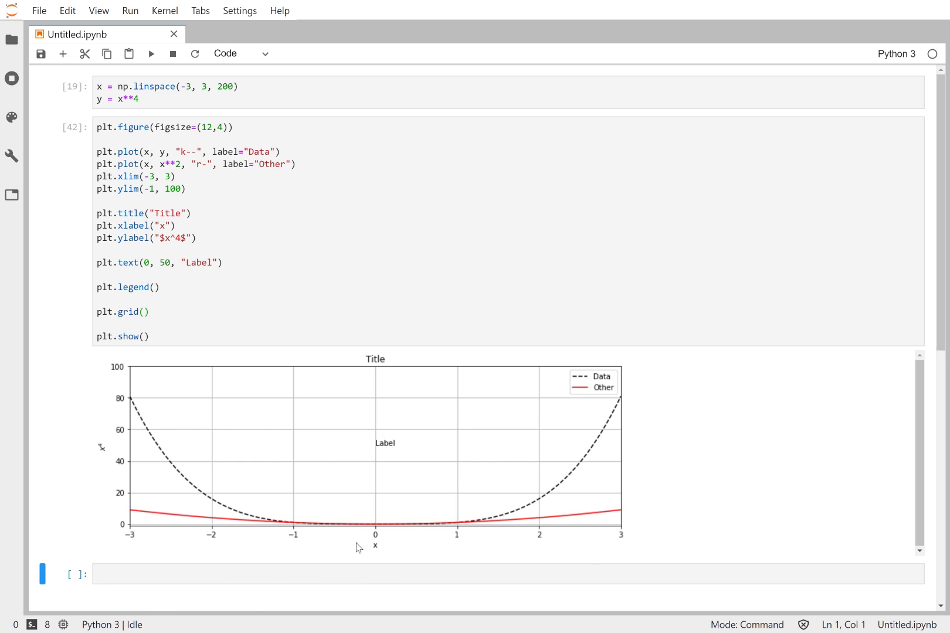
mouse_move(127, 533)
type("50")
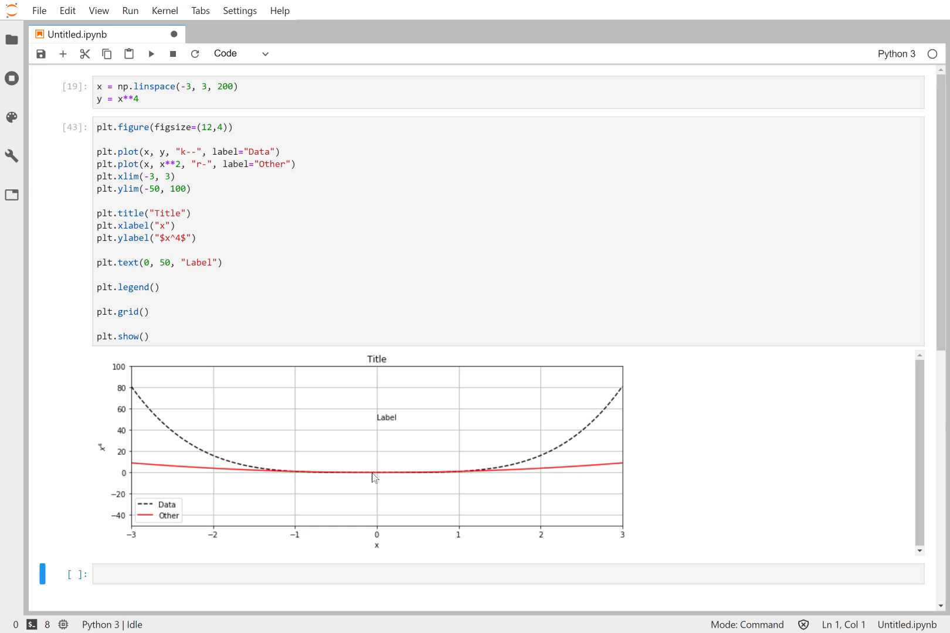
mouse_move(620, 476)
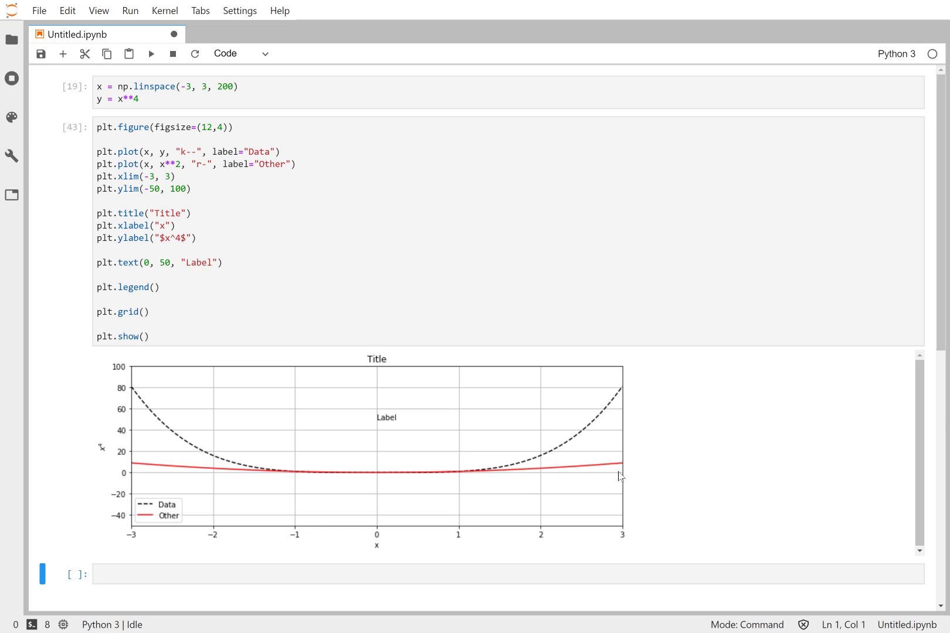
mouse_move(374, 532)
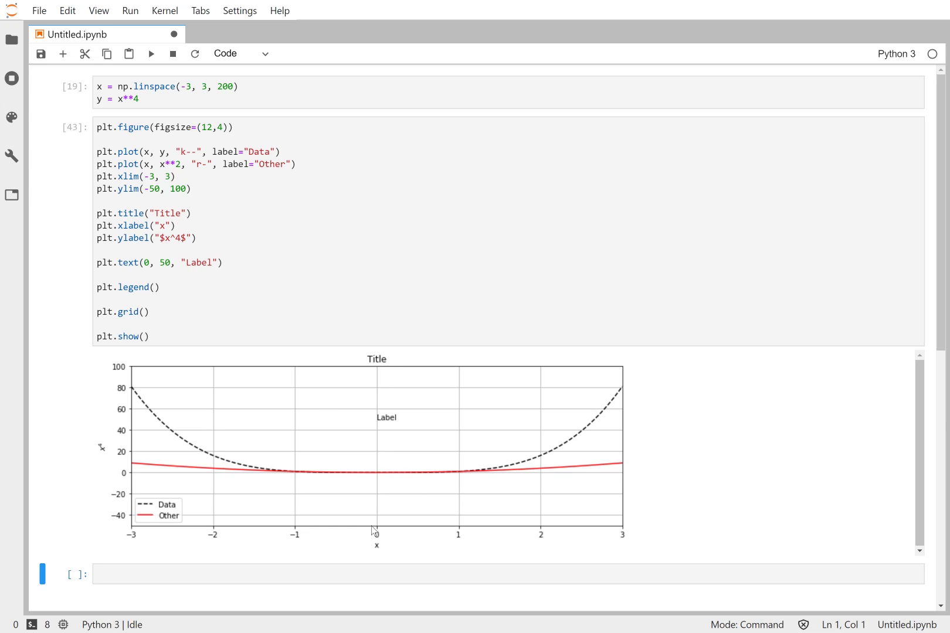
Add plt.axhline() after the grid call and start typing plt.axvline on the next line.
left_click(109, 325)
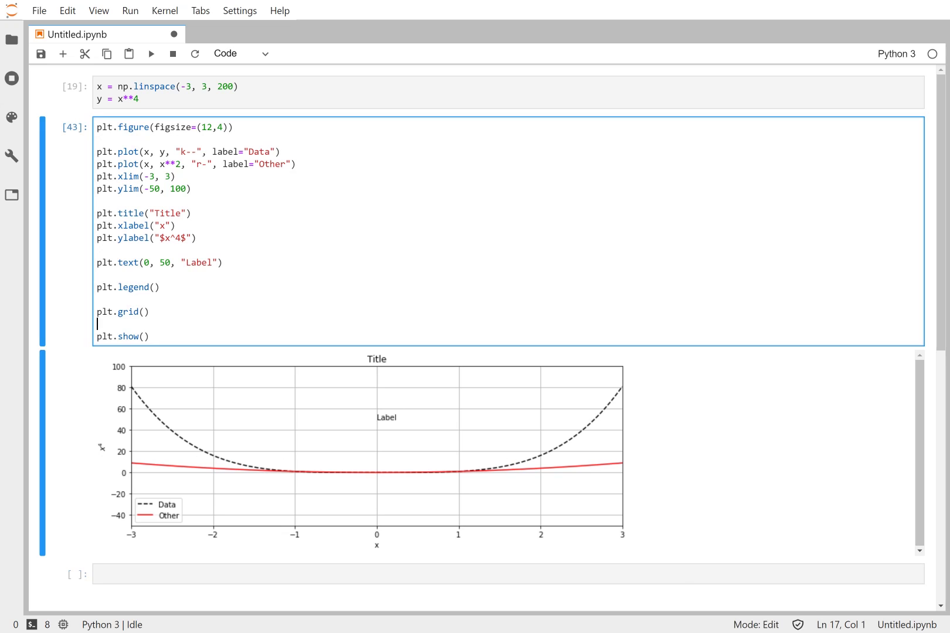
type("plt")
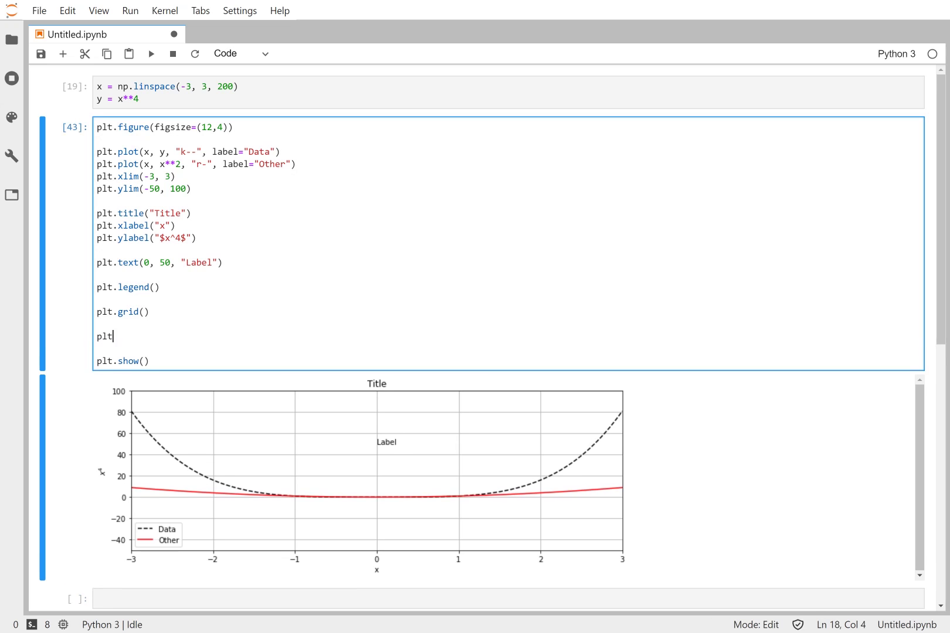
type(".ax")
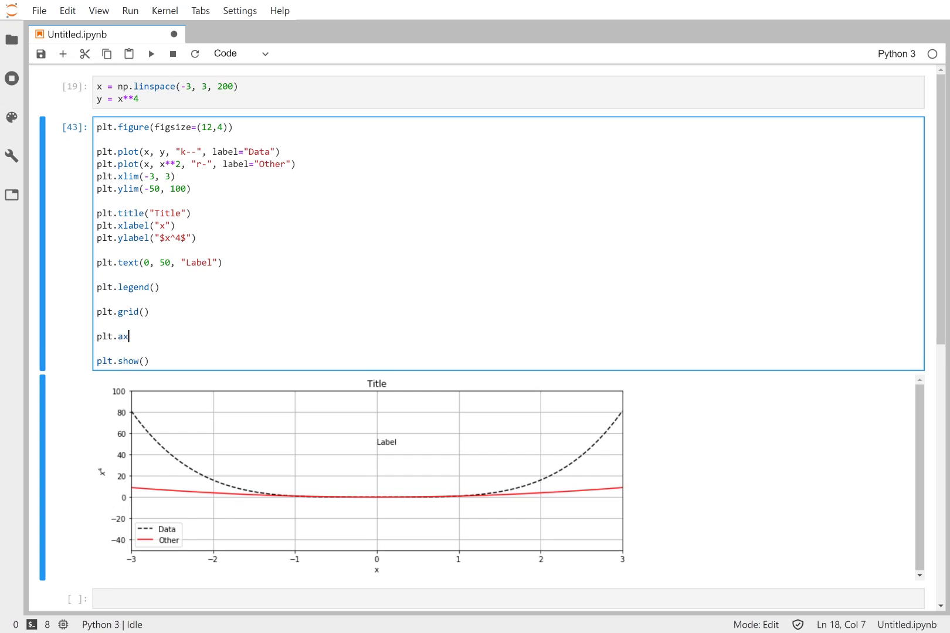
type("hline")
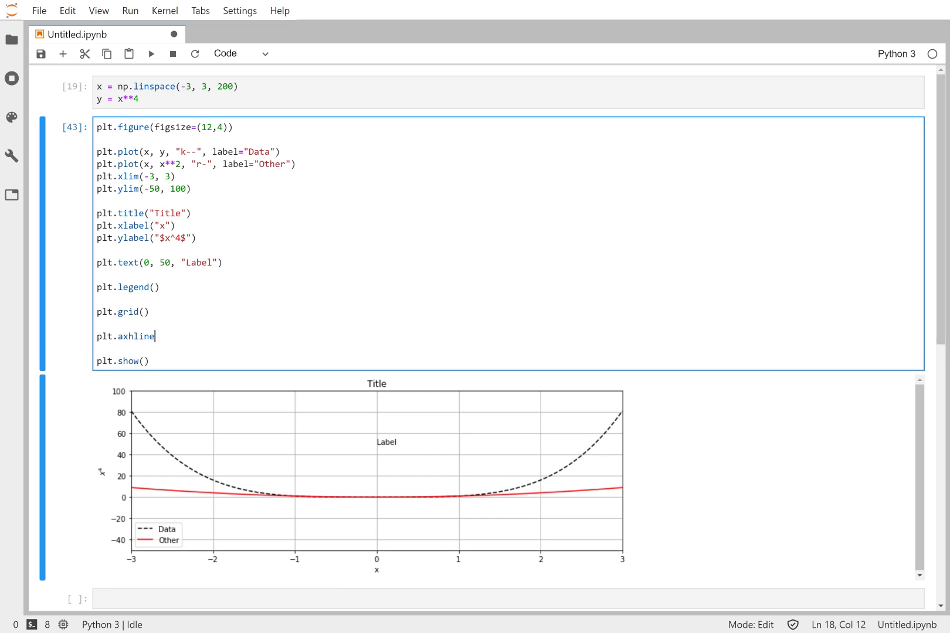
type("()")
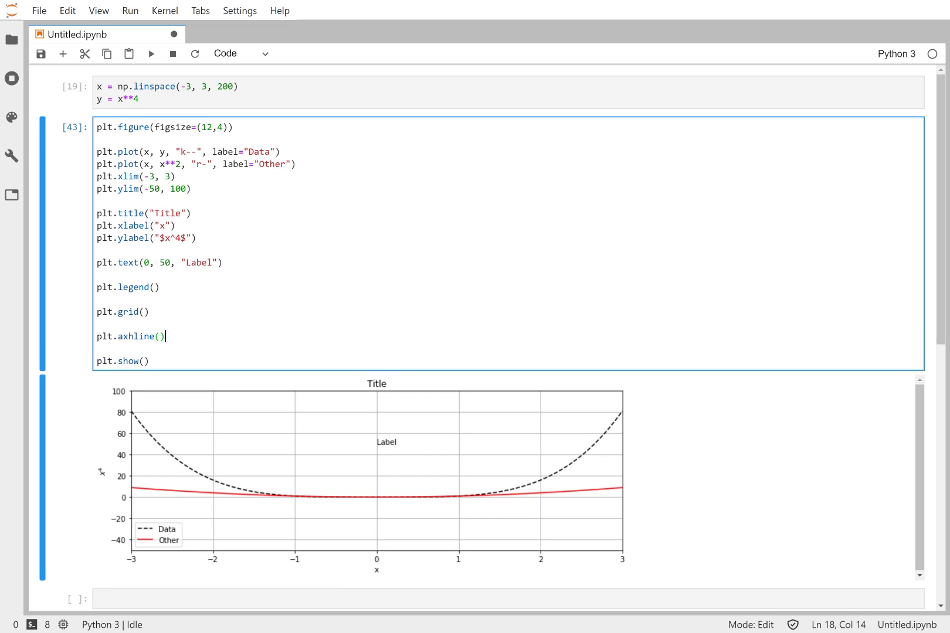
type("plt.axvline(")
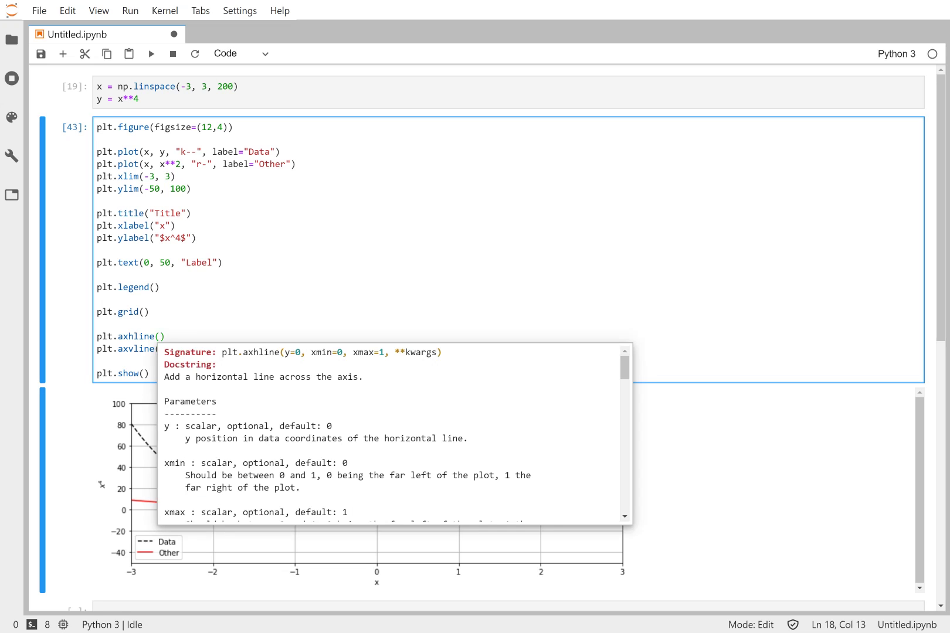
mouse_move(288, 360)
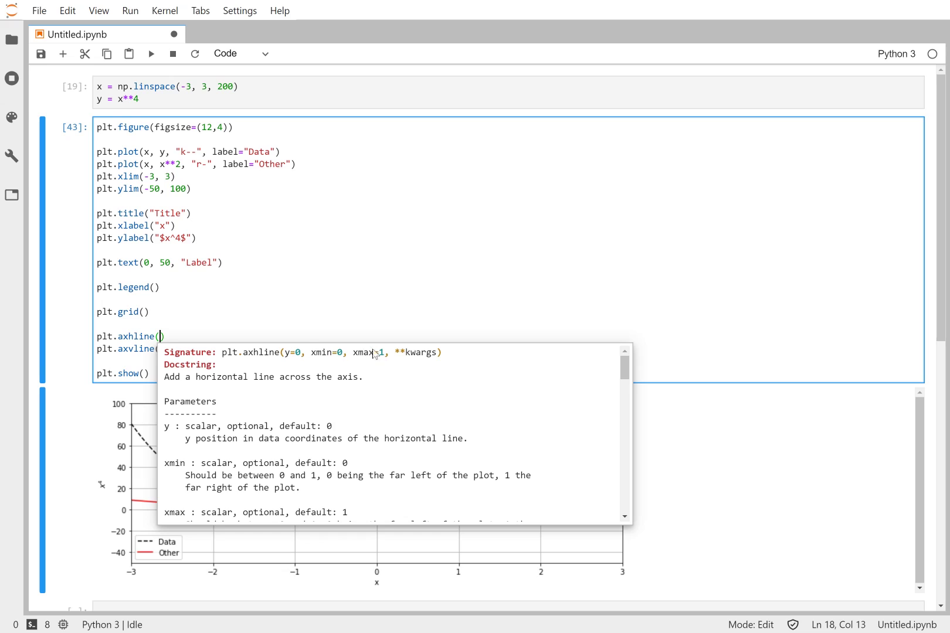
mouse_move(374, 358)
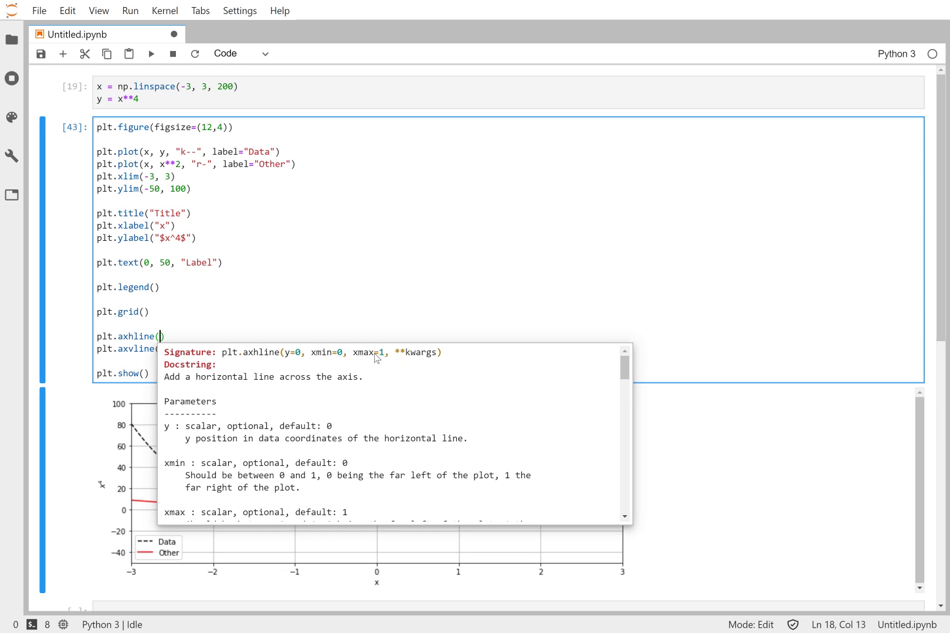
mouse_move(379, 435)
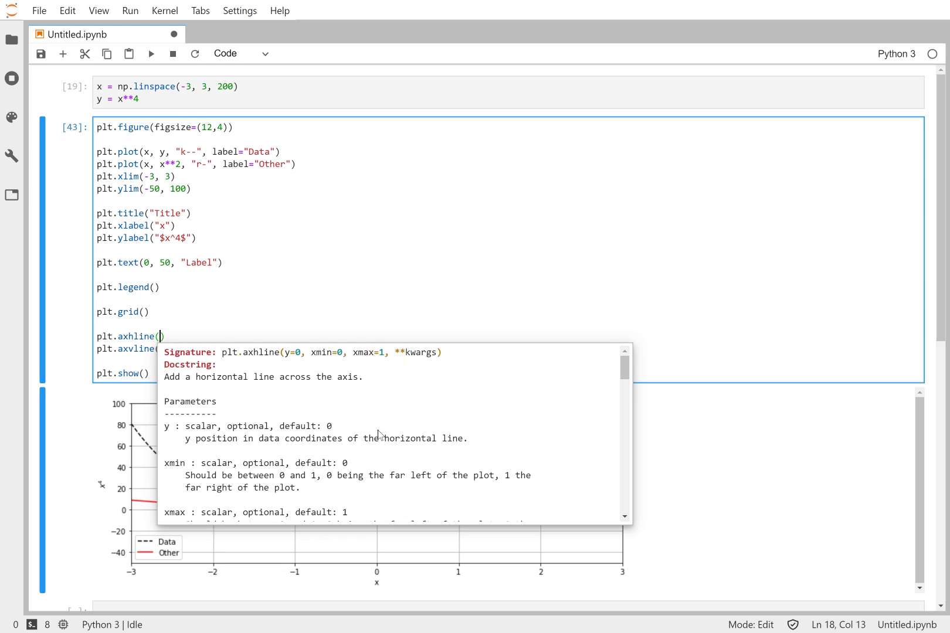
mouse_move(177, 493)
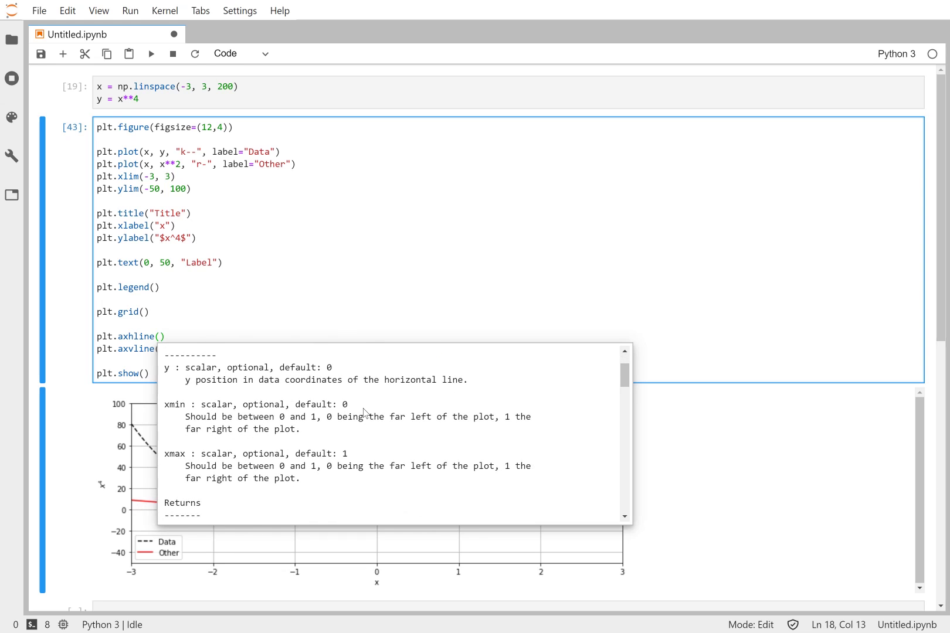
mouse_move(63, 521)
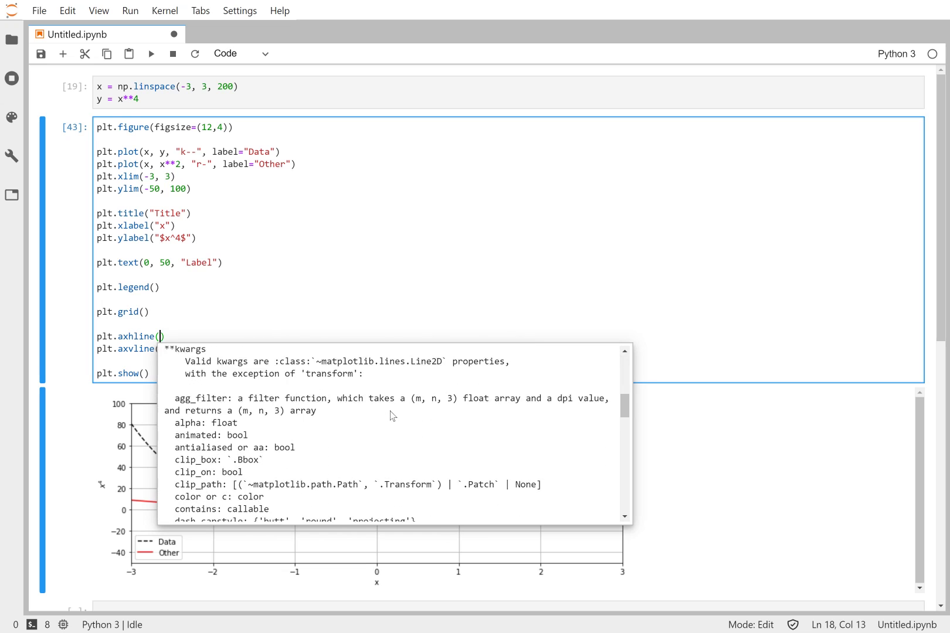
Rerun the plotting cell with both axhline and axvline calls complete.
scroll("down", 3)
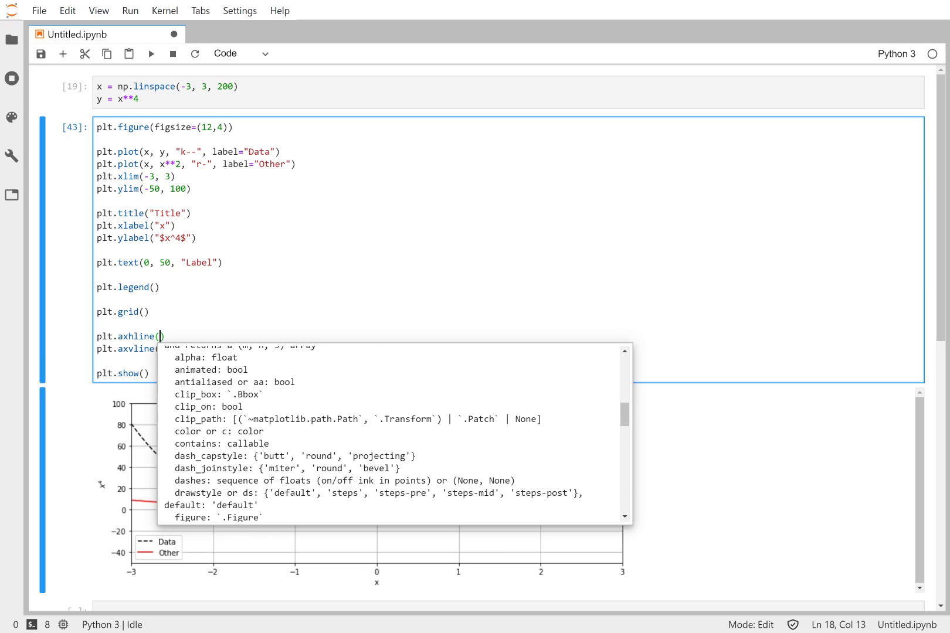
key("shift+Enter")
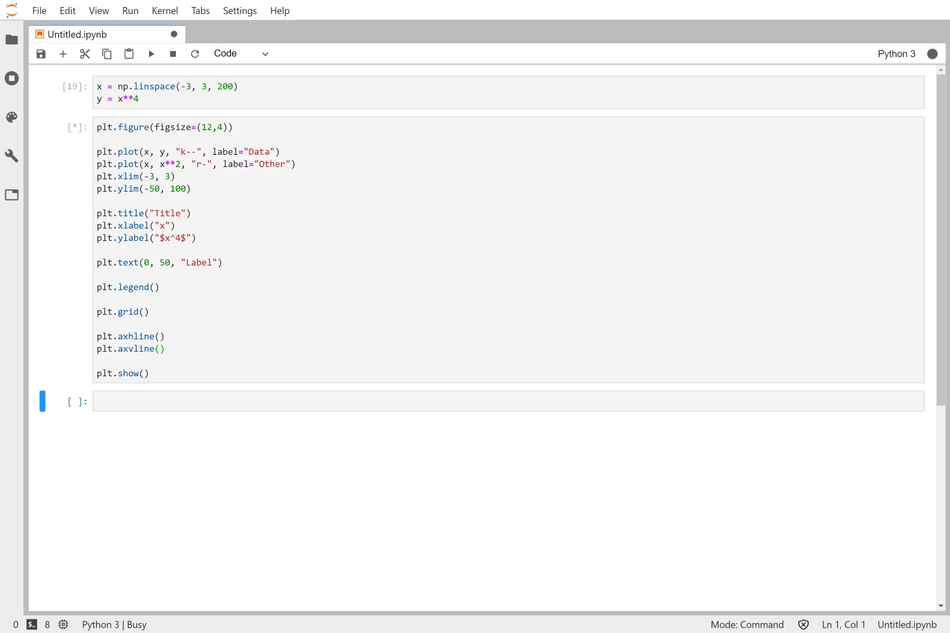
Check the redrawn zero lines, then place the cursor inside plt.axhline()'s parentheses.
left_click(150, 54)
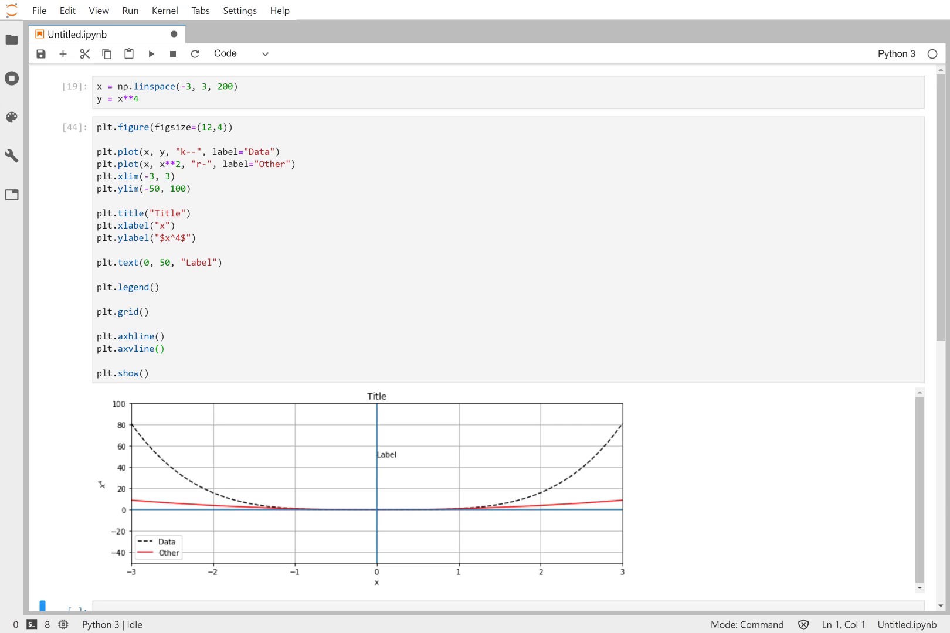
left_click(160, 337)
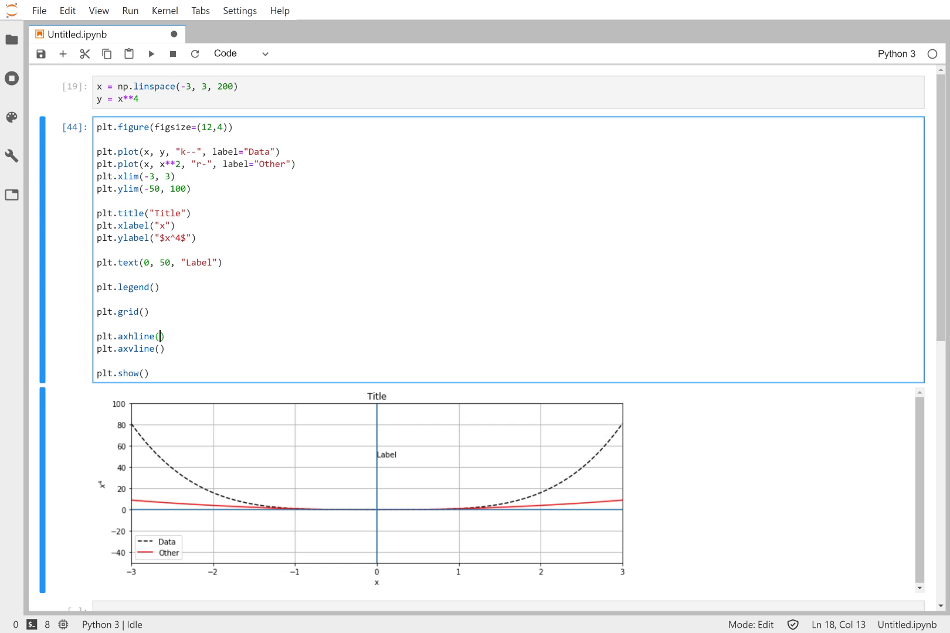
Set color="k" in both plt.axhline() and plt.axvline() so the zero lines draw black.
type("colors=\"\"")
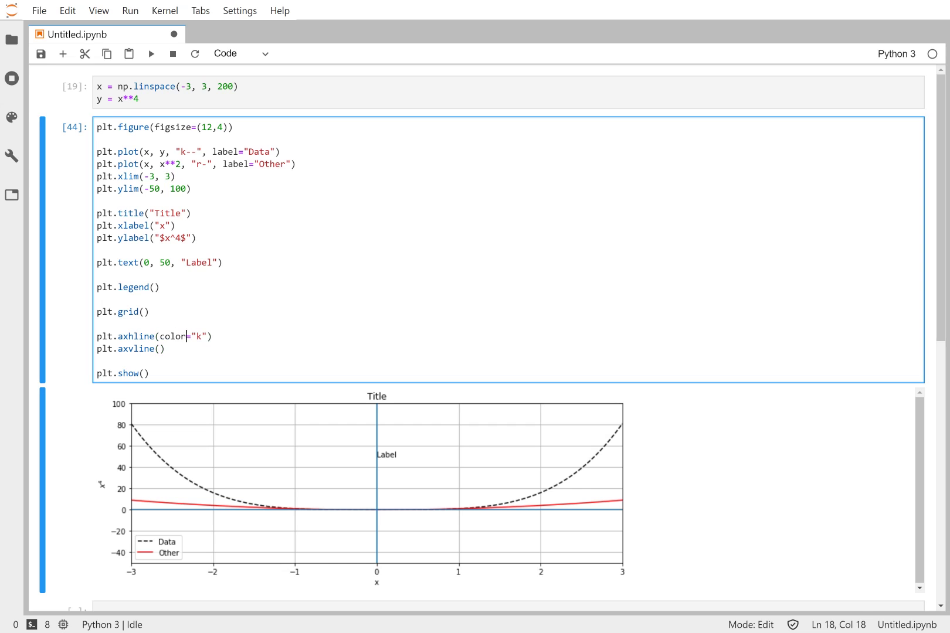
type("color=\"k")
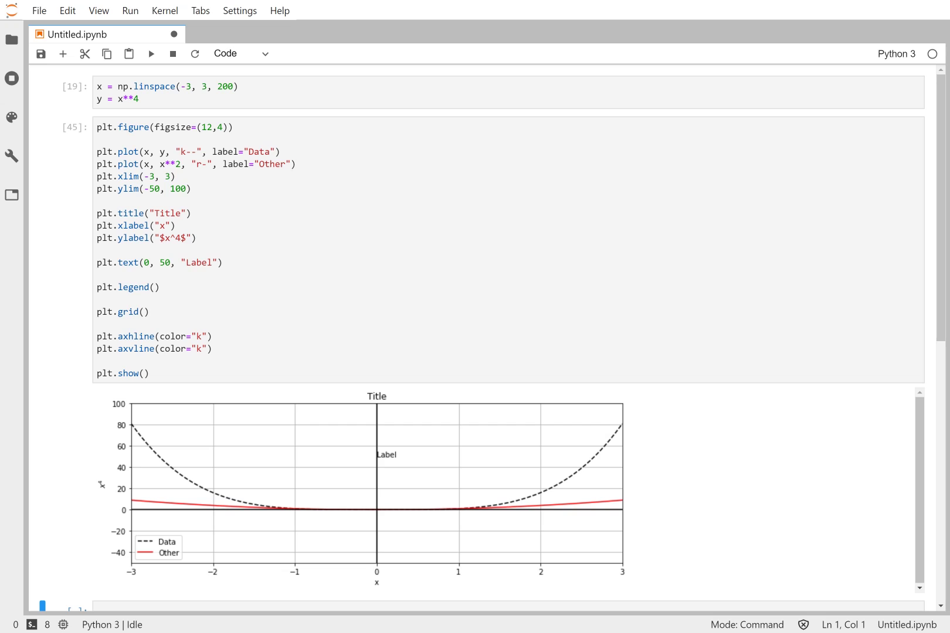
scroll("down", 3)
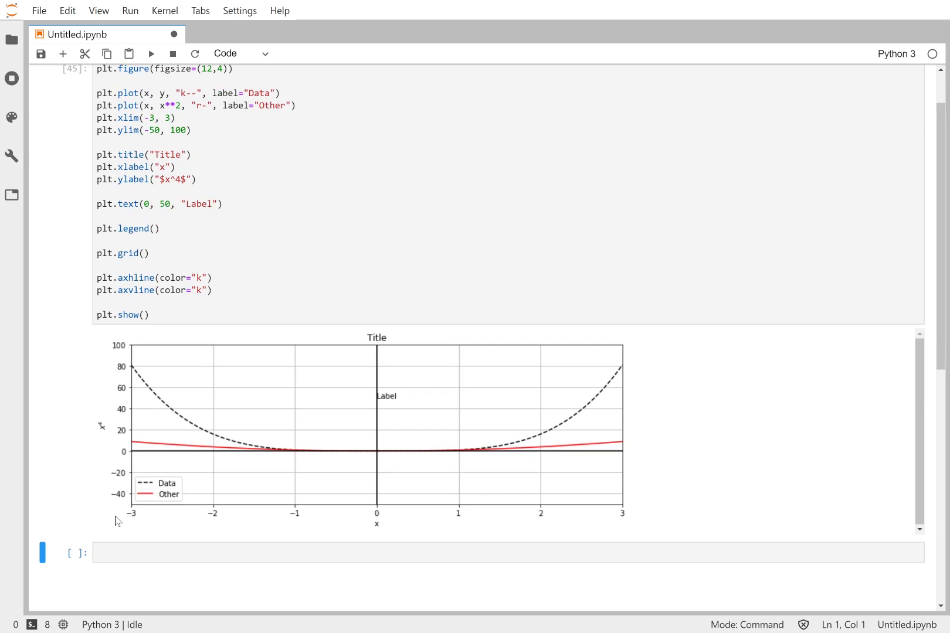
mouse_move(77, 514)
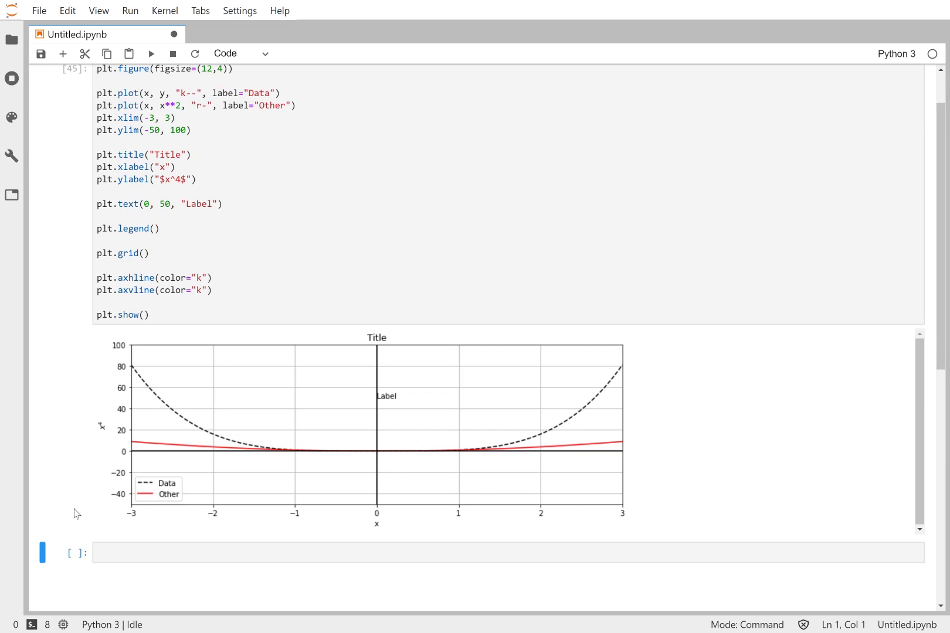
mouse_move(111, 400)
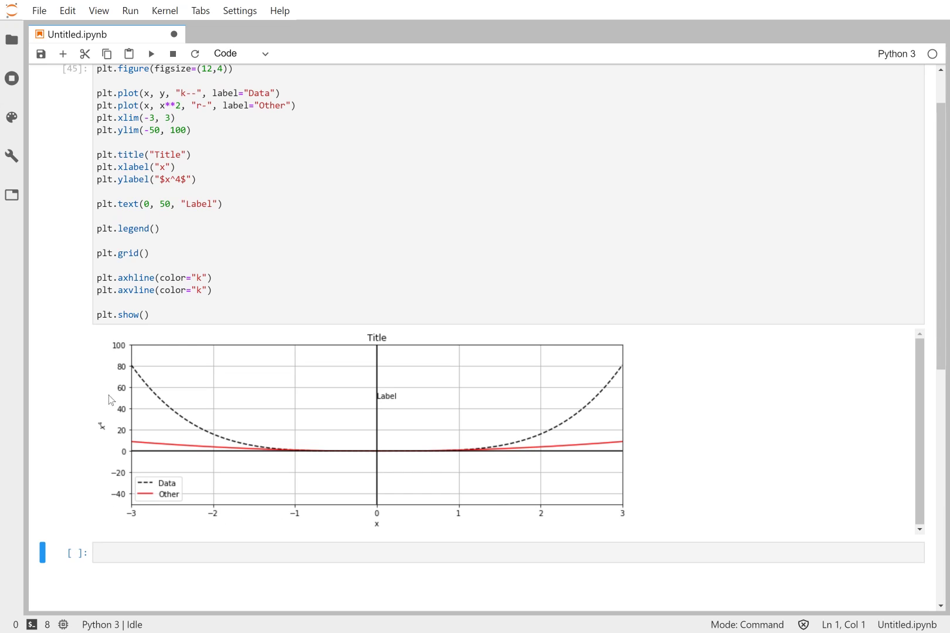
mouse_move(290, 460)
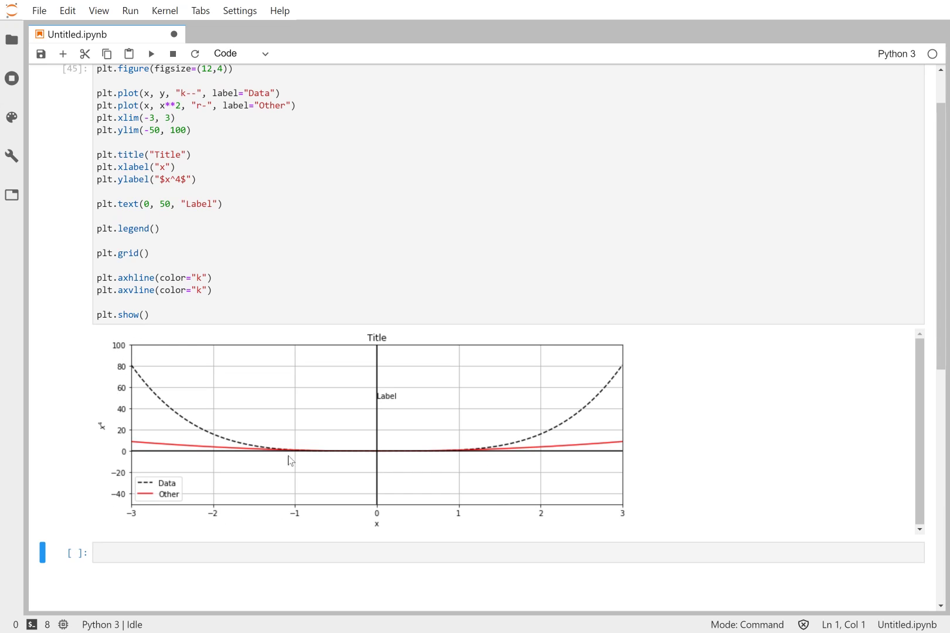
mouse_move(597, 407)
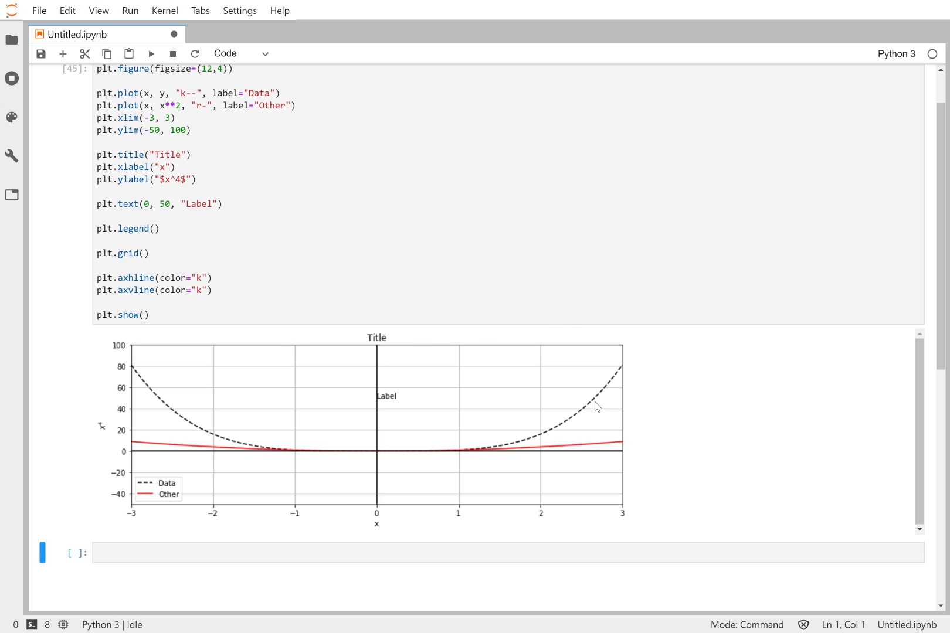
mouse_move(496, 356)
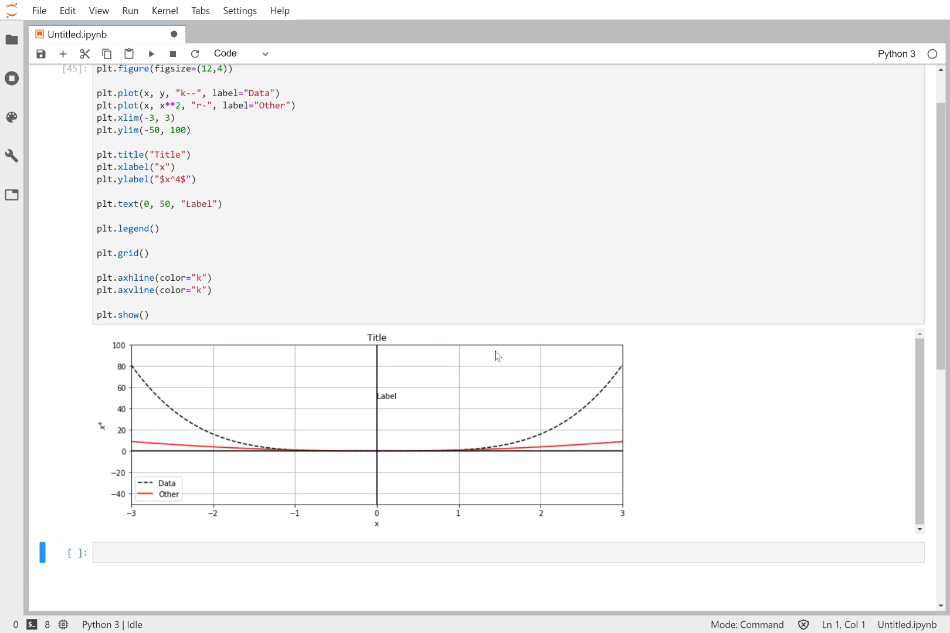